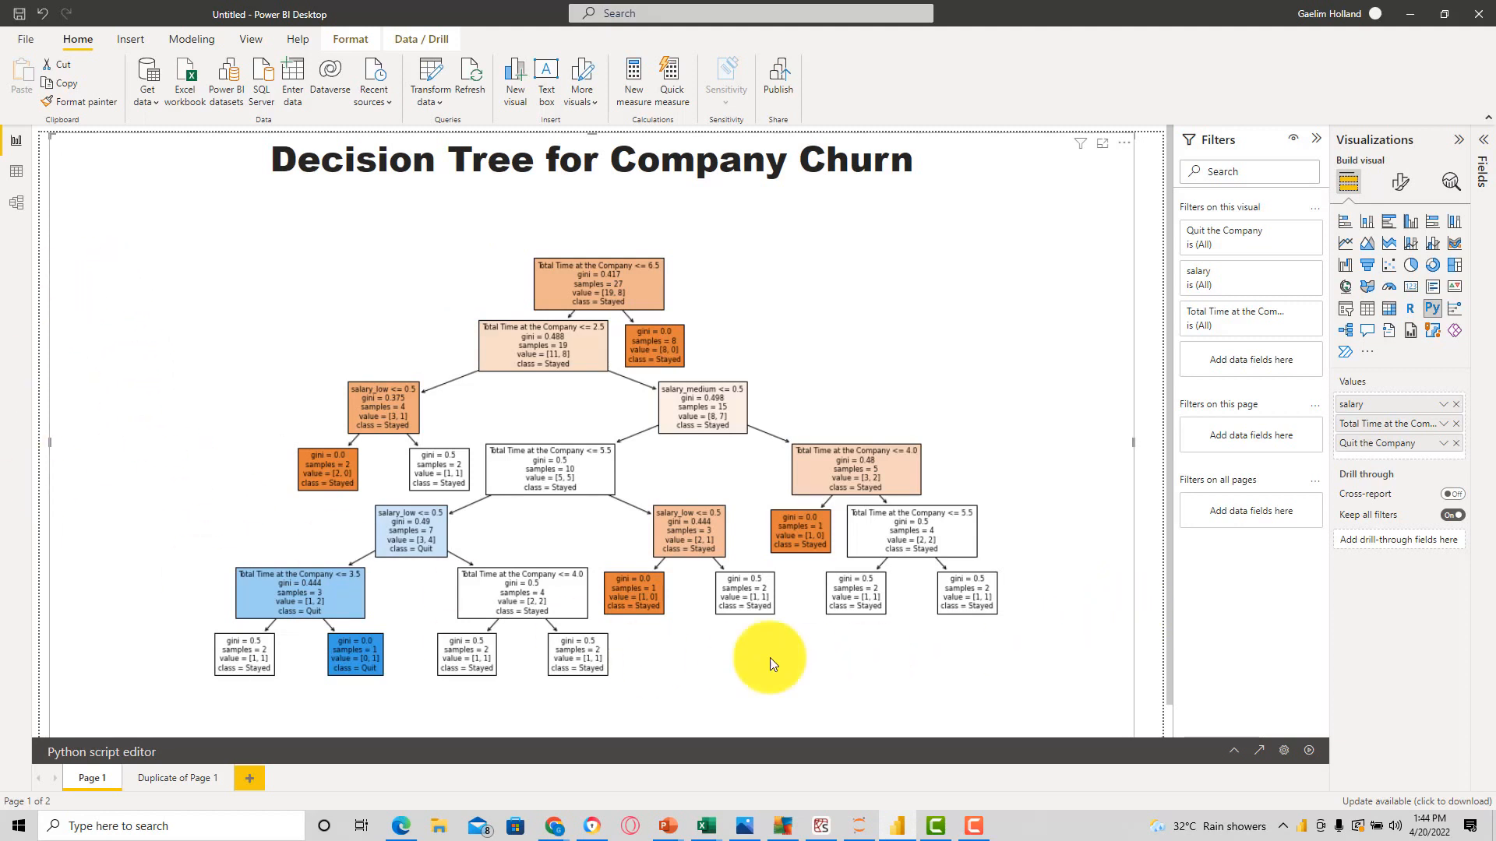
mouse_move(1047, 512)
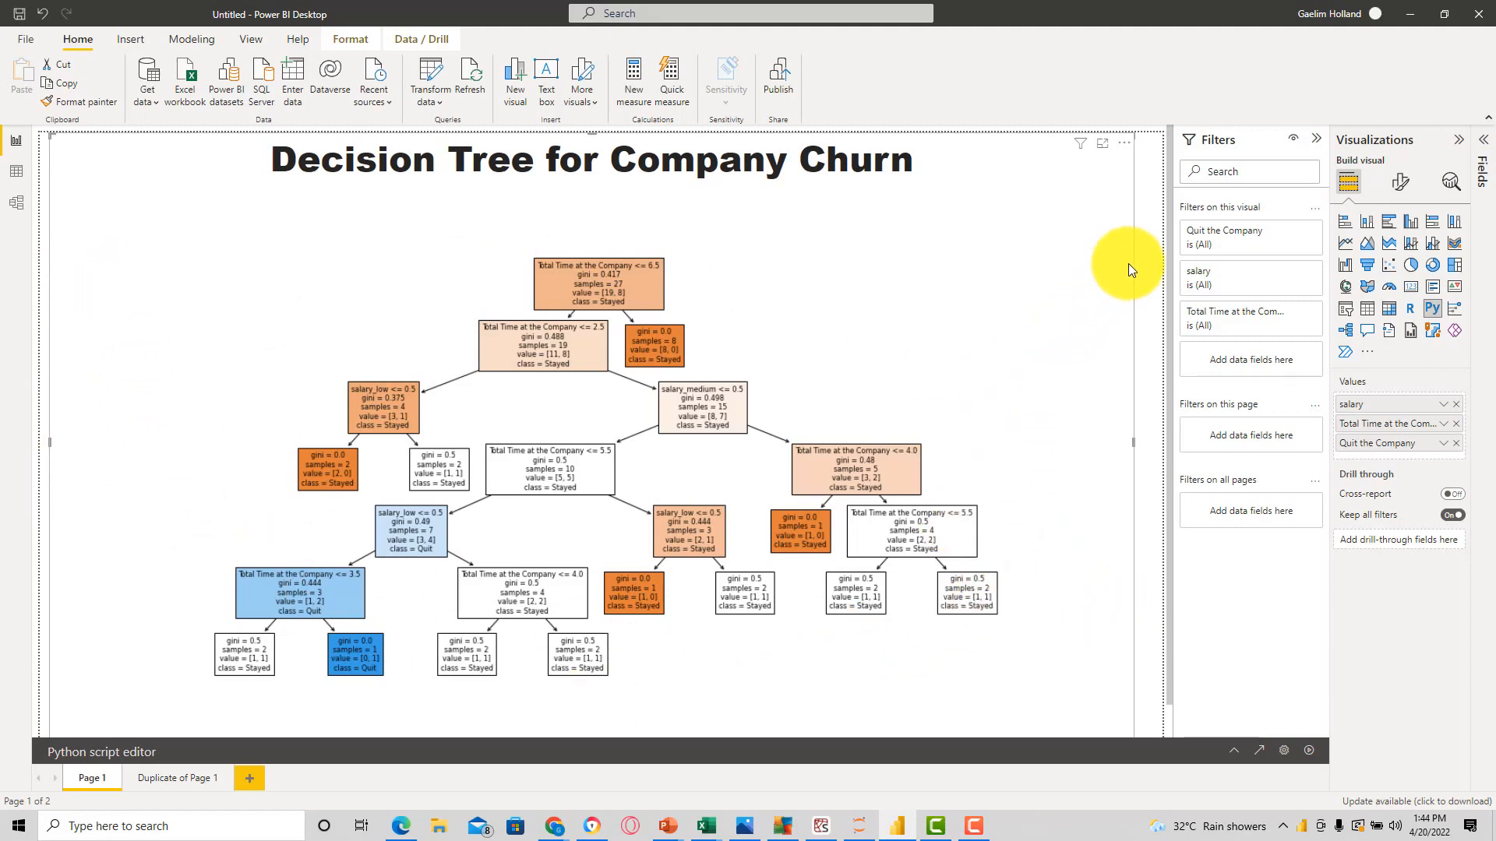
mouse_move(1430, 319)
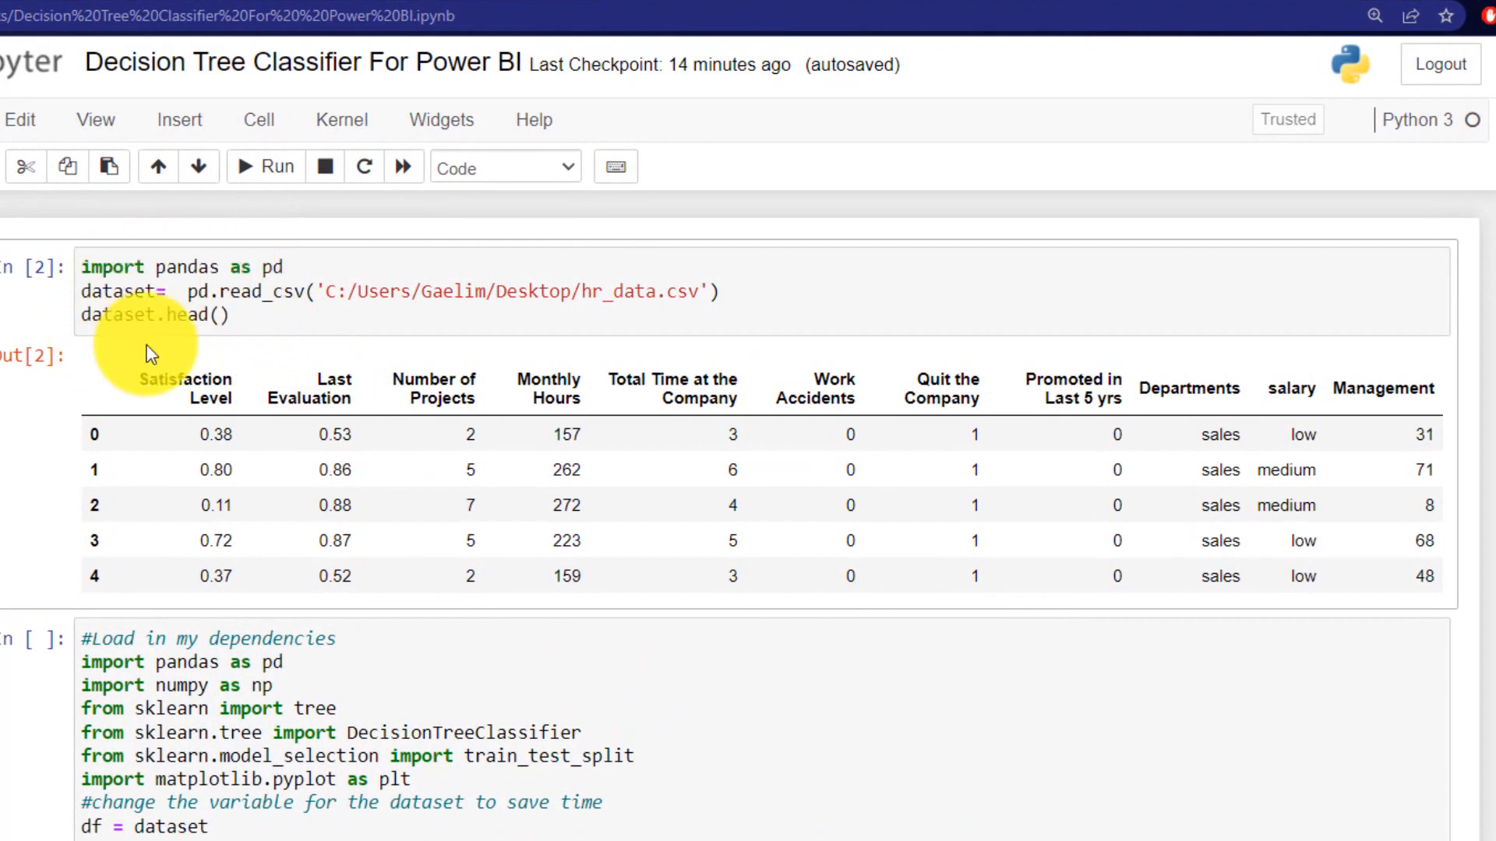
mouse_move(695, 315)
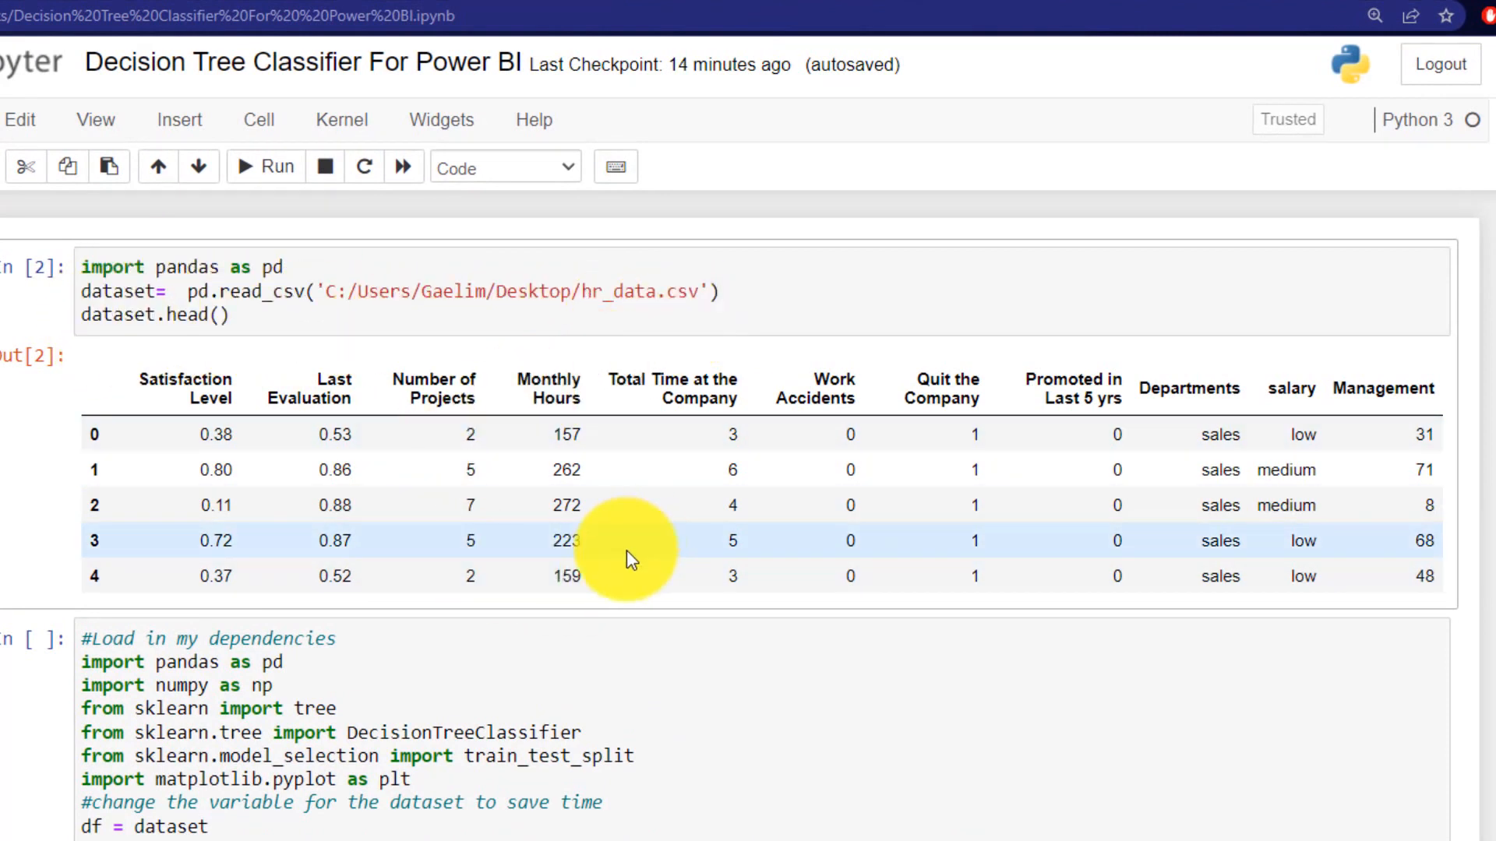
mouse_move(234, 382)
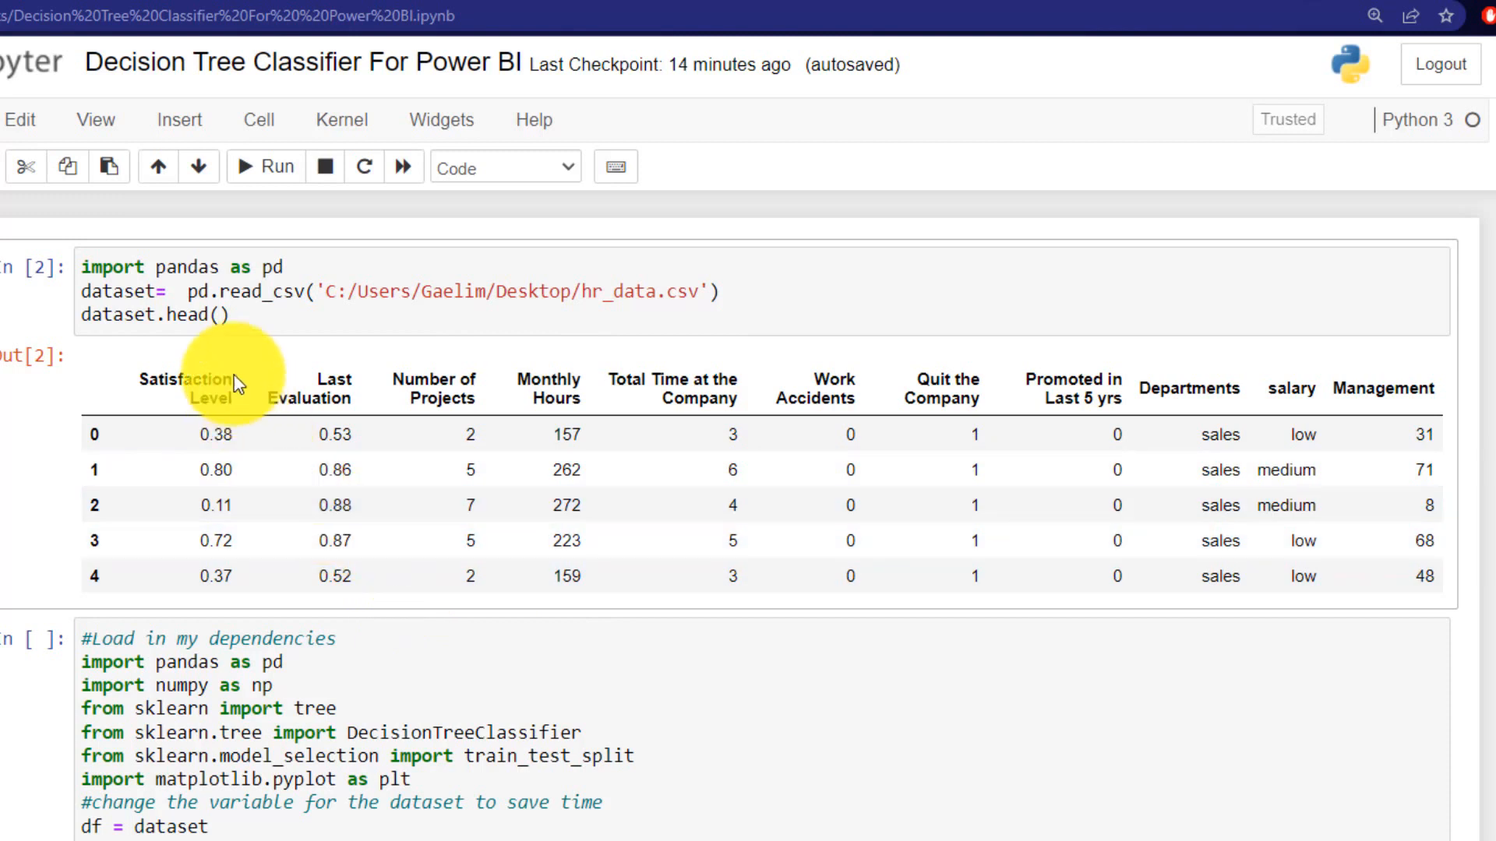
mouse_move(328, 380)
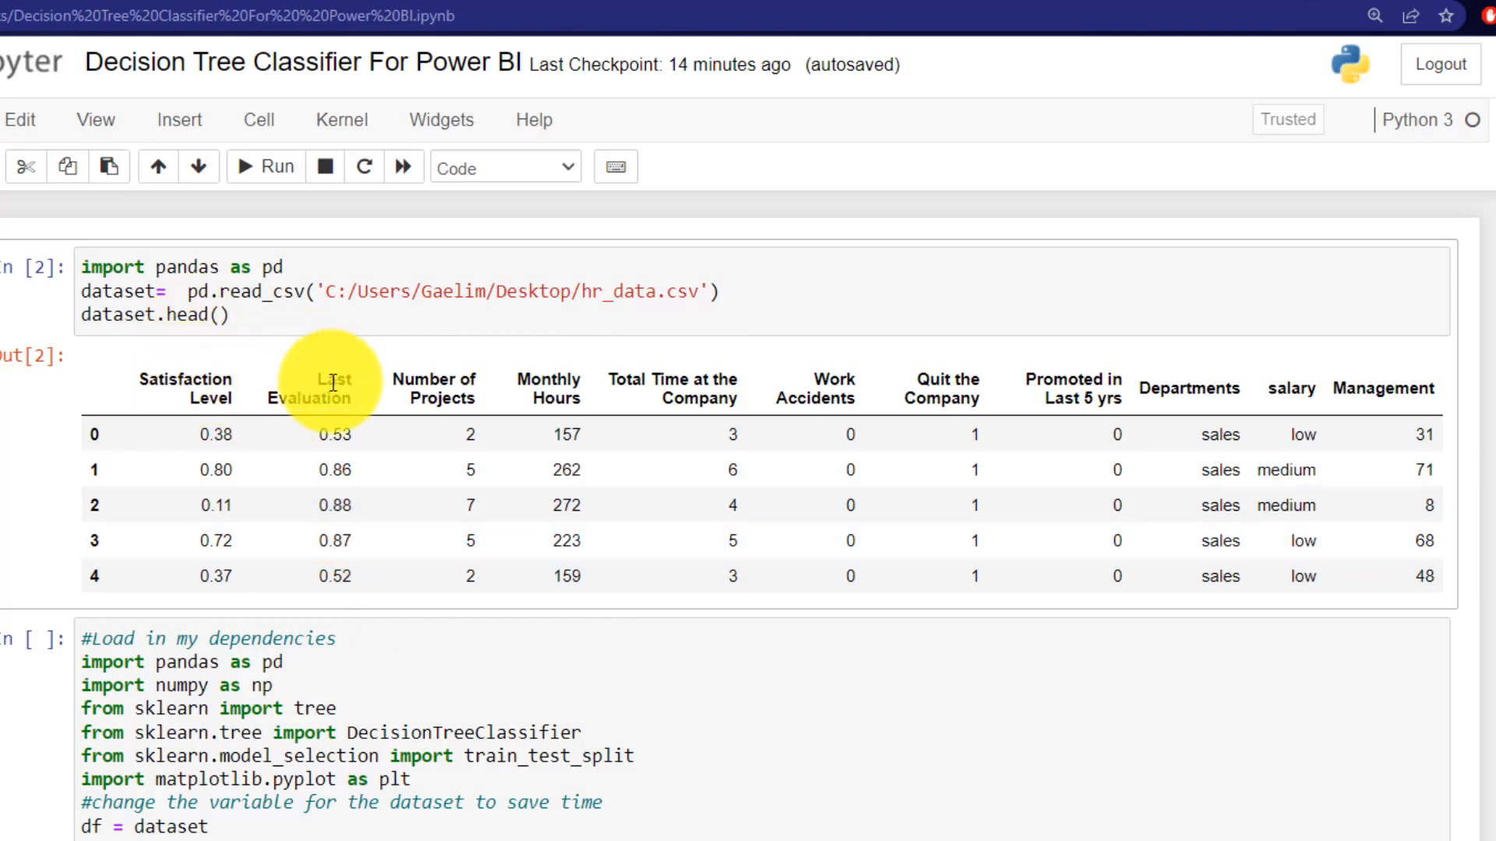
mouse_move(534, 372)
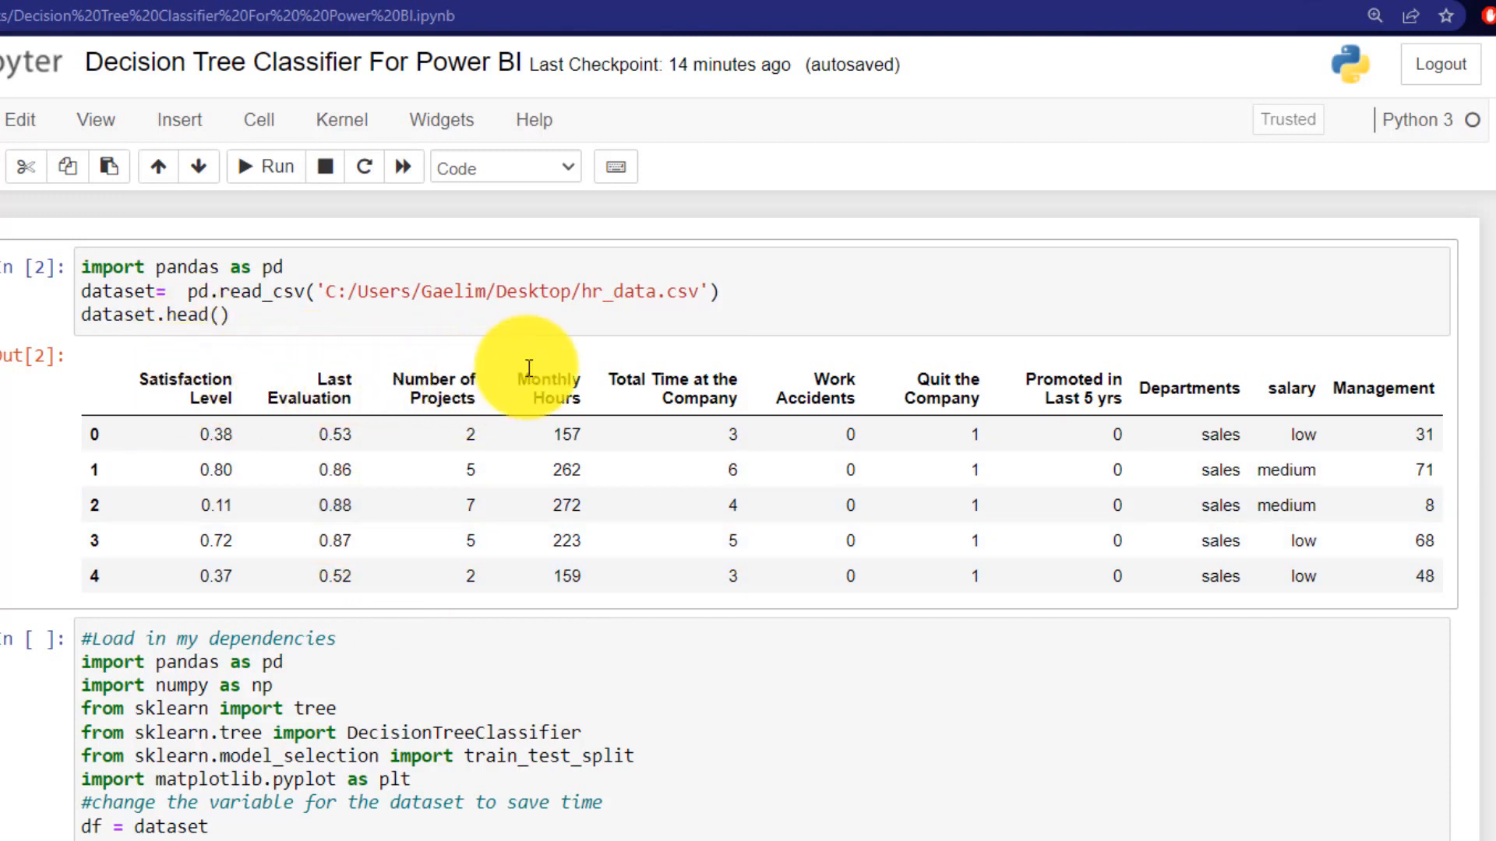
mouse_move(572, 418)
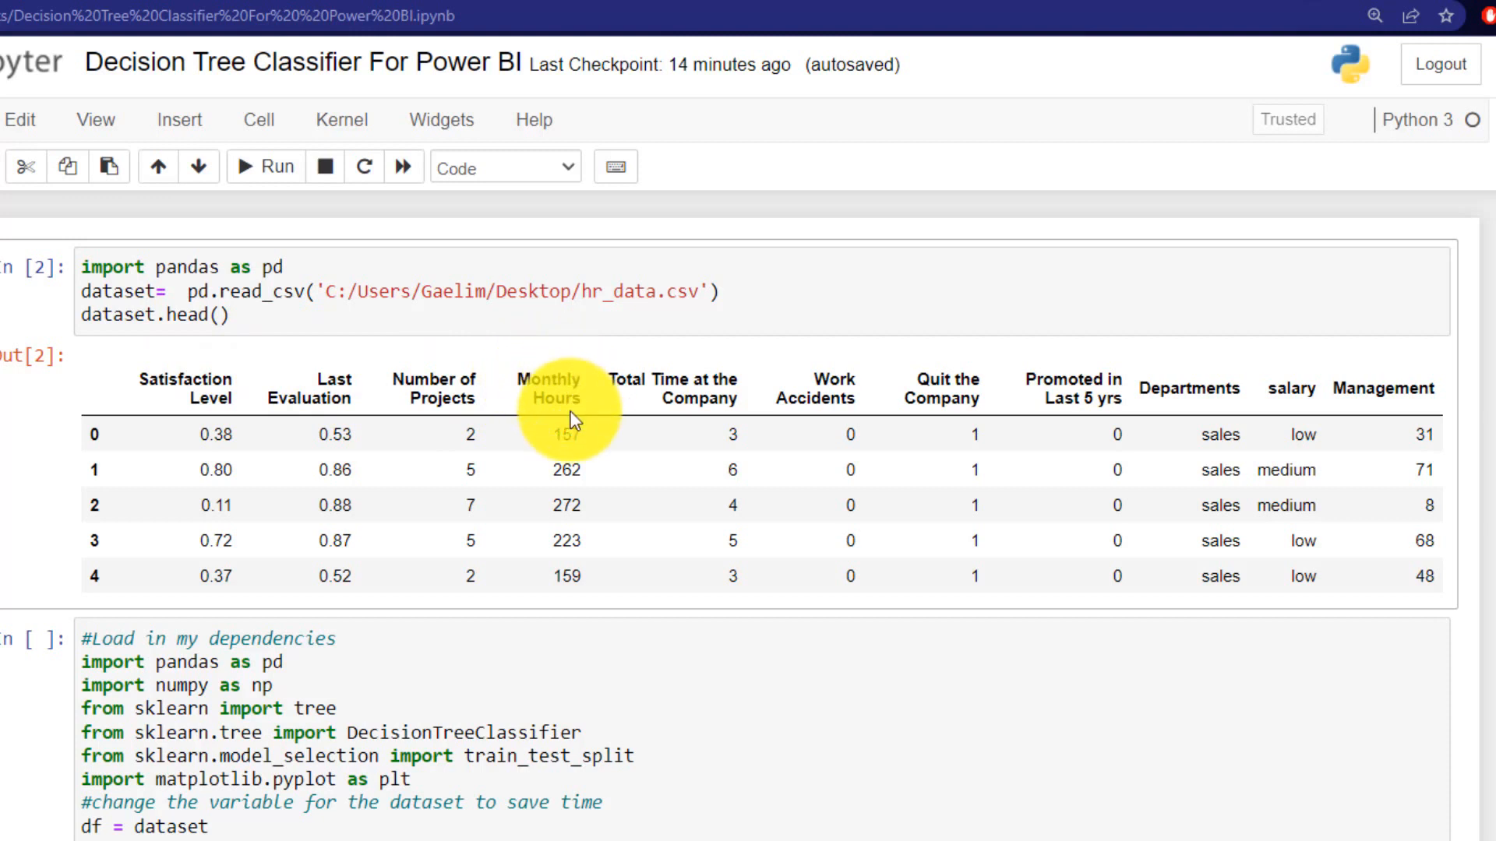
mouse_move(868, 411)
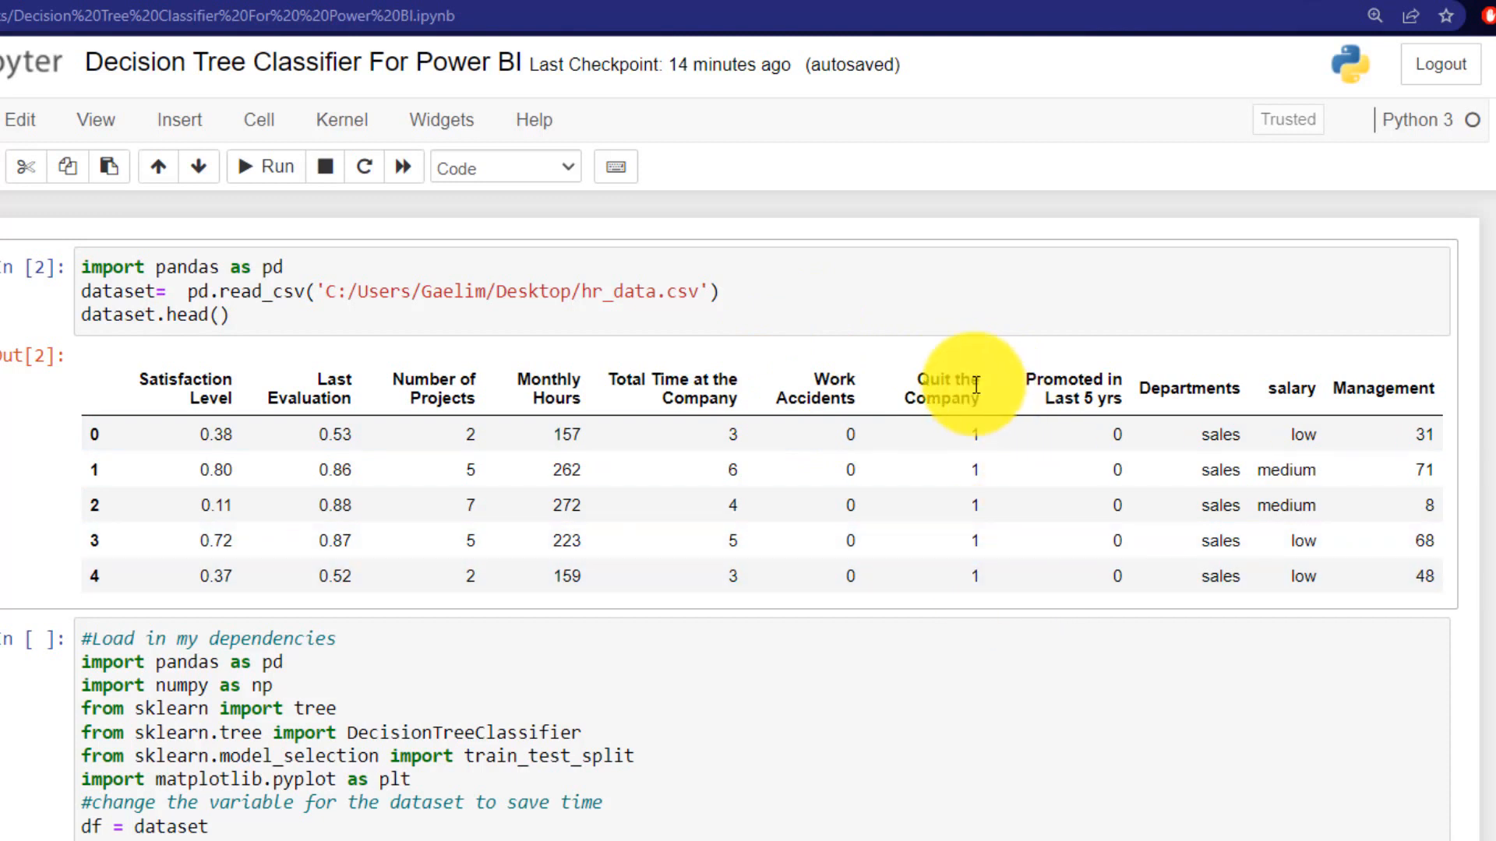
mouse_move(957, 418)
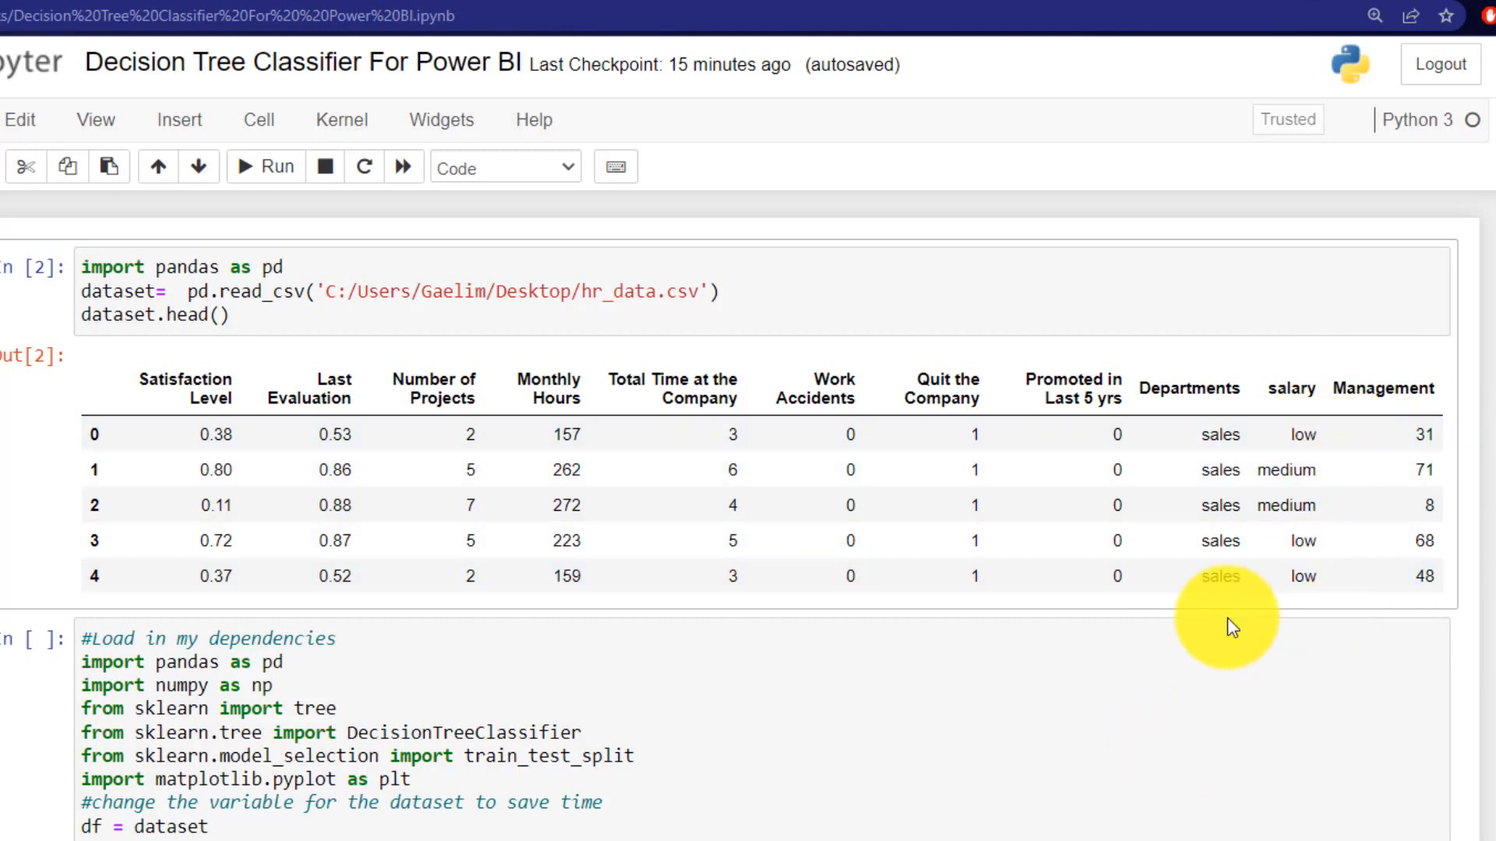
mouse_move(1008, 296)
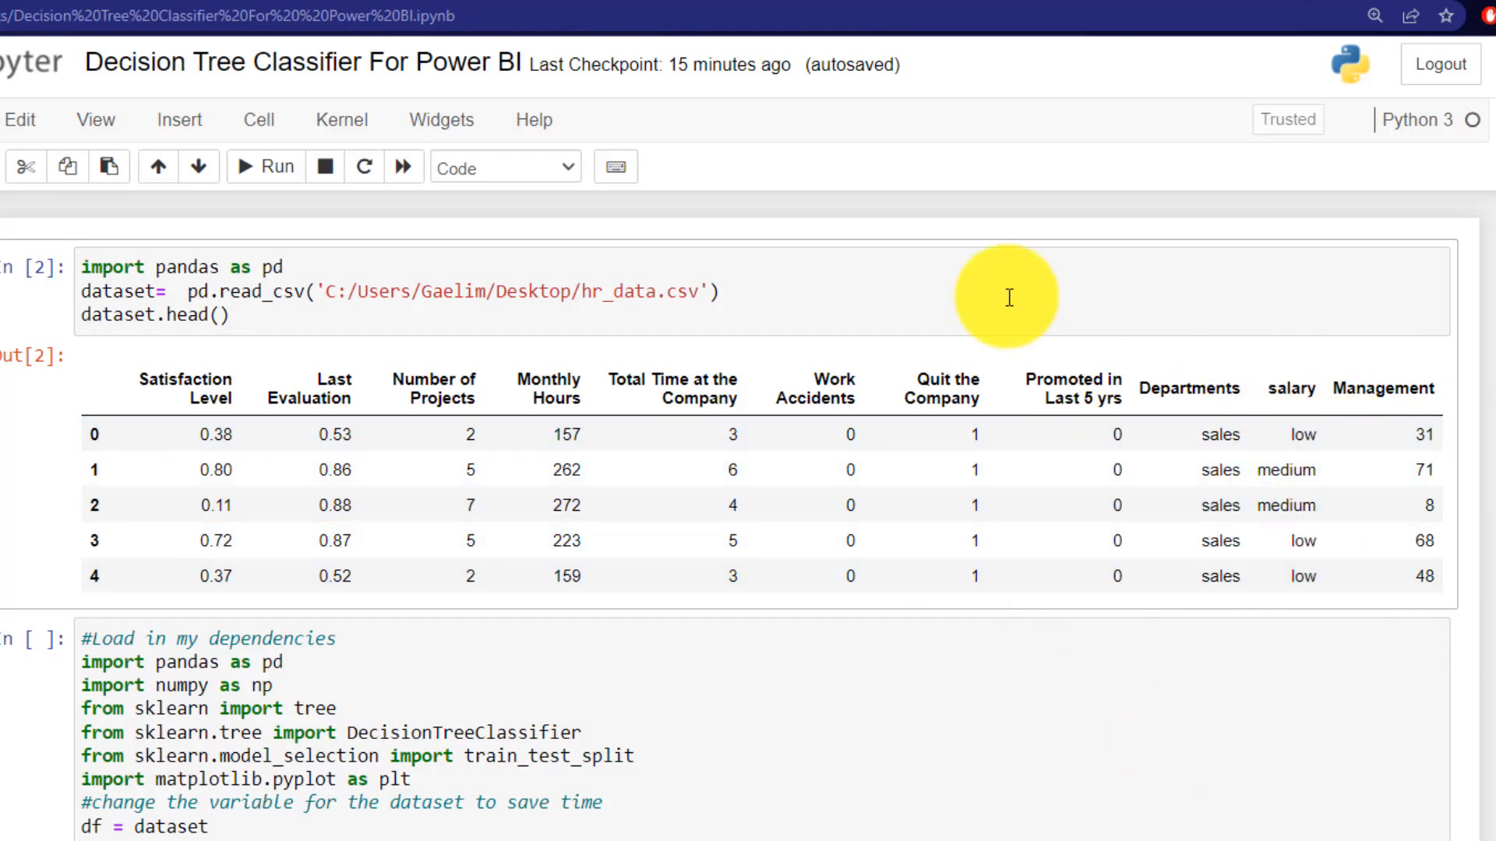
mouse_move(1438, 576)
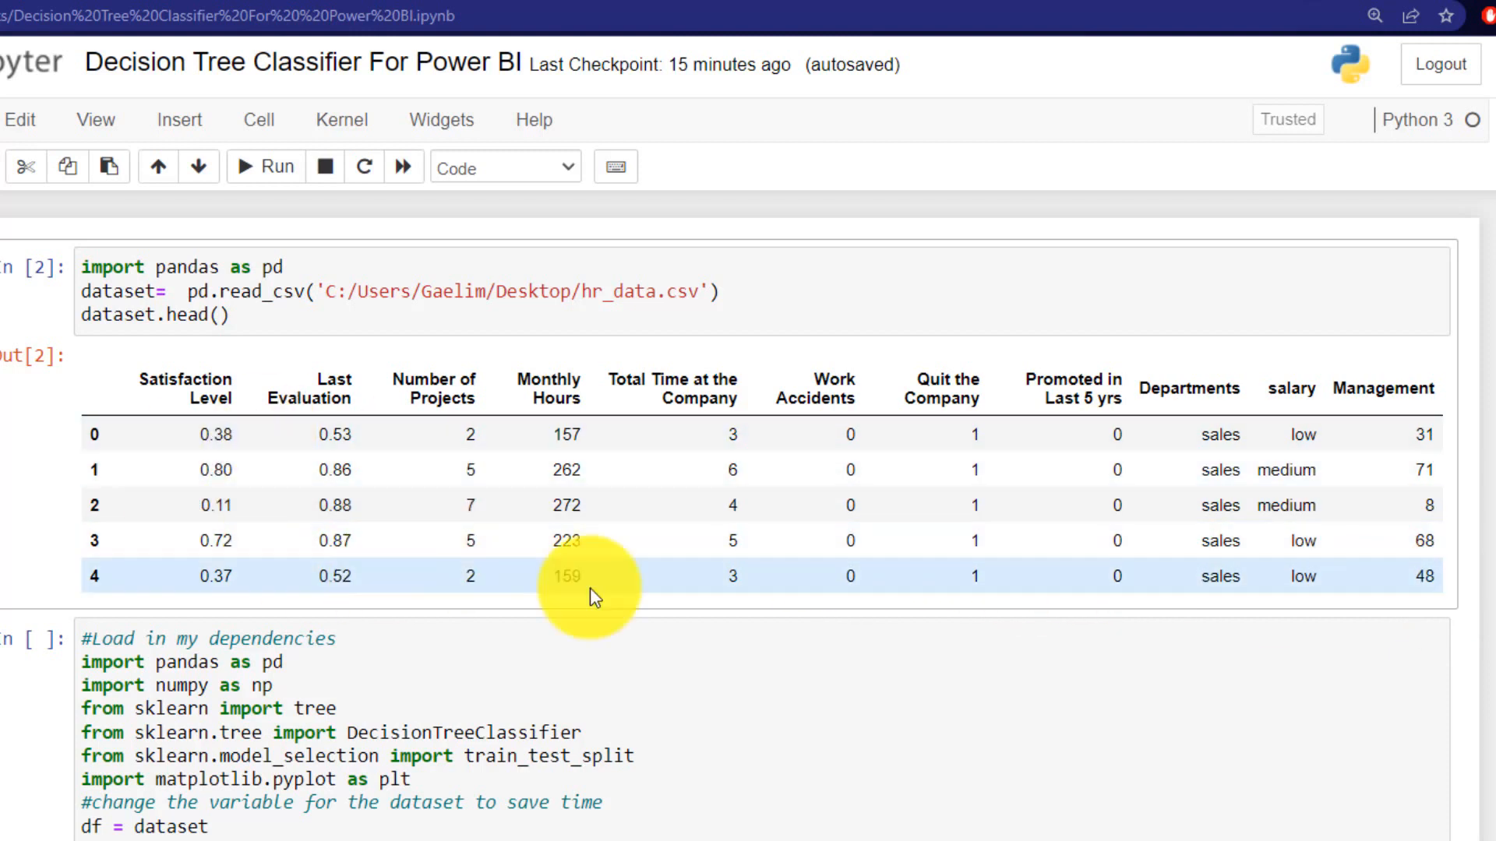
mouse_move(1236, 598)
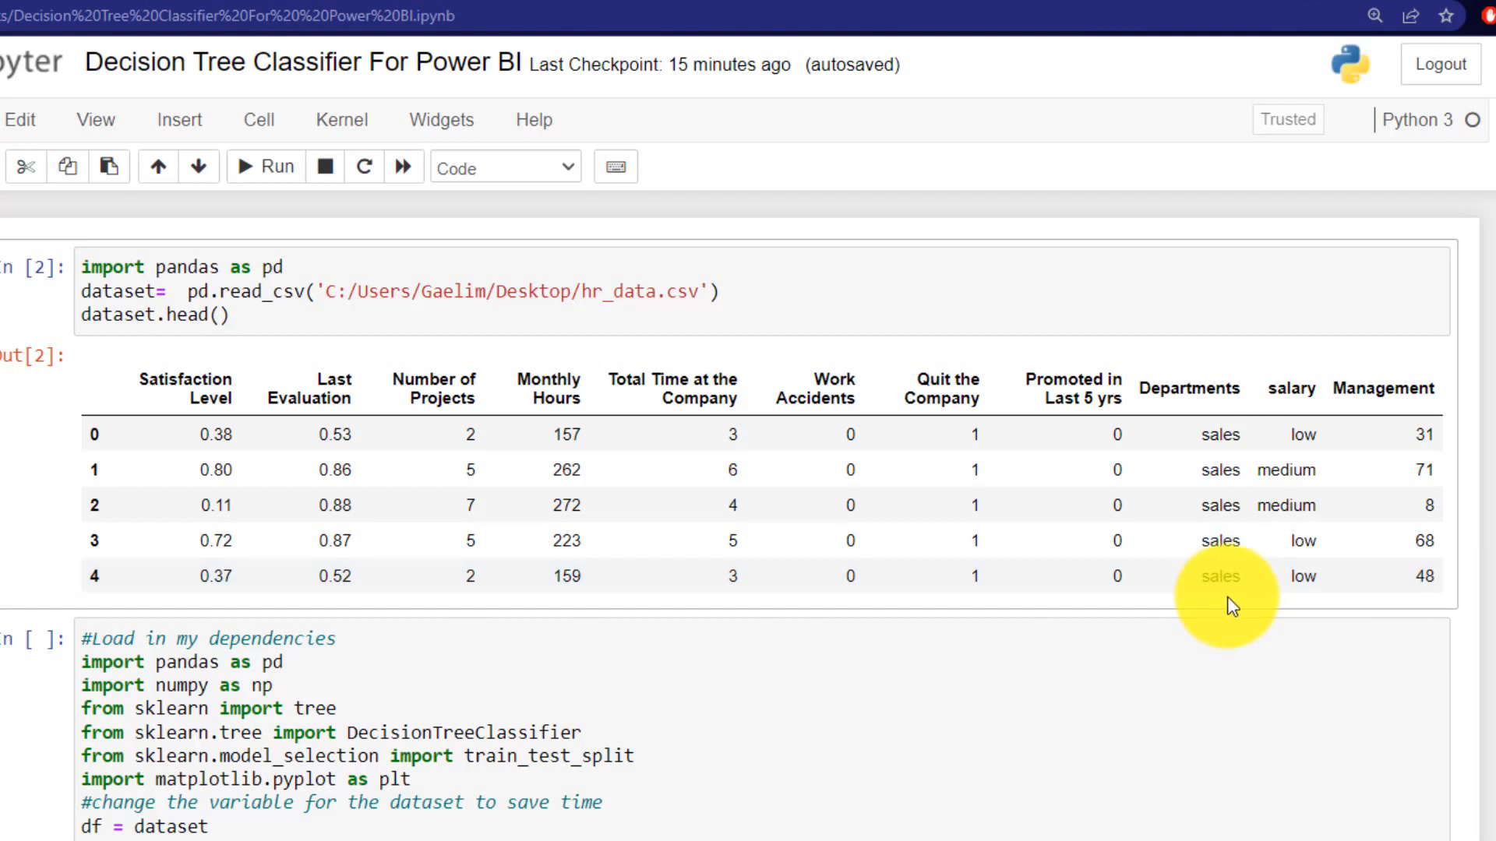
mouse_move(371, 448)
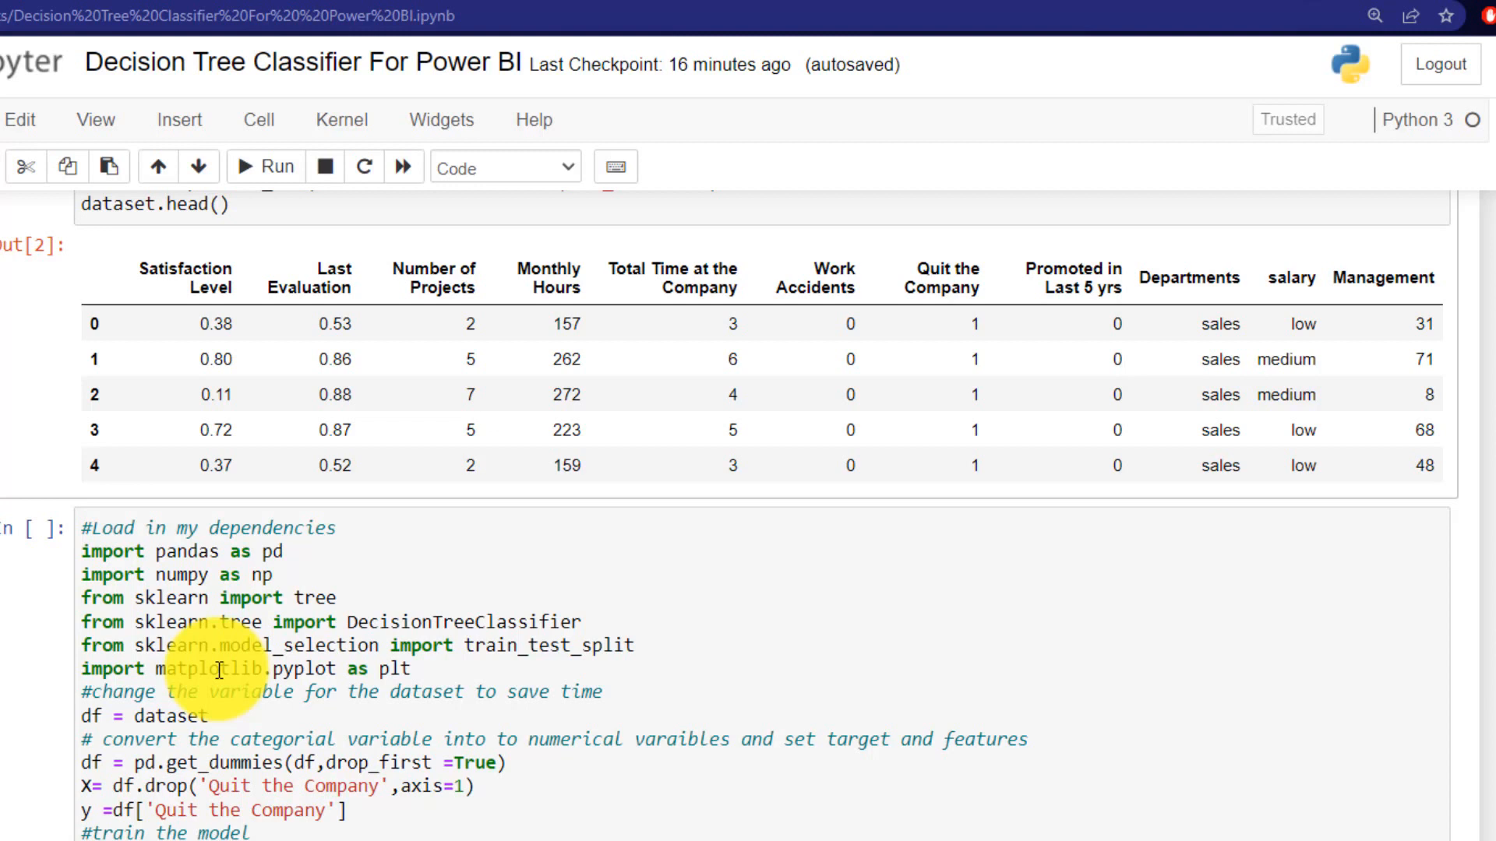
- Scroll the notebook down to the split, fit, predict and tree.plot_tree/plt.show() lines
scroll(down, 3)
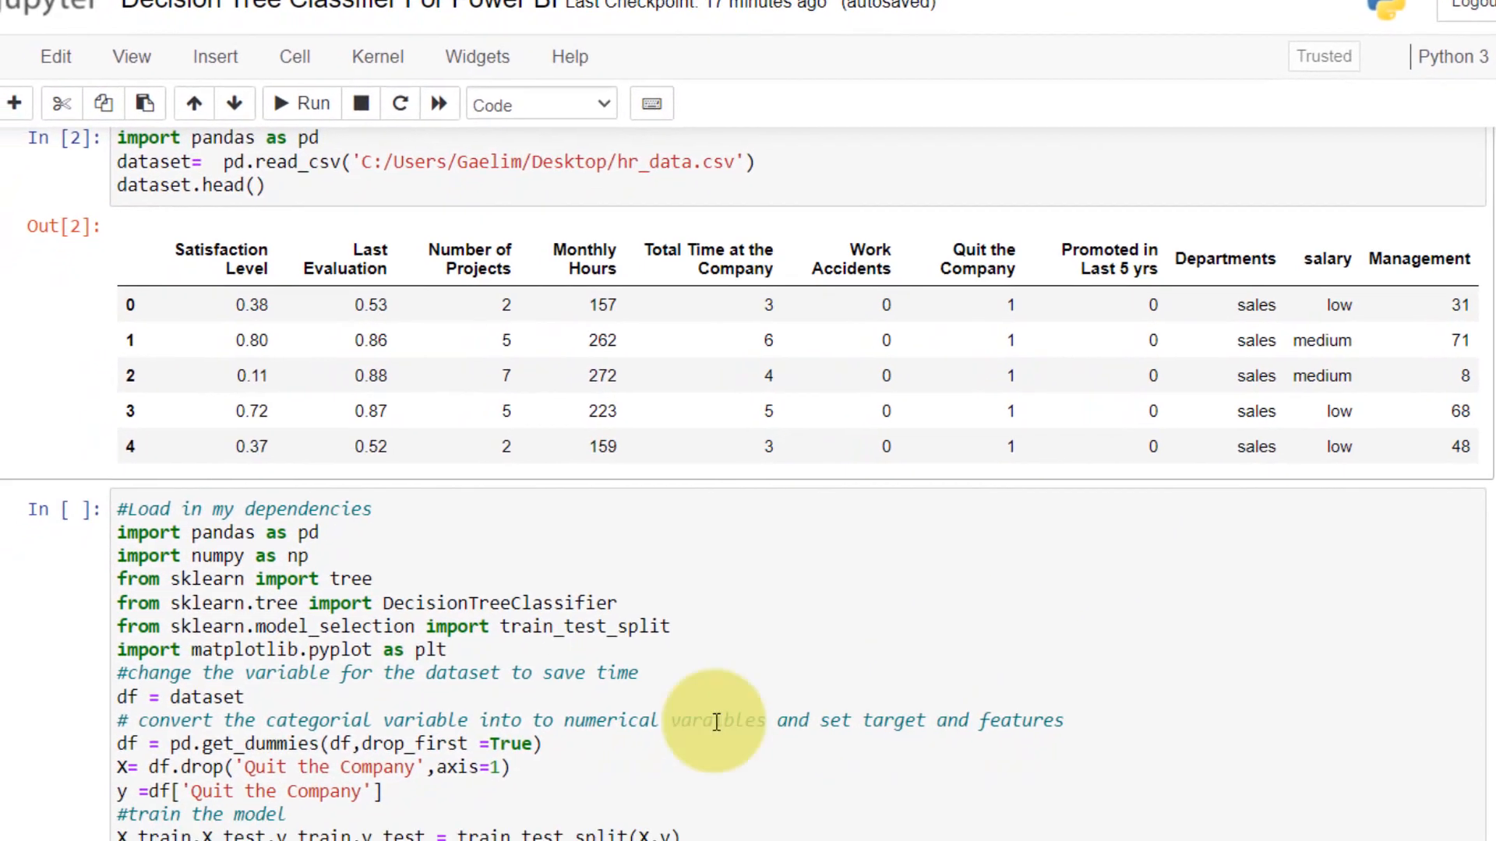
scroll(down, 3)
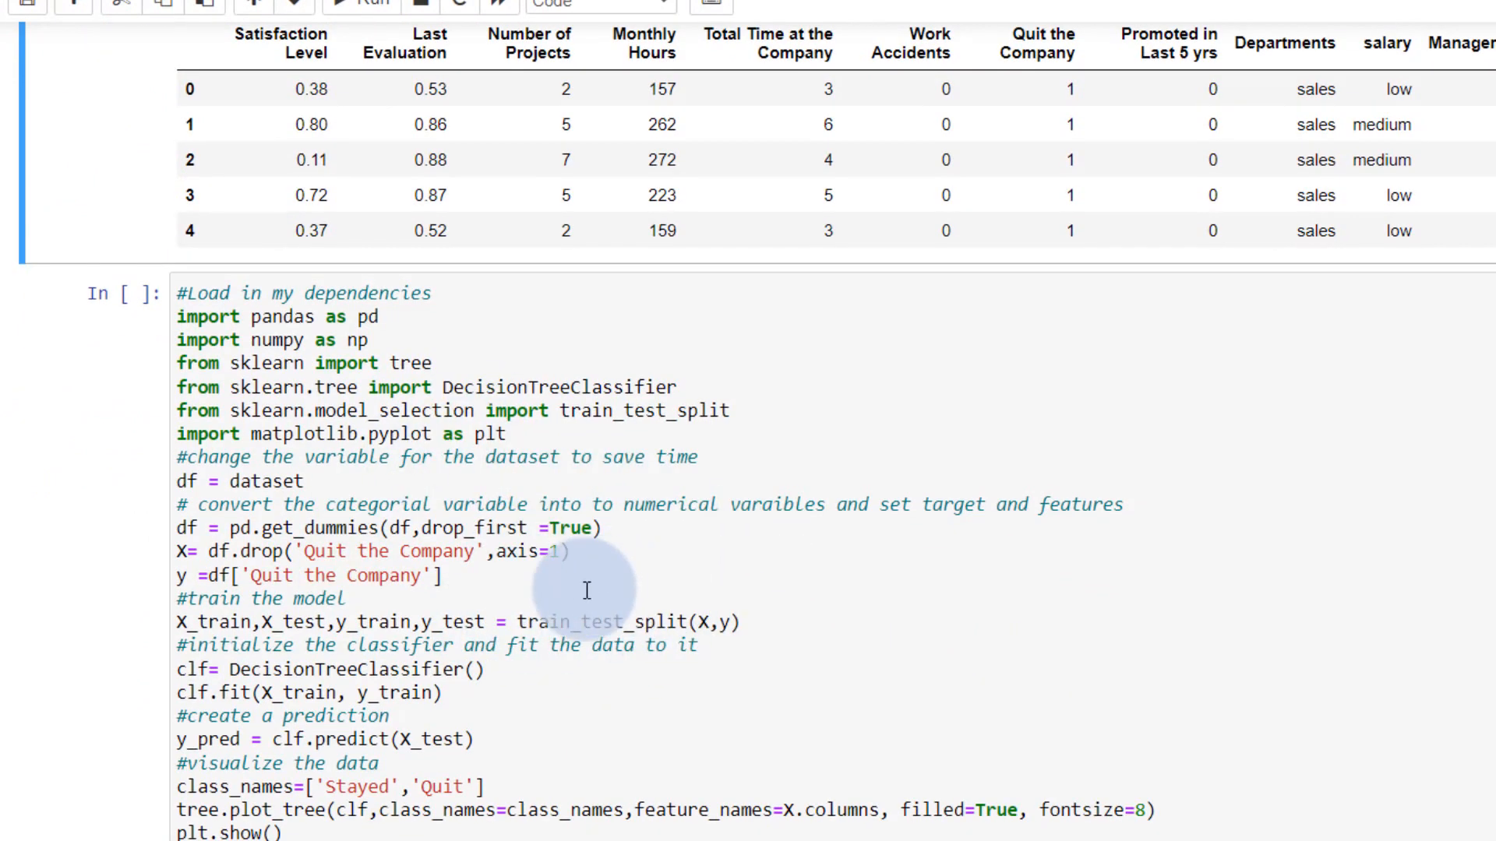
scroll(down, 3)
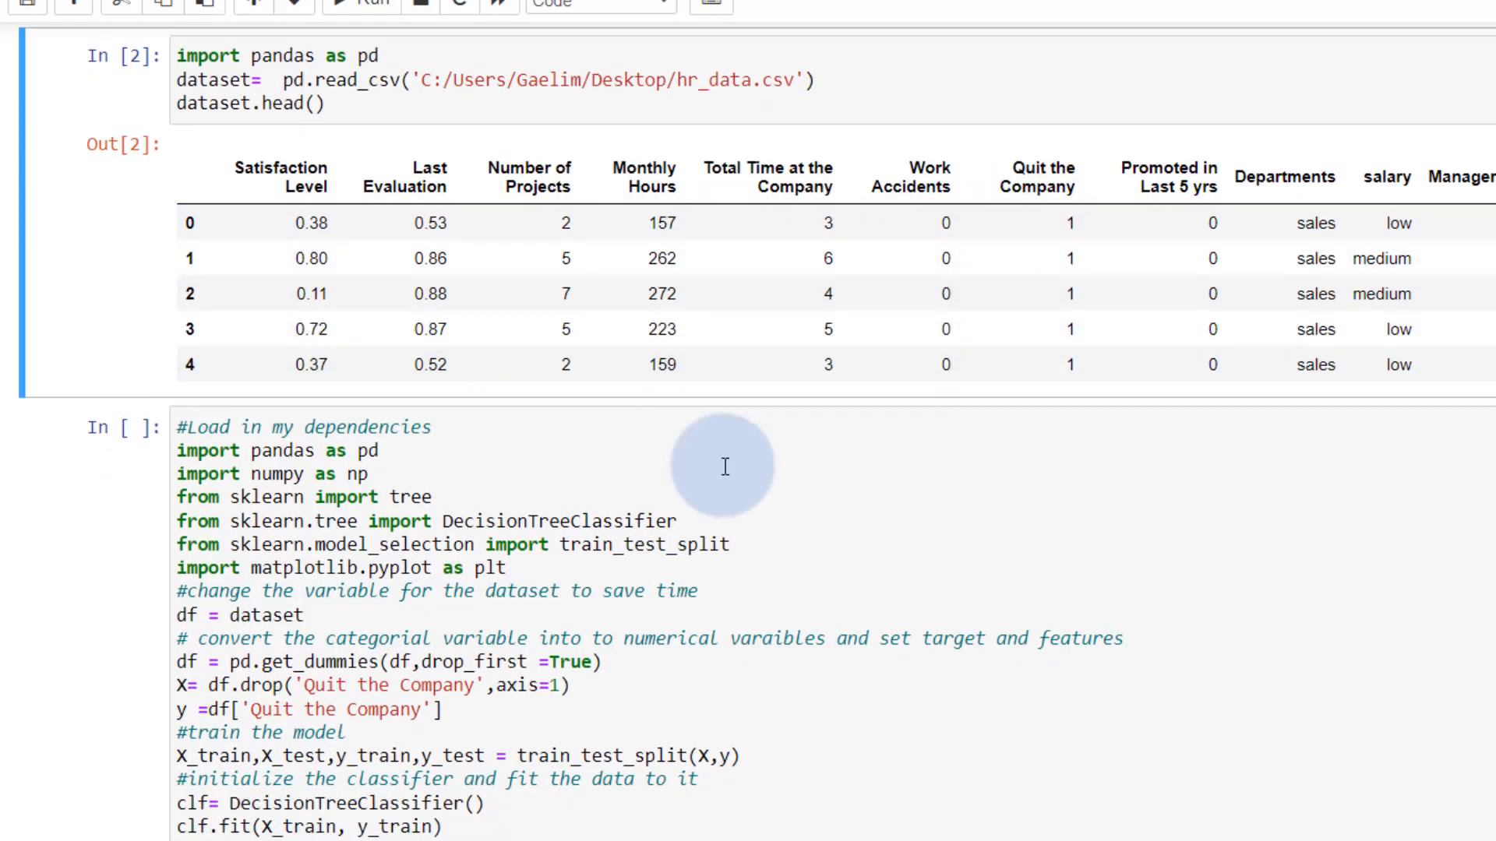
scroll(down, 3)
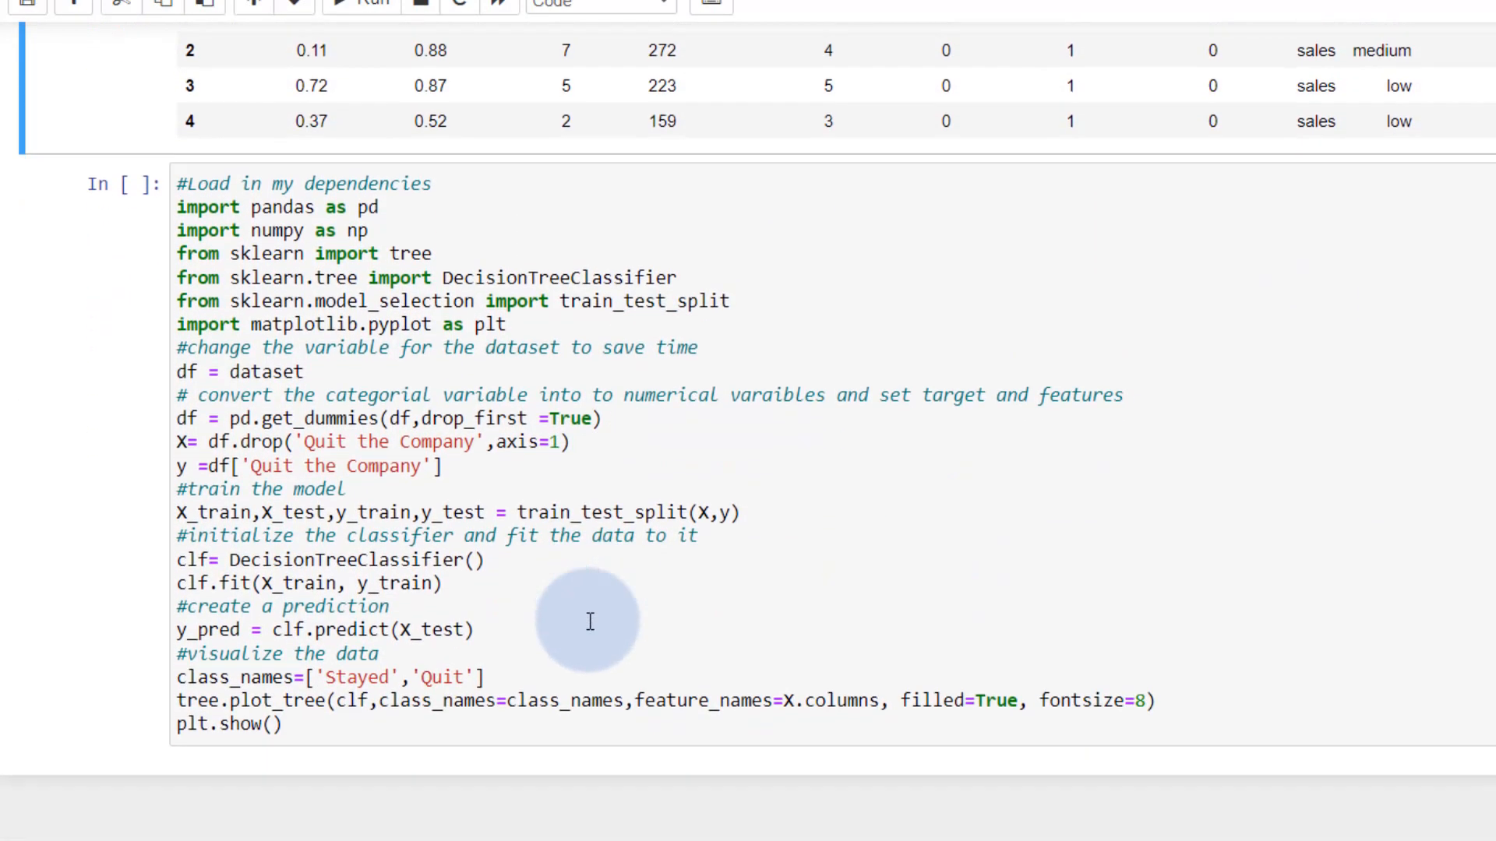
- Add '# split the data' and '# train the model' comments and remove fontsize=8 with its leftover comma
click(190, 487)
text(#s)
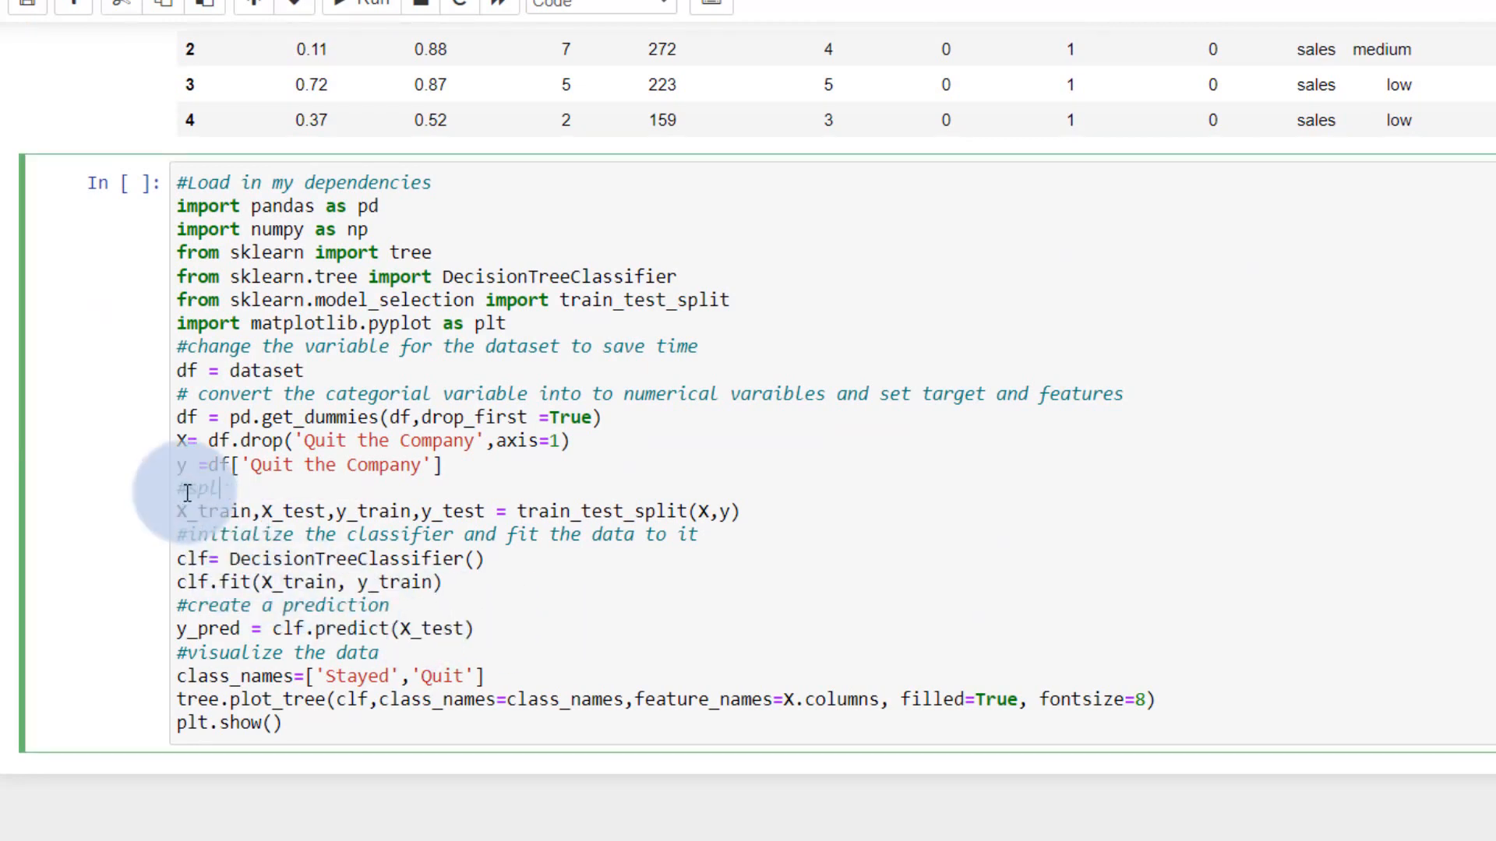
text(plit the d)
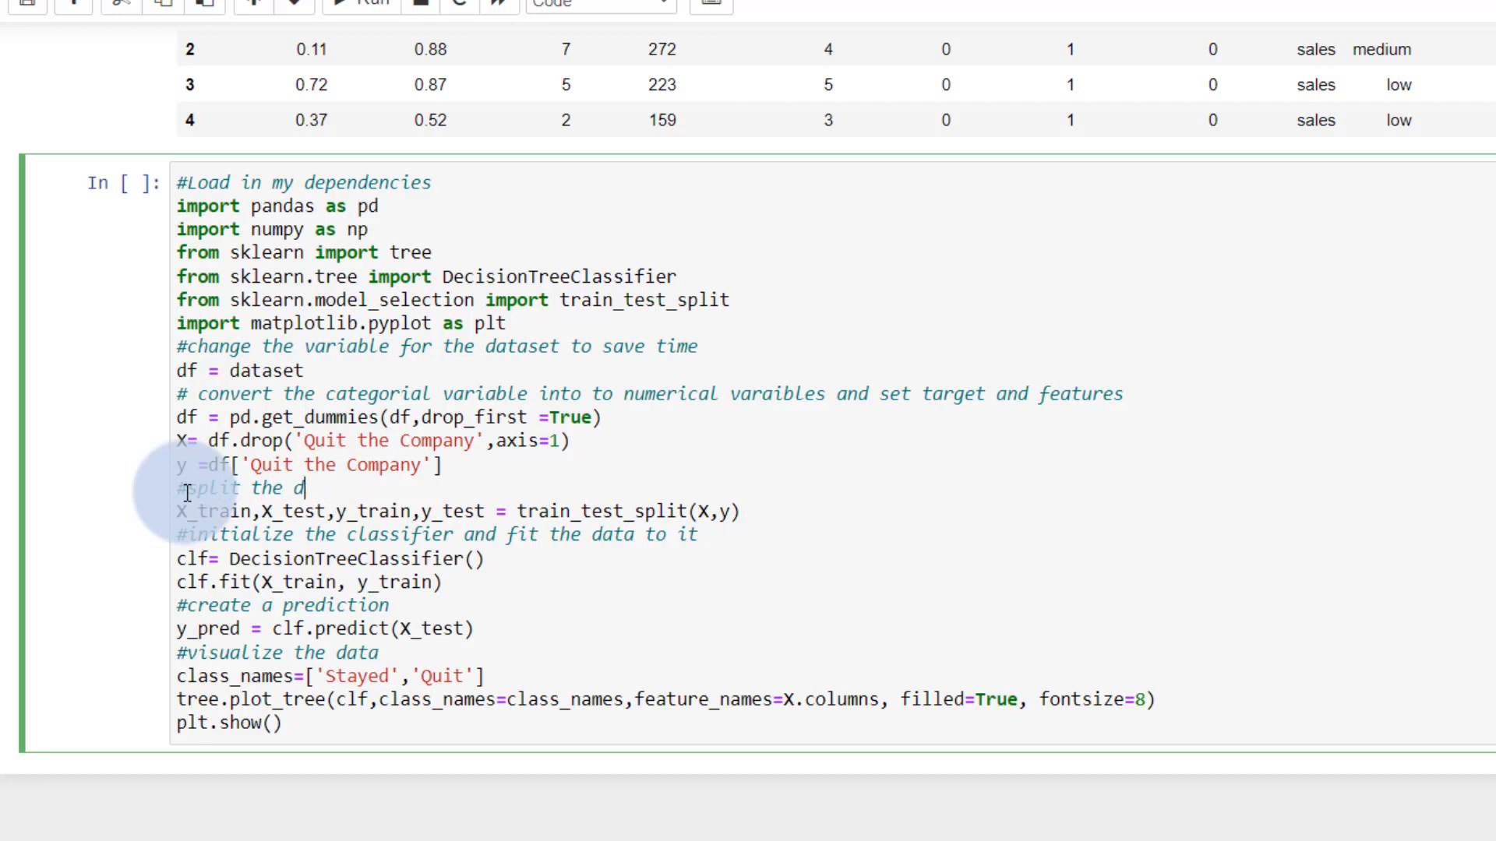
text(ata)
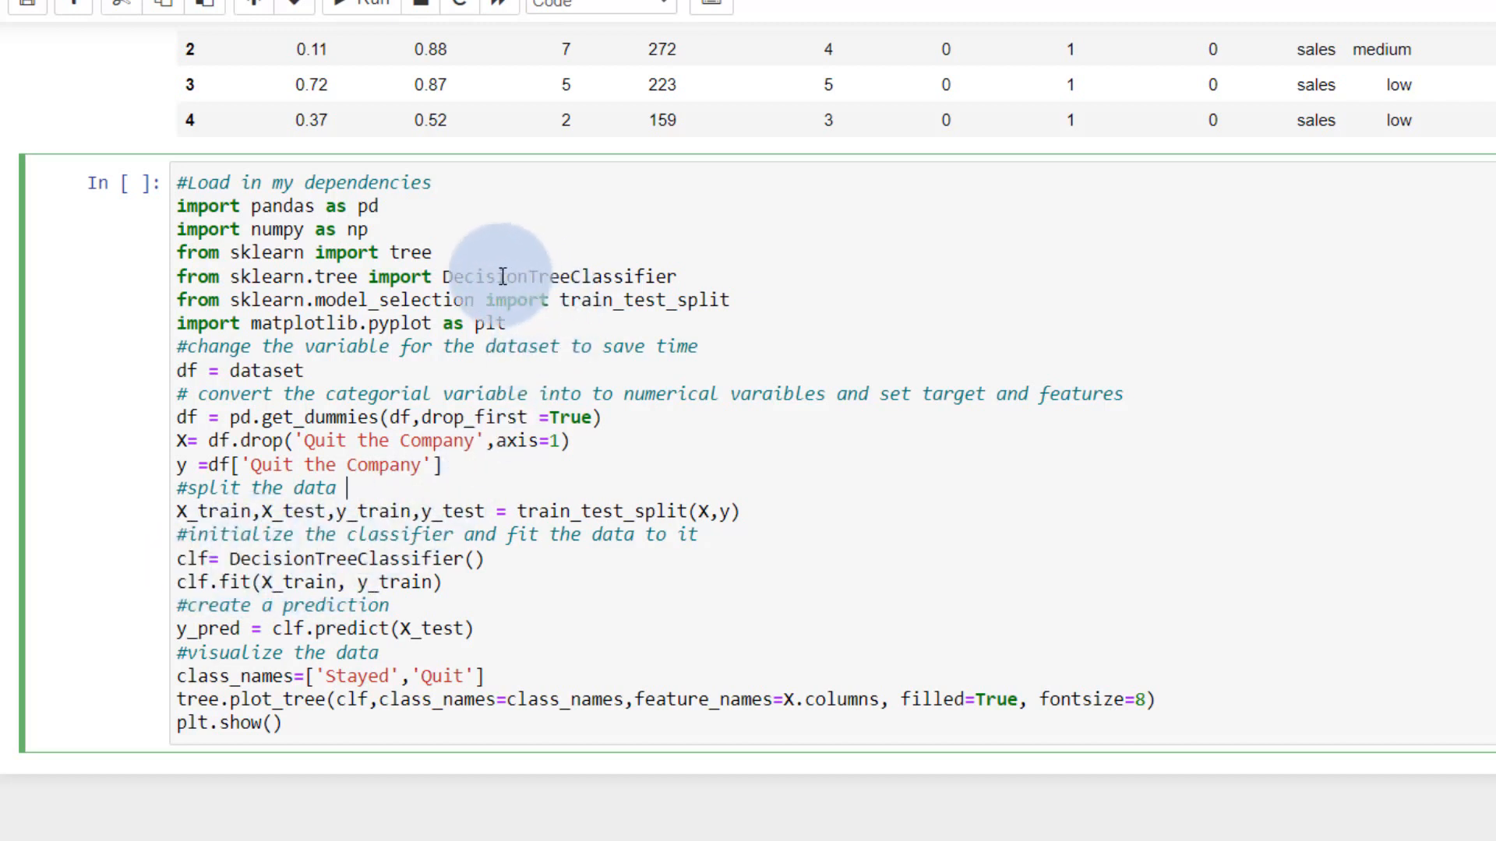
mouse_move(315, 592)
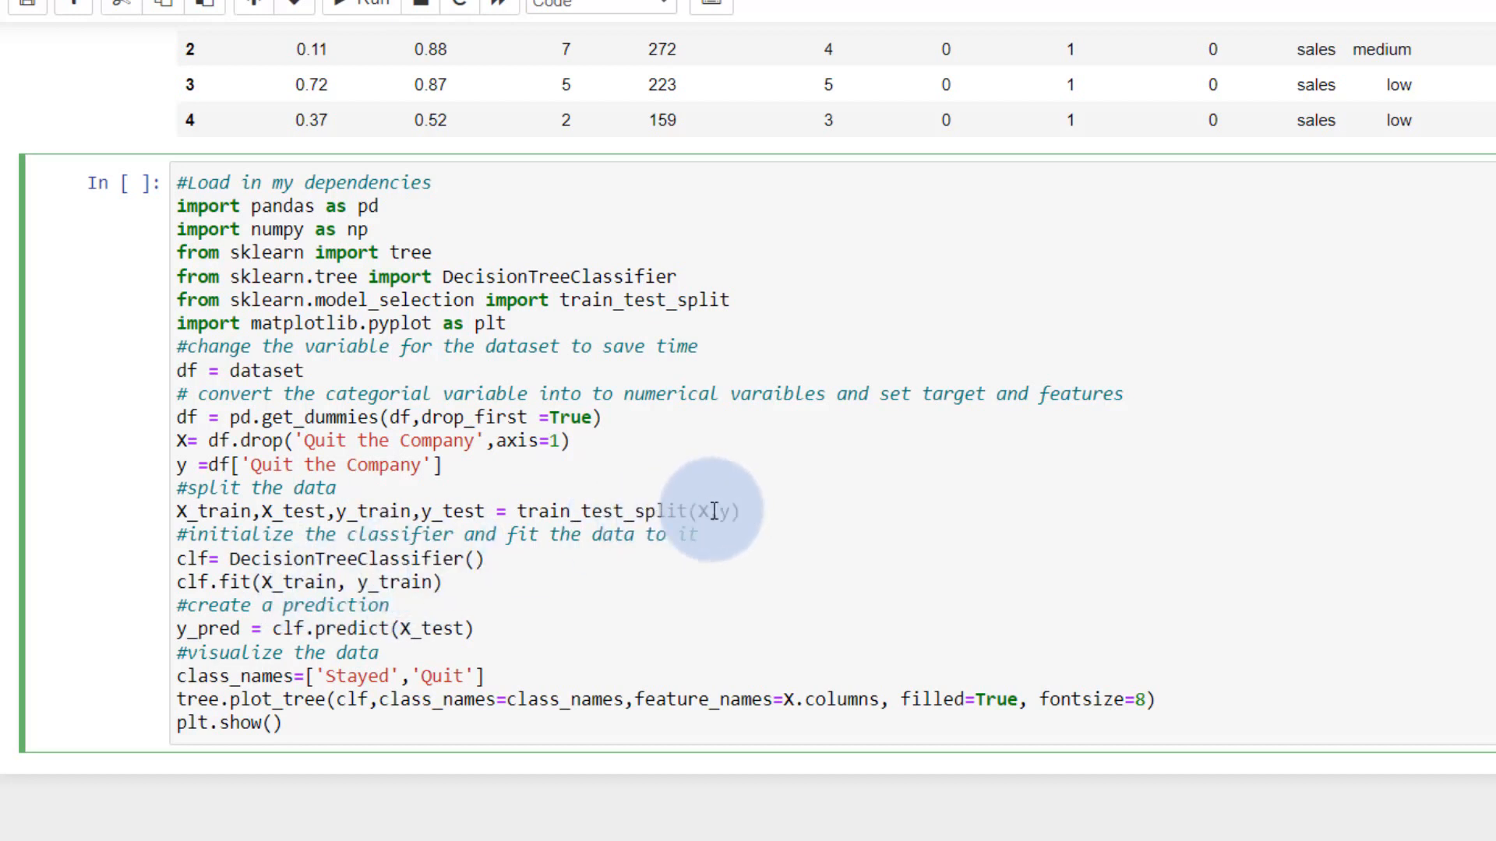
mouse_move(312, 594)
text(# train the d)
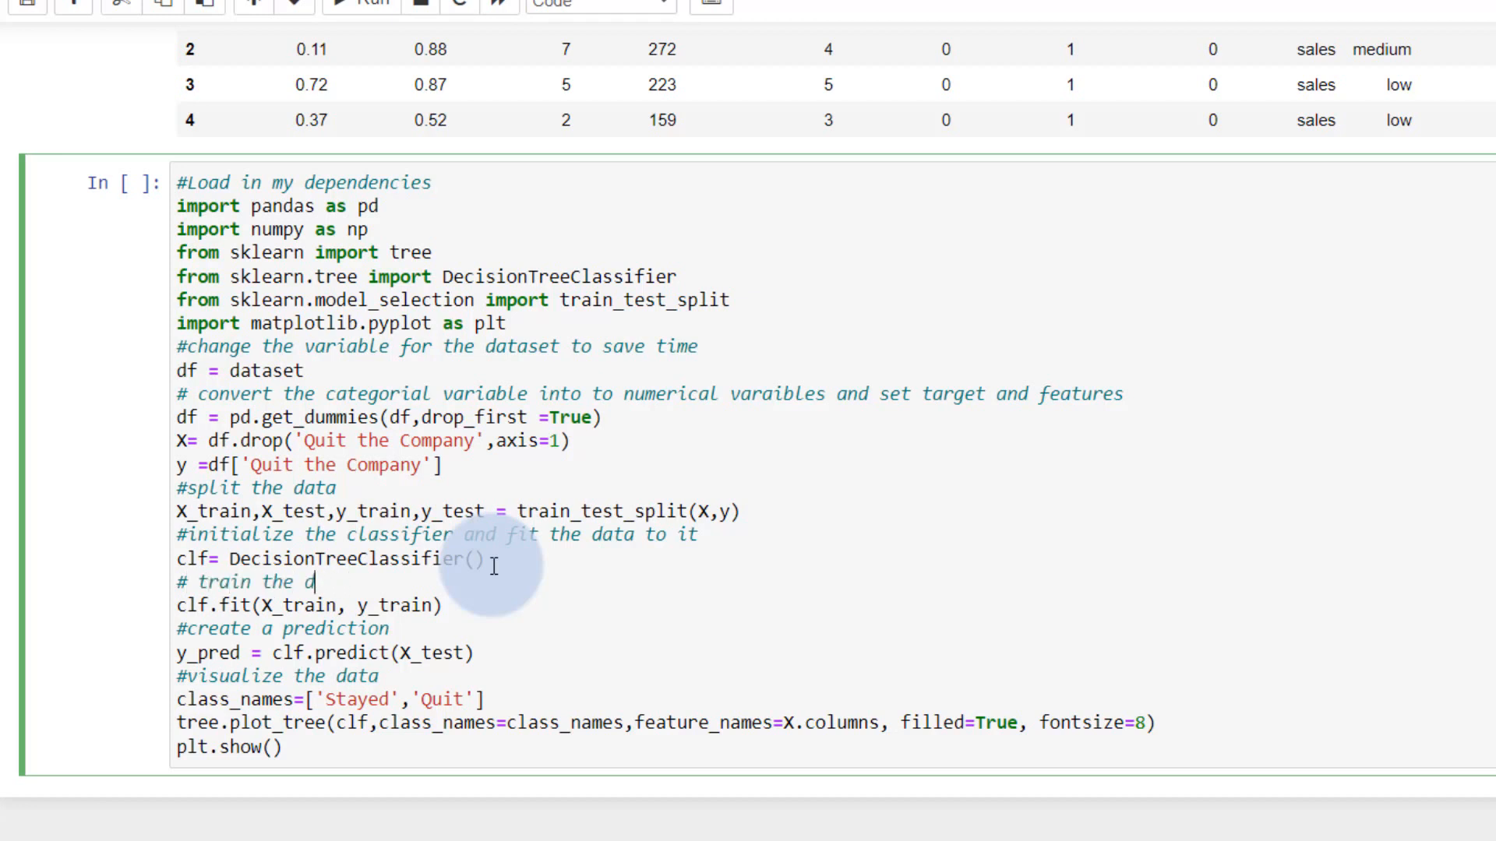
text(model)
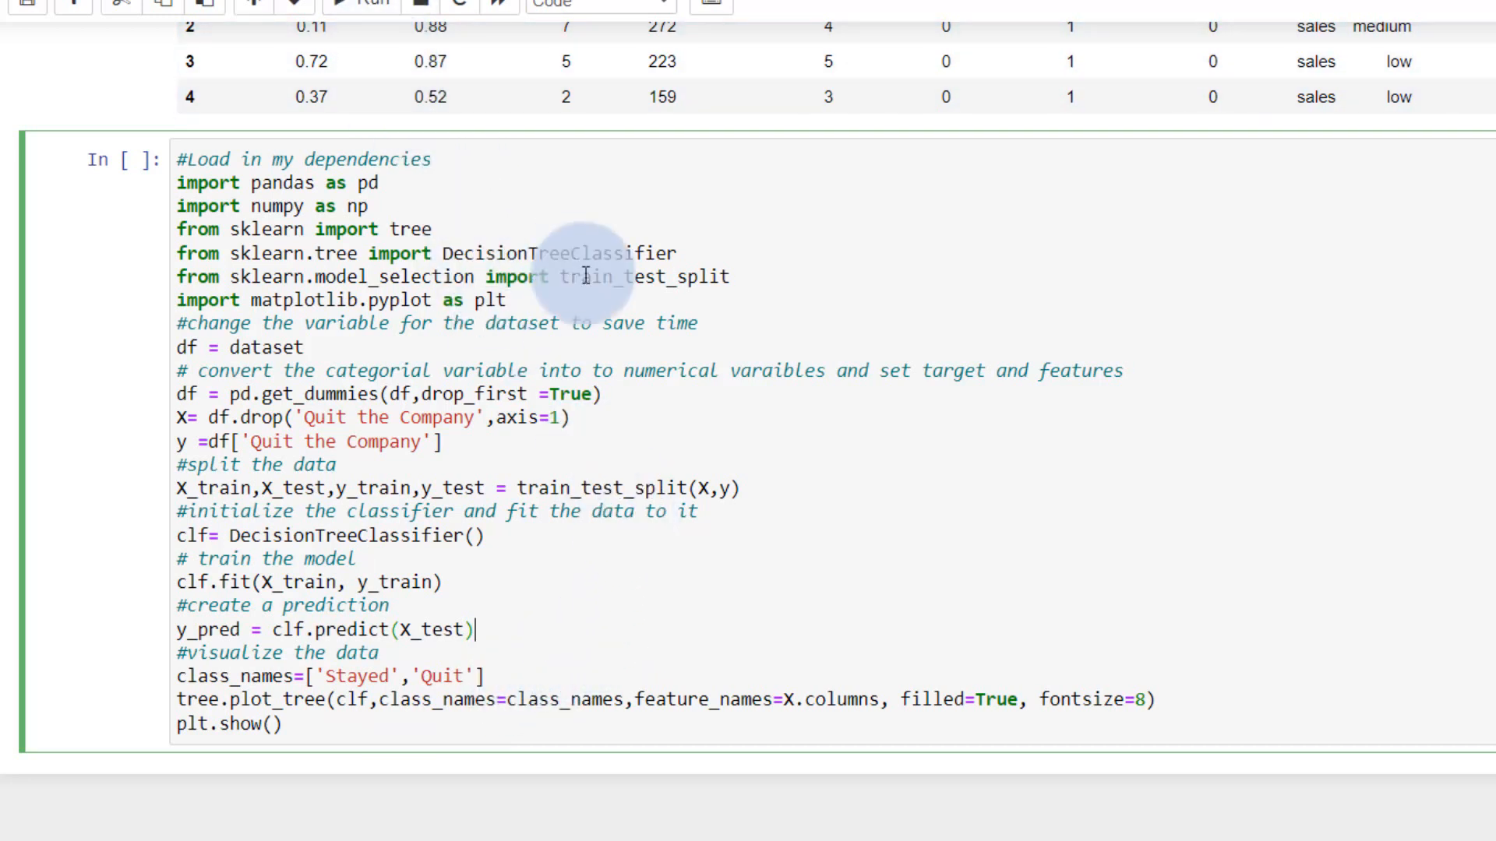
mouse_move(983, 536)
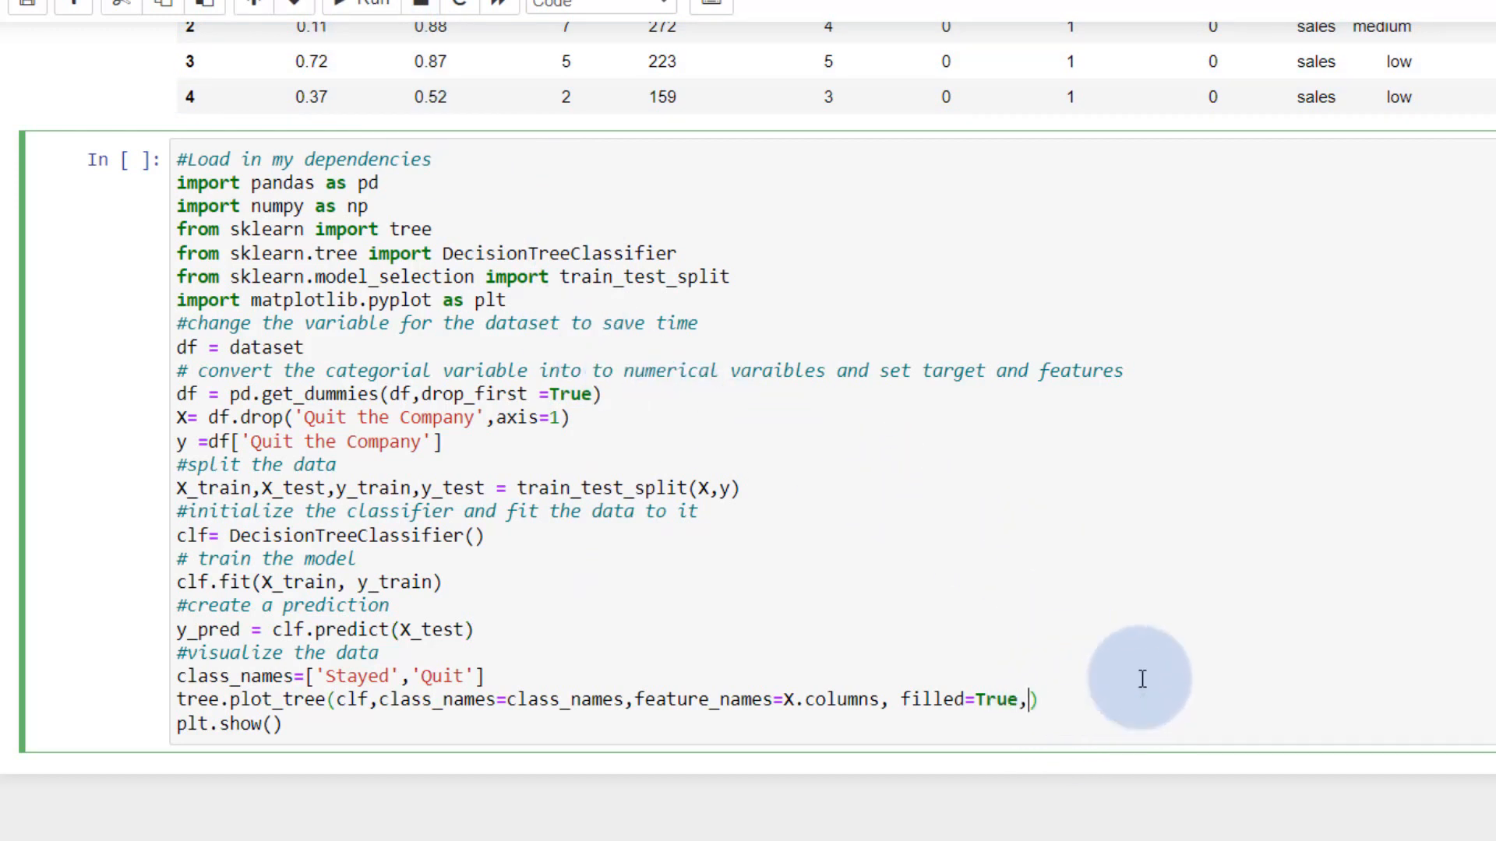
key(BackSpace)
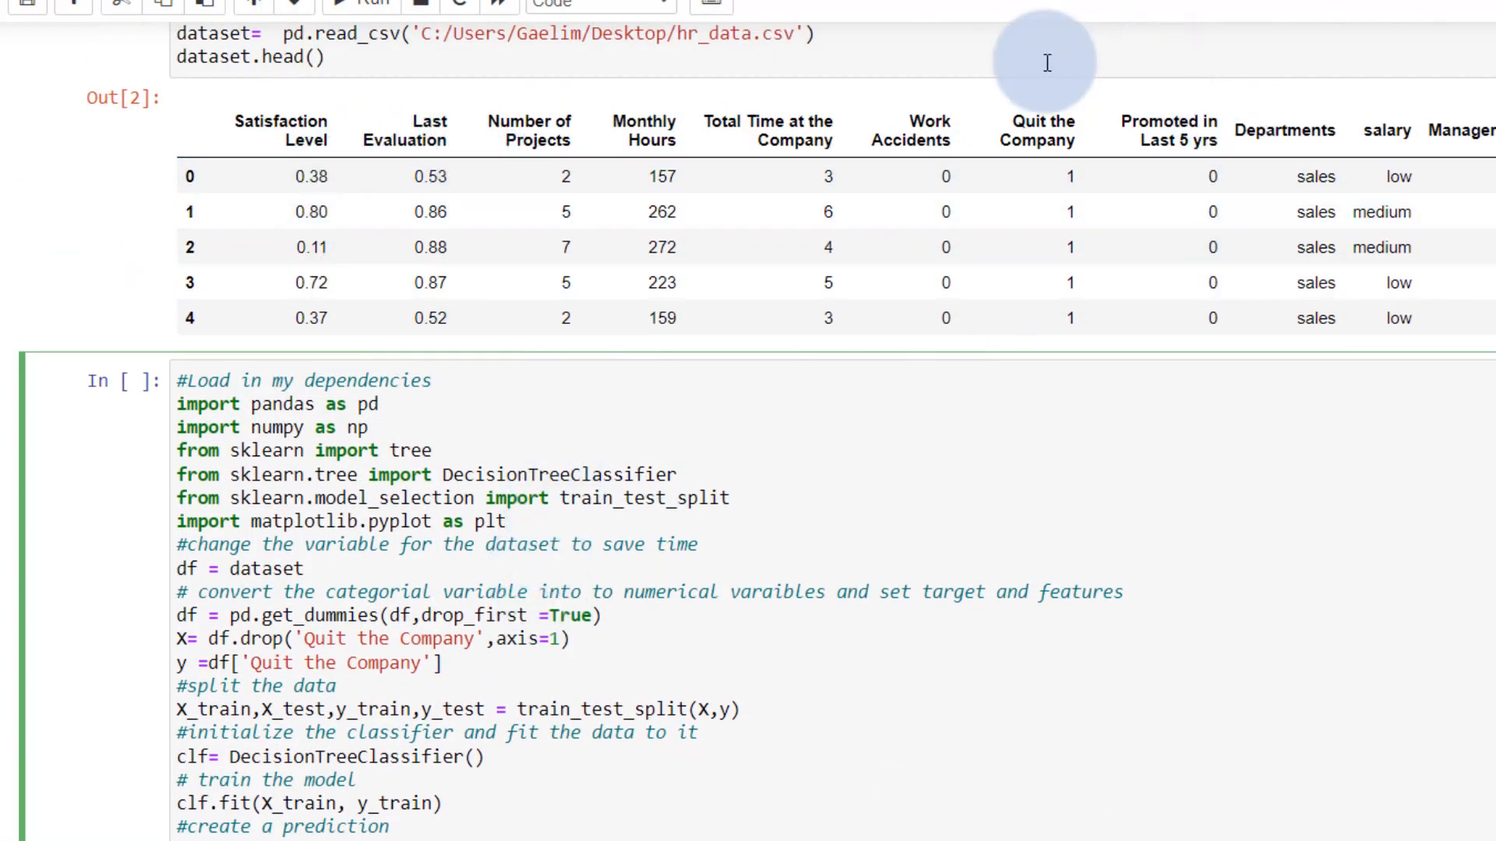
mouse_move(1039, 411)
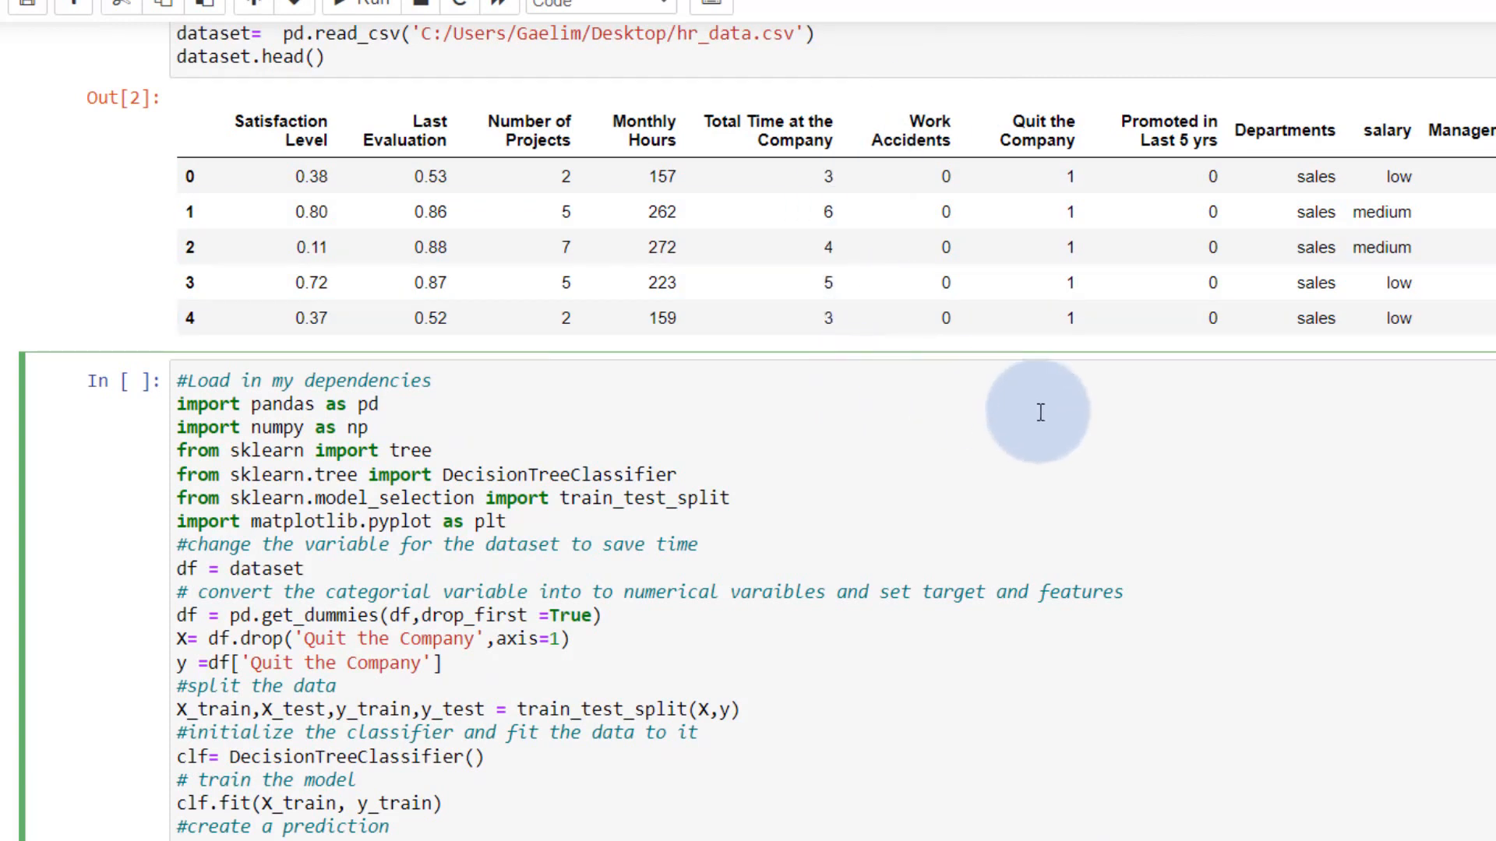
scroll(down, 3)
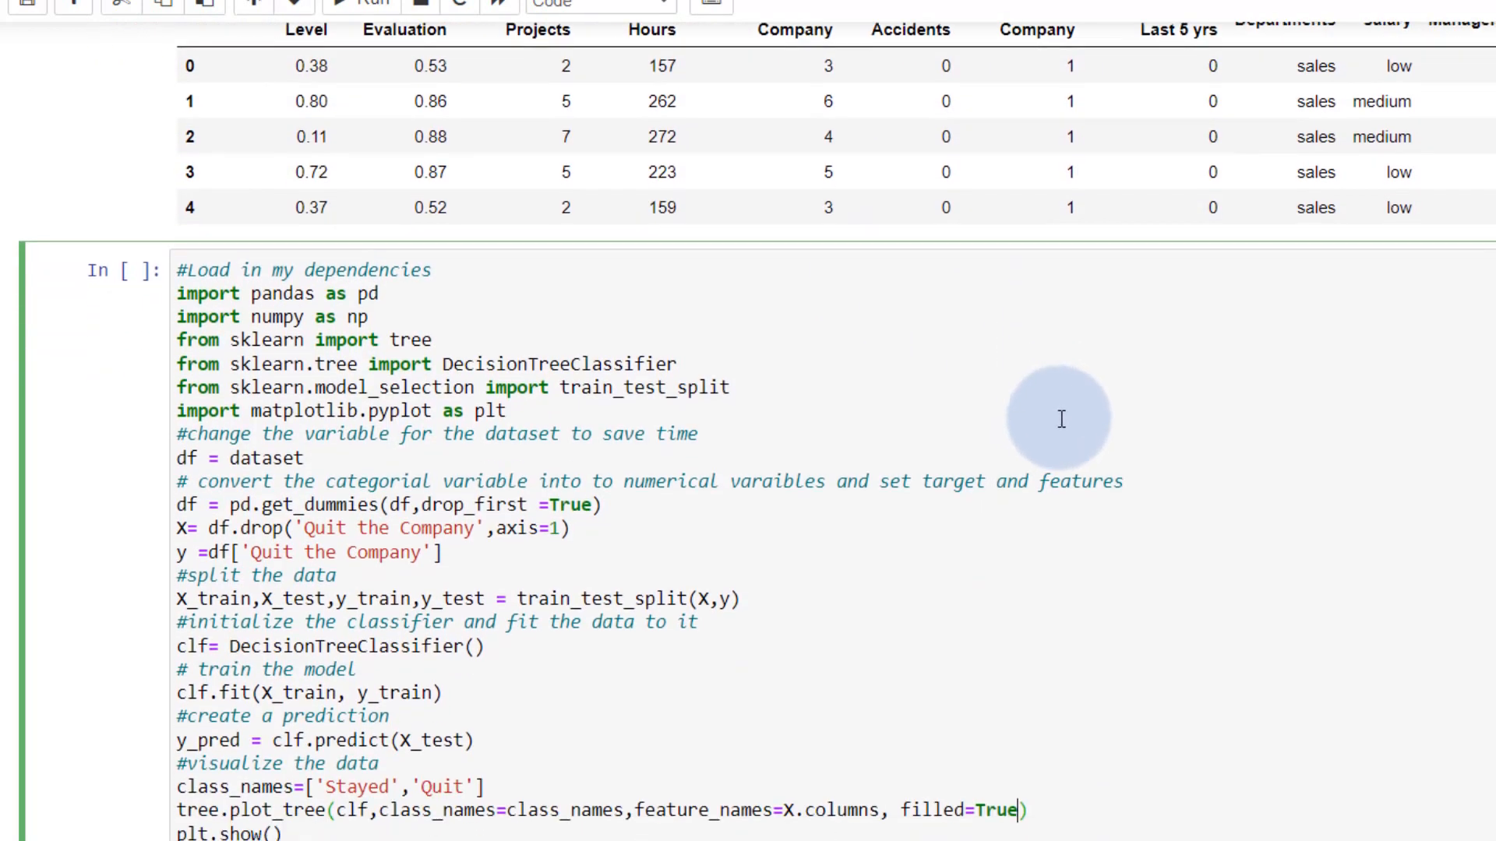
scroll(up, 3)
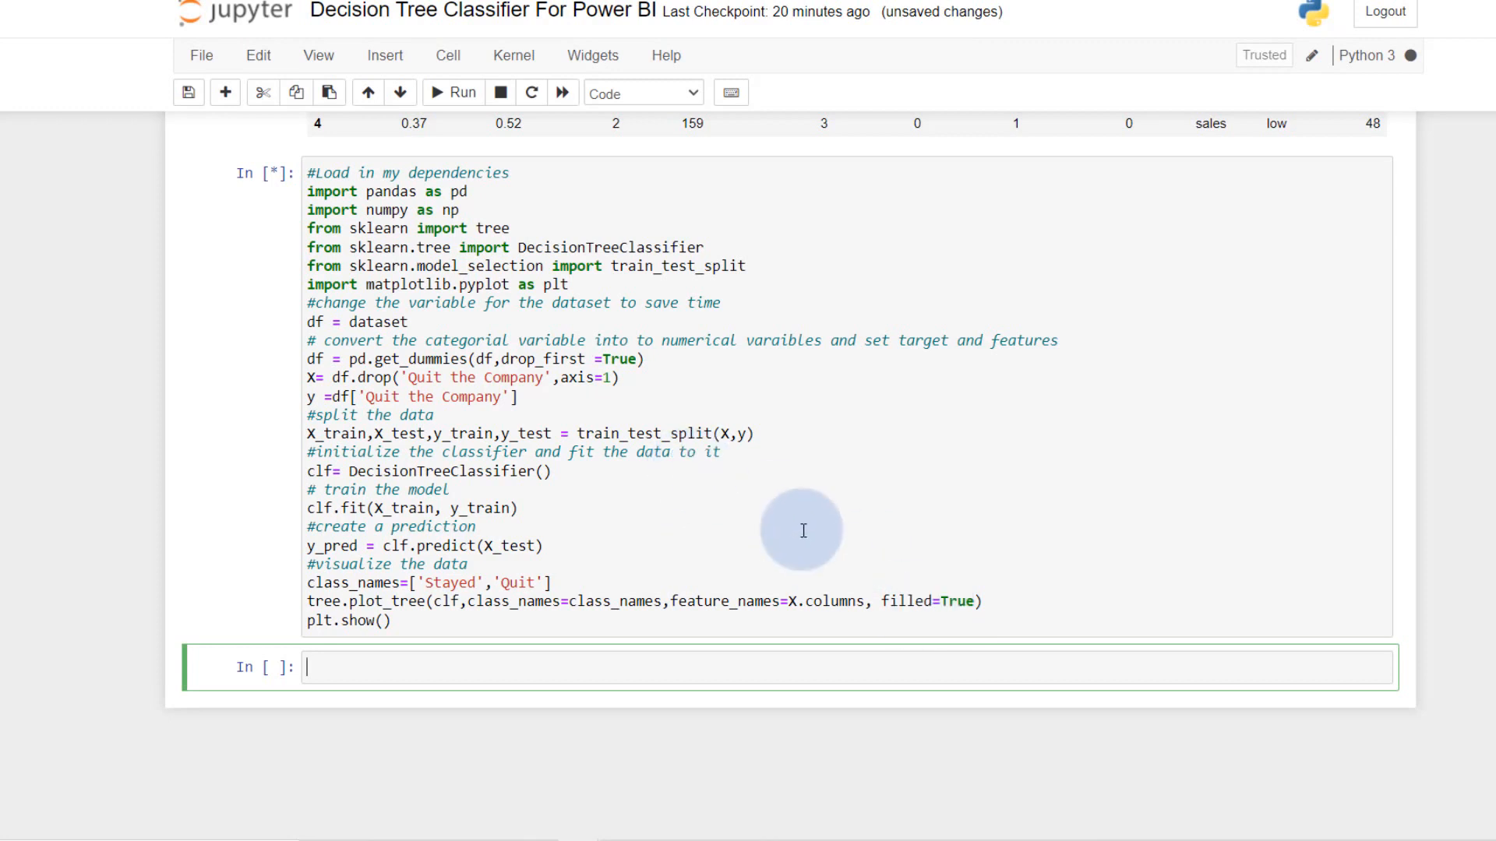
- Run the cell, add plt.figure(figsize=(12,12)) and fontsize=6 to plot_tree, and rerun it
click(453, 92)
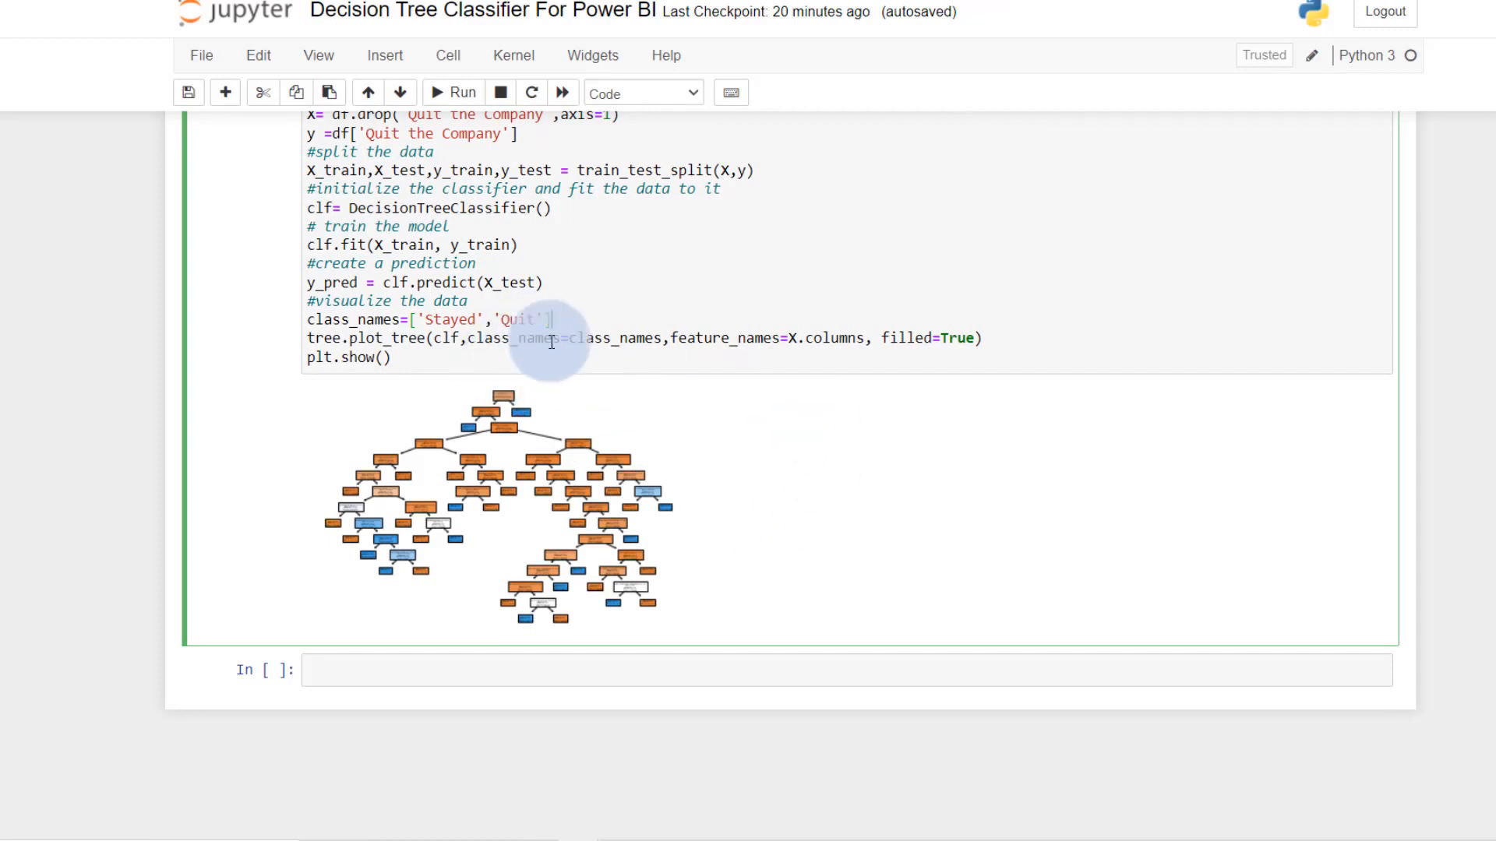
mouse_move(1038, 341)
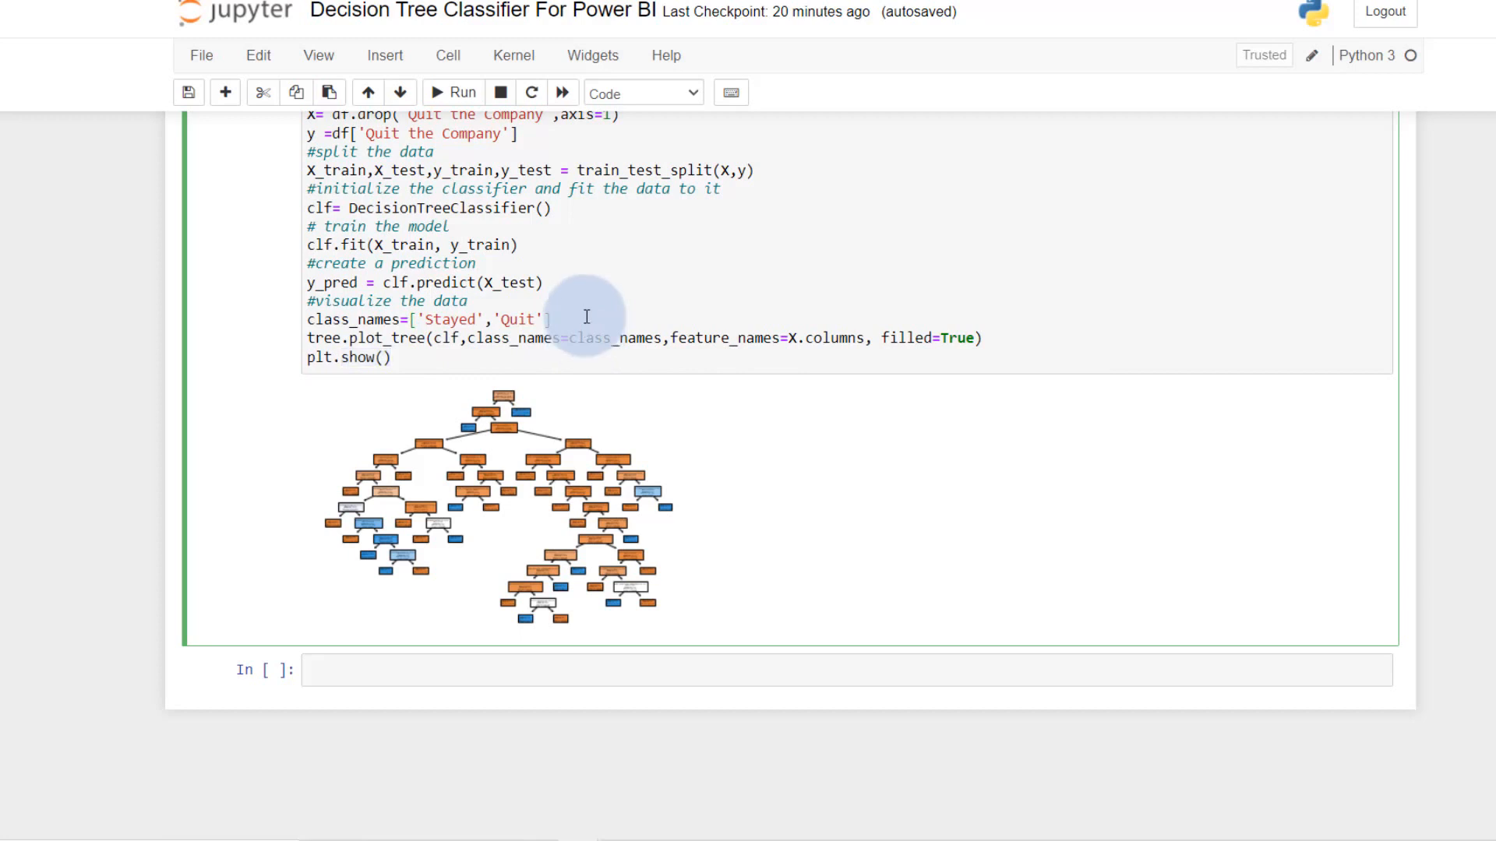
text(plt.figure(figsize=(12,1)
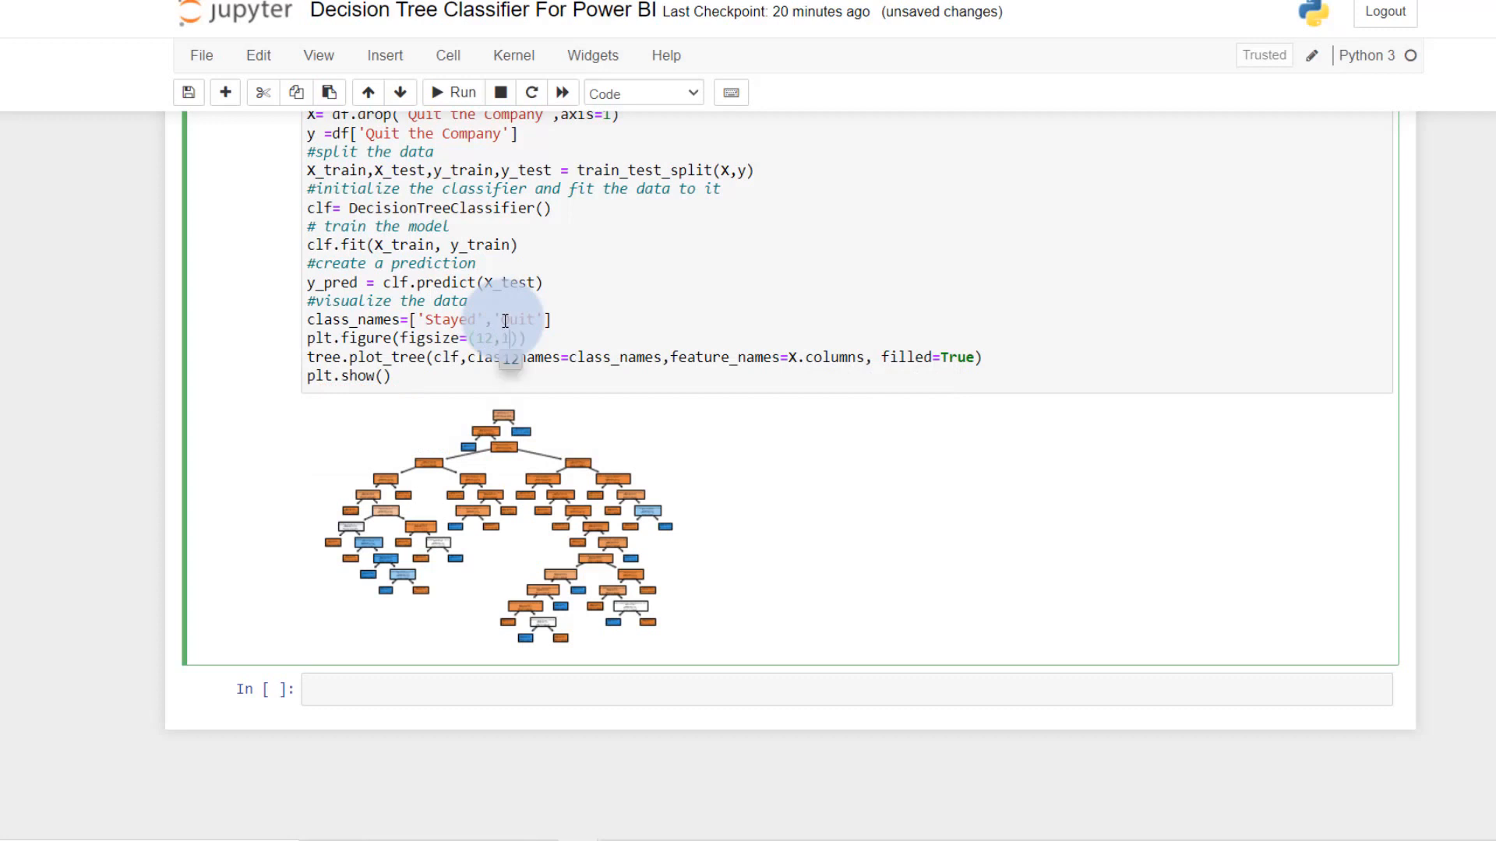
text(2)
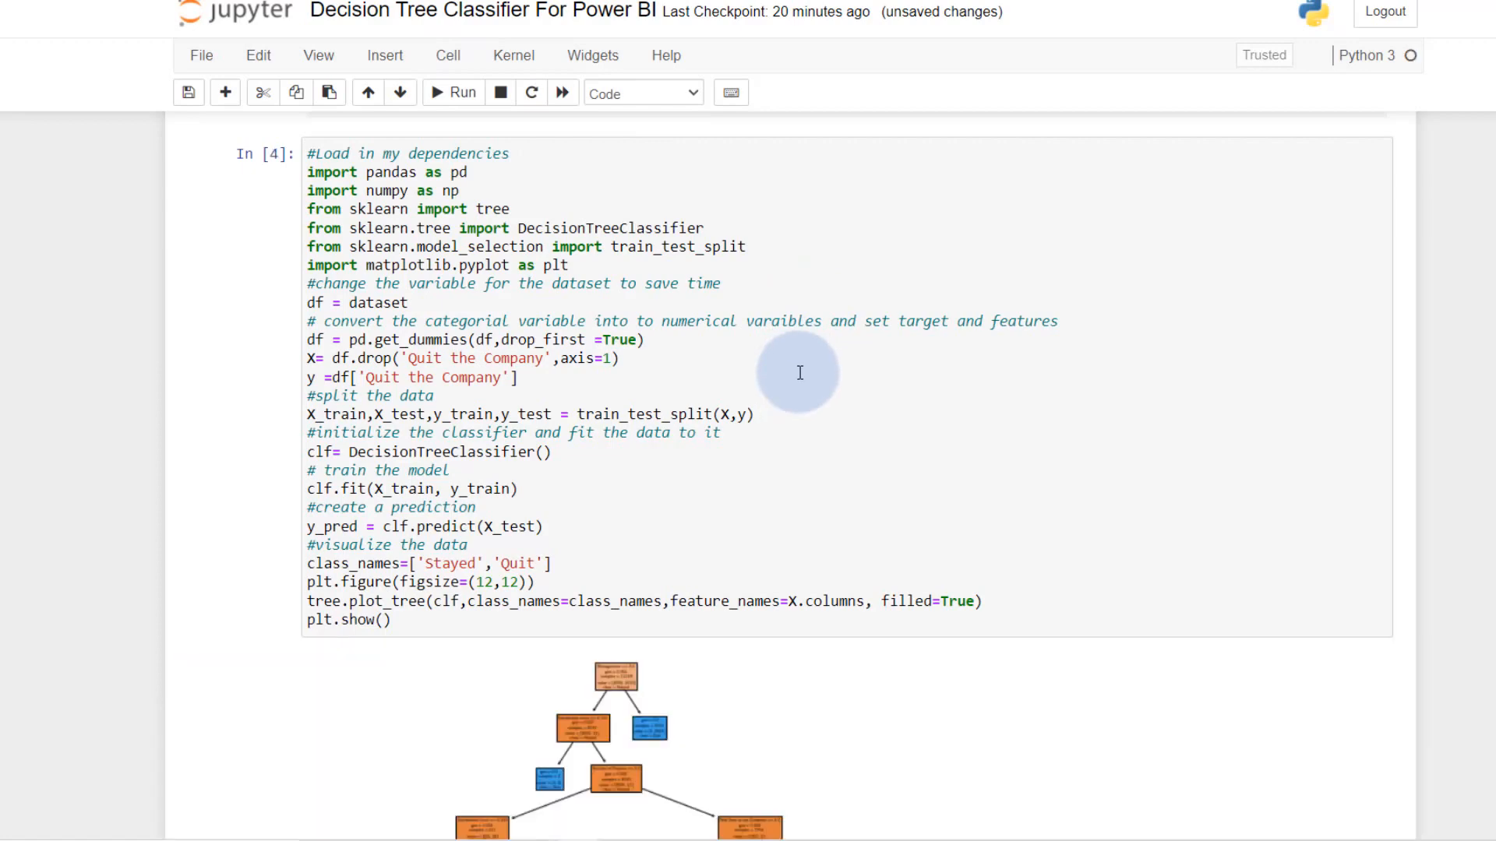
scroll(down, 3)
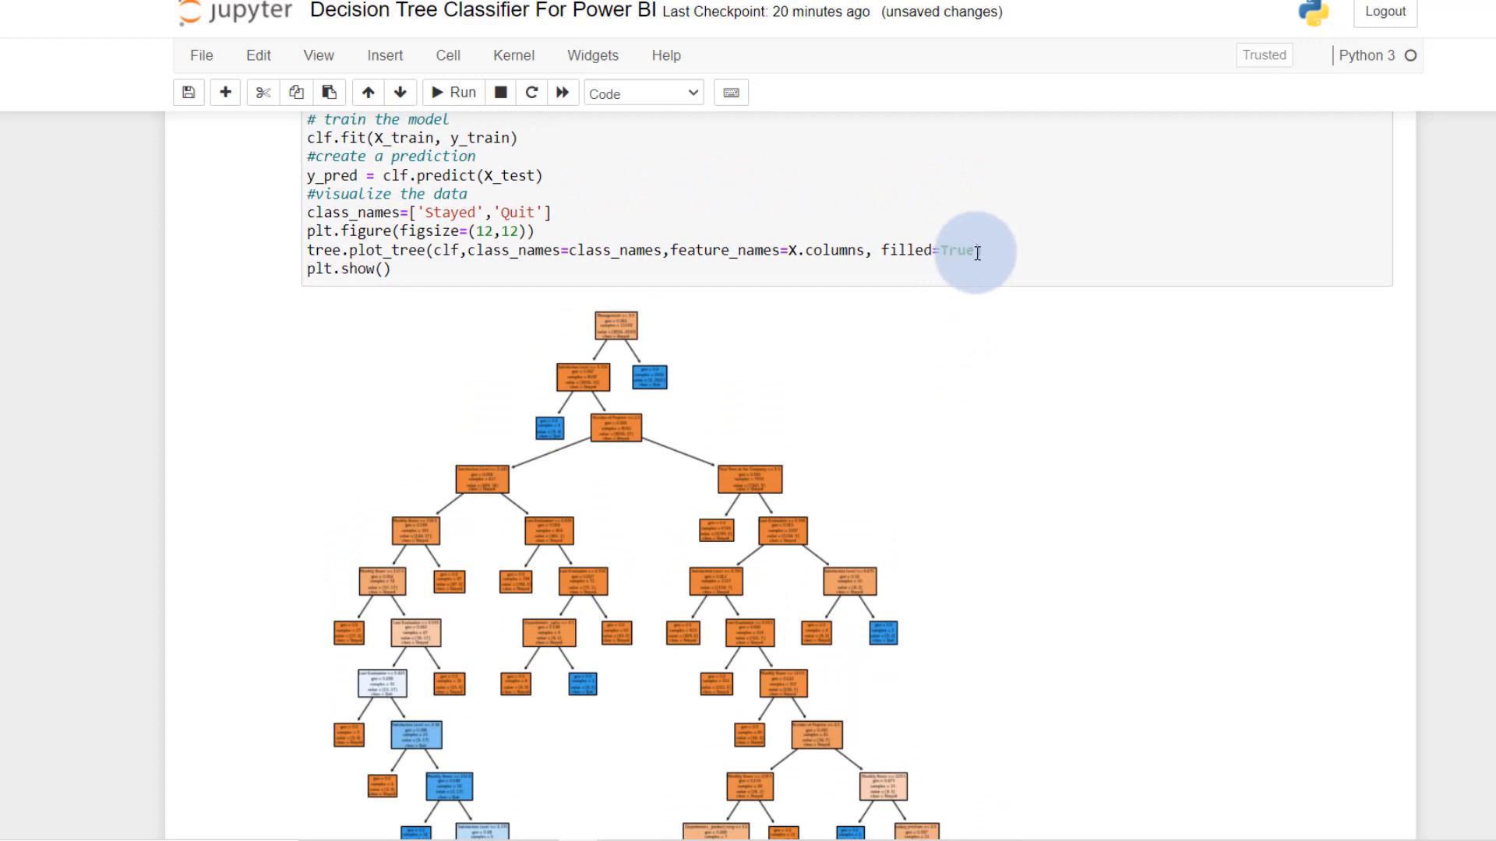
text(,font)
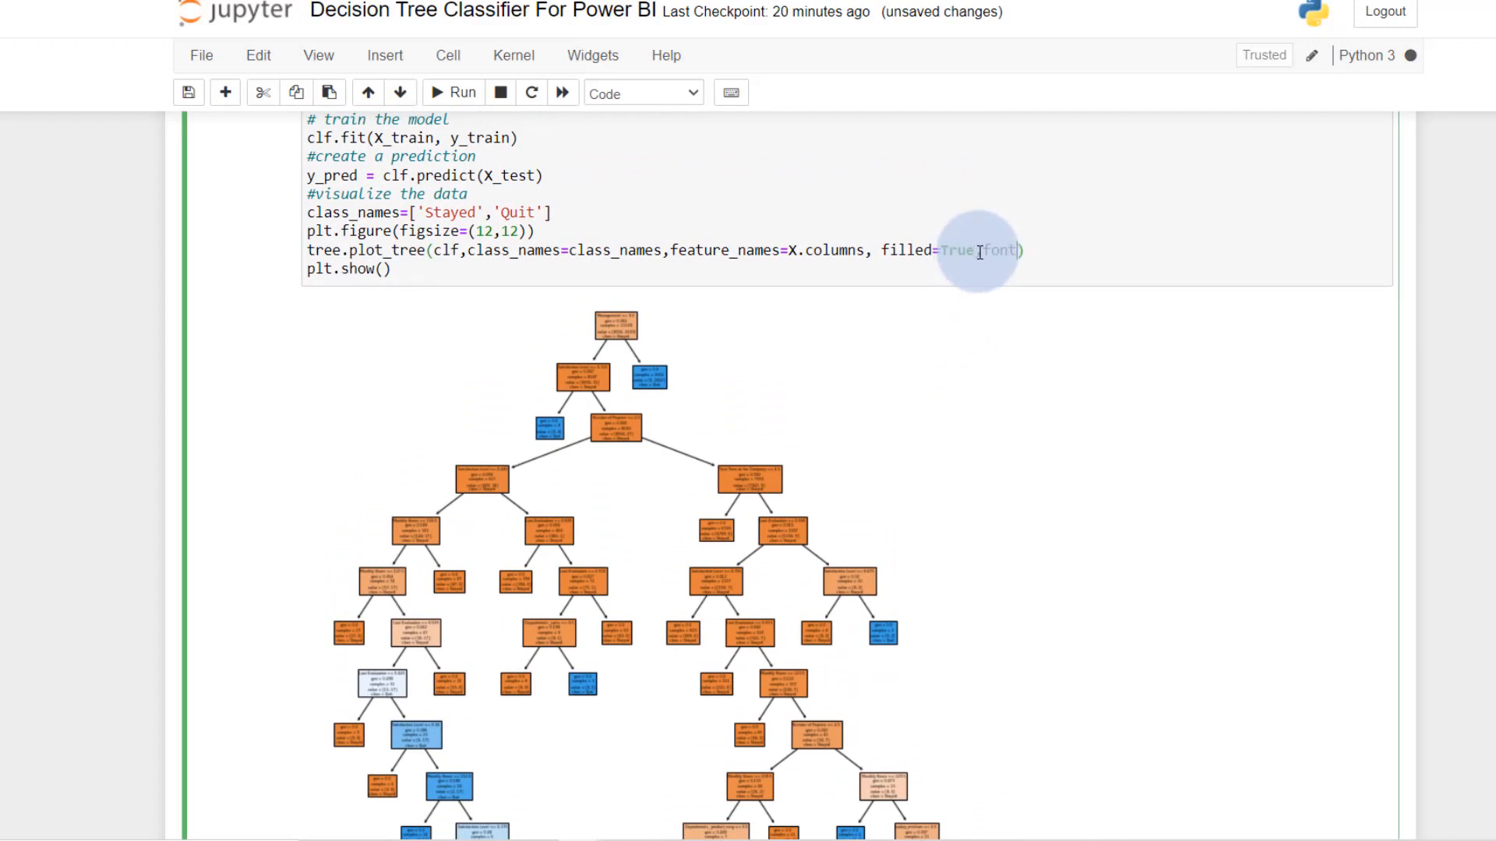
text(size=6)
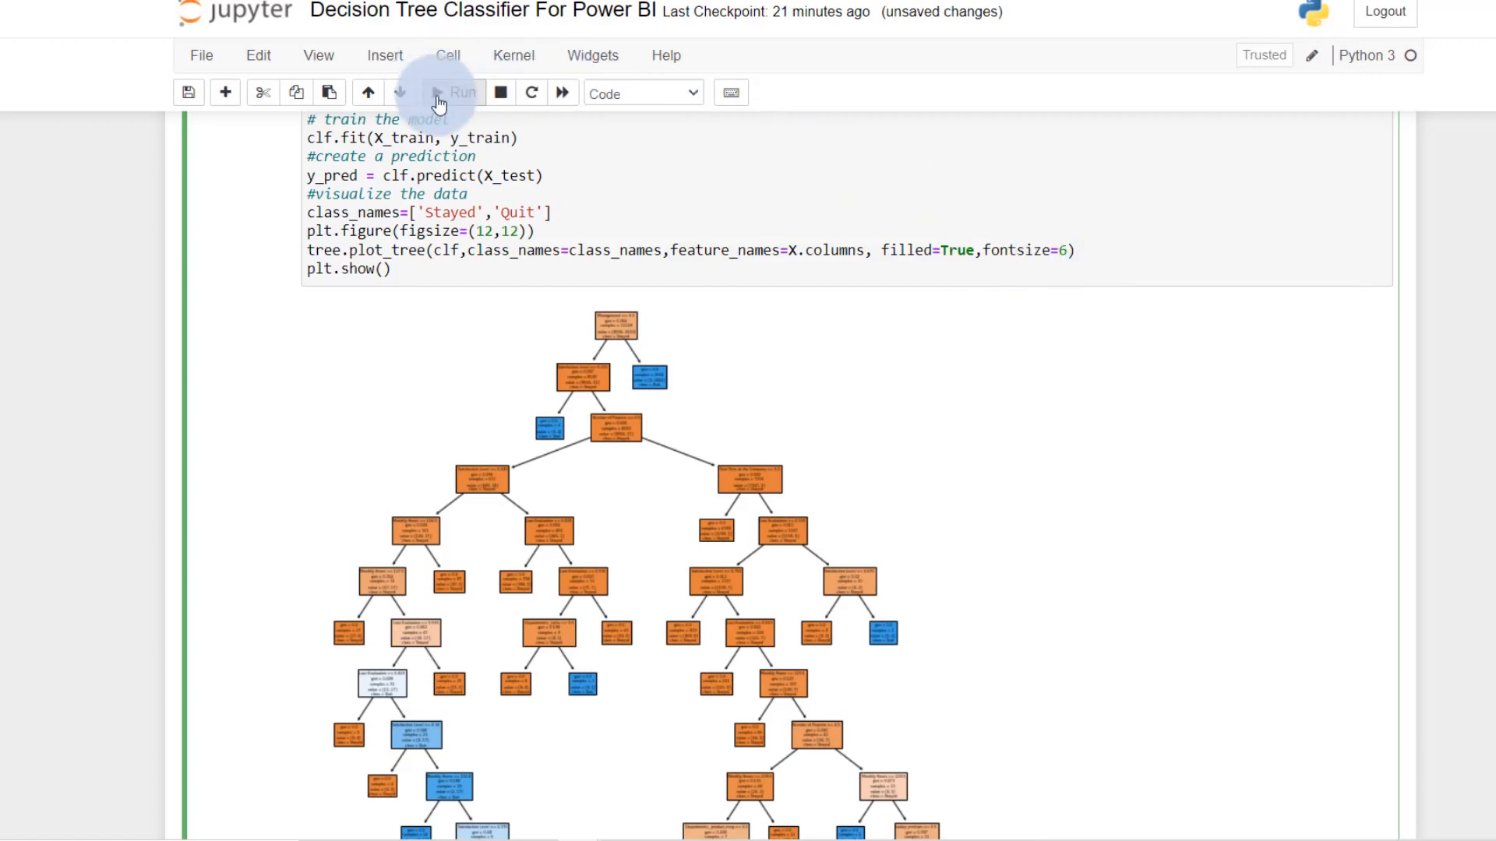
click(455, 92)
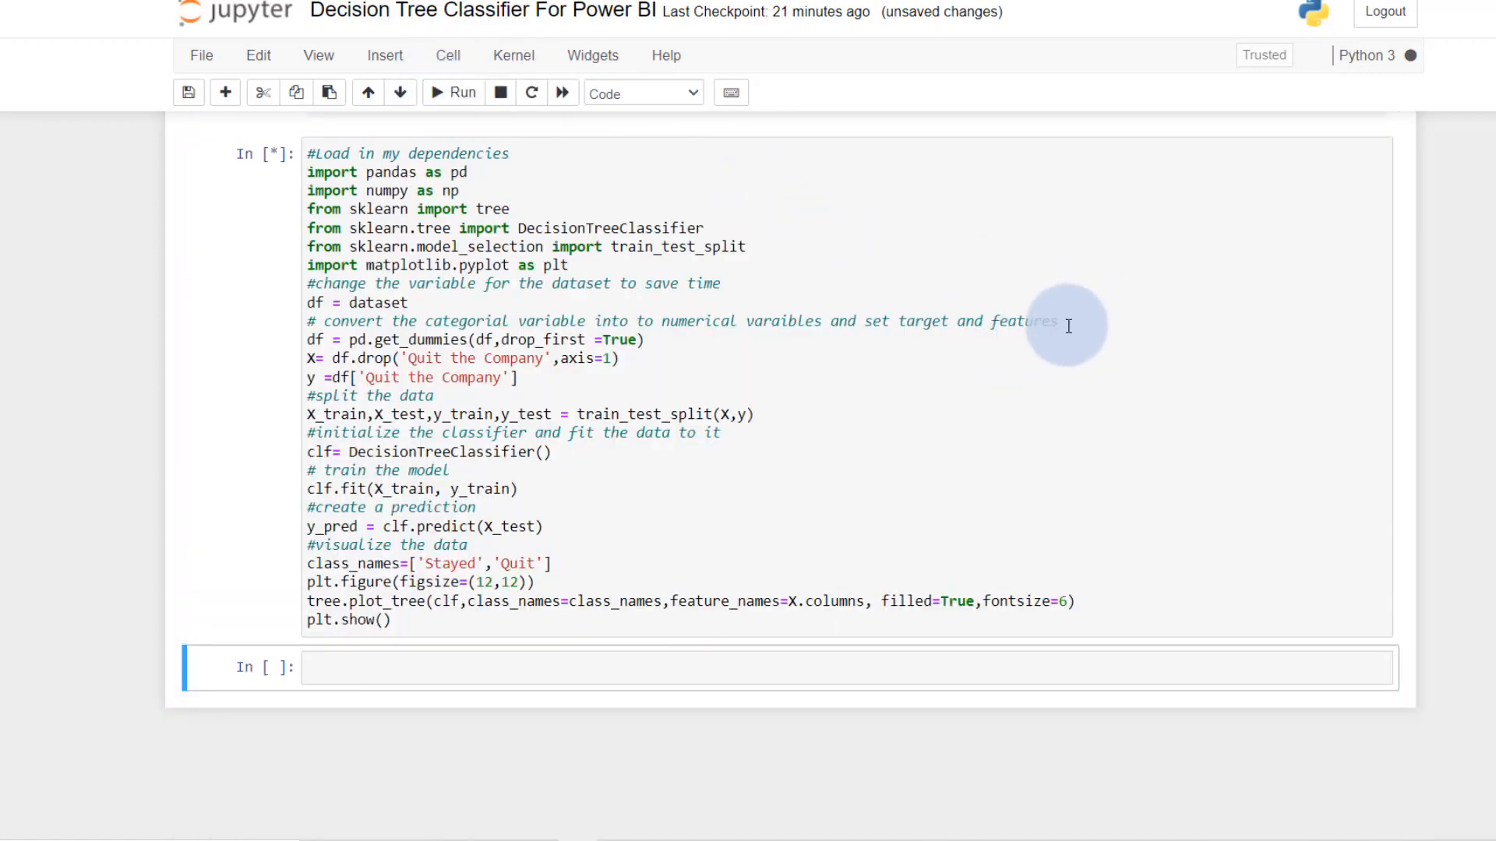
click(461, 92)
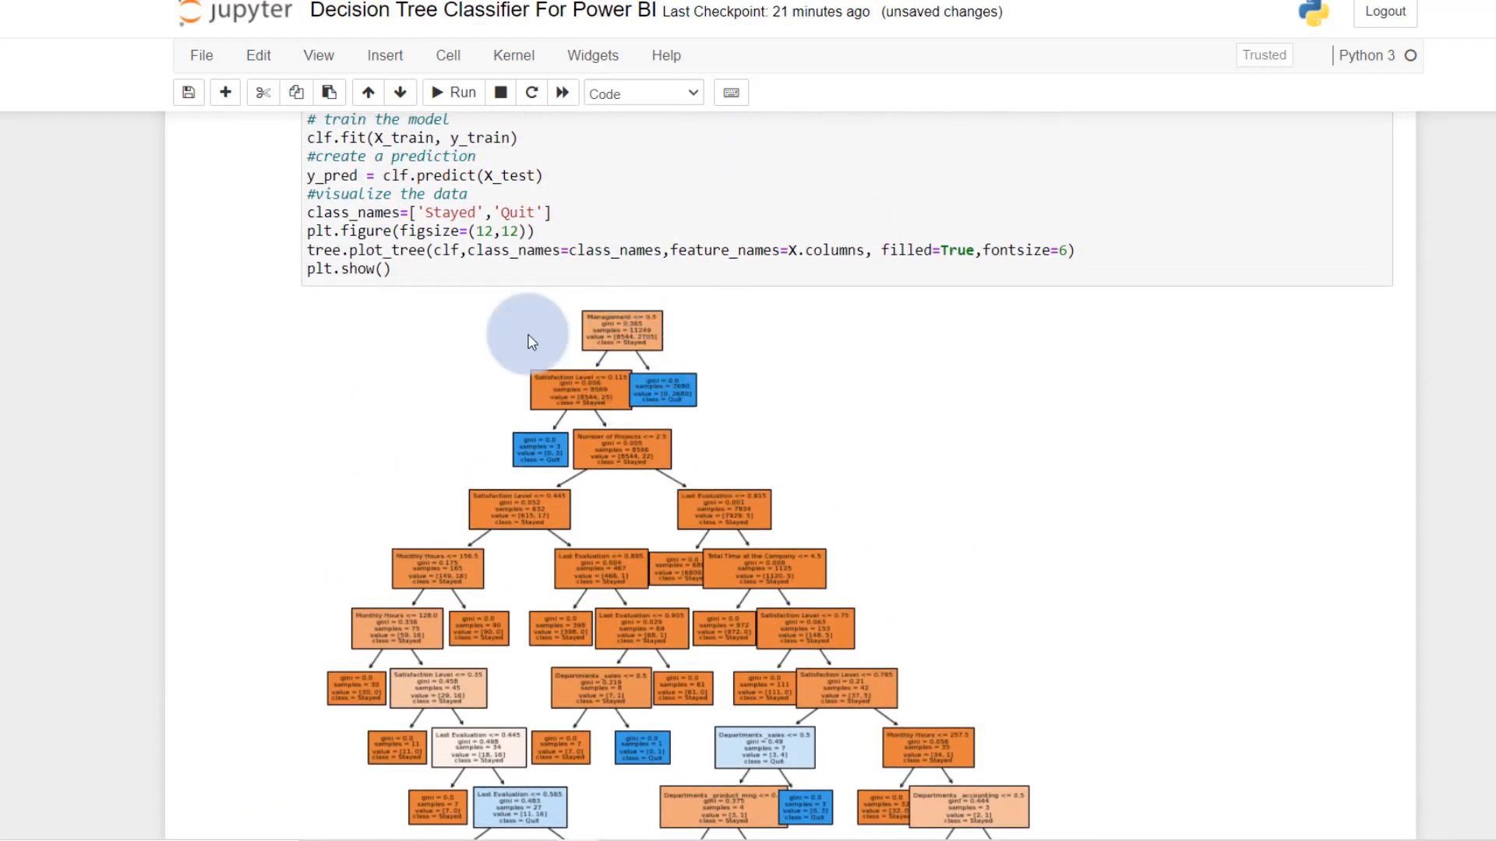
mouse_move(653, 449)
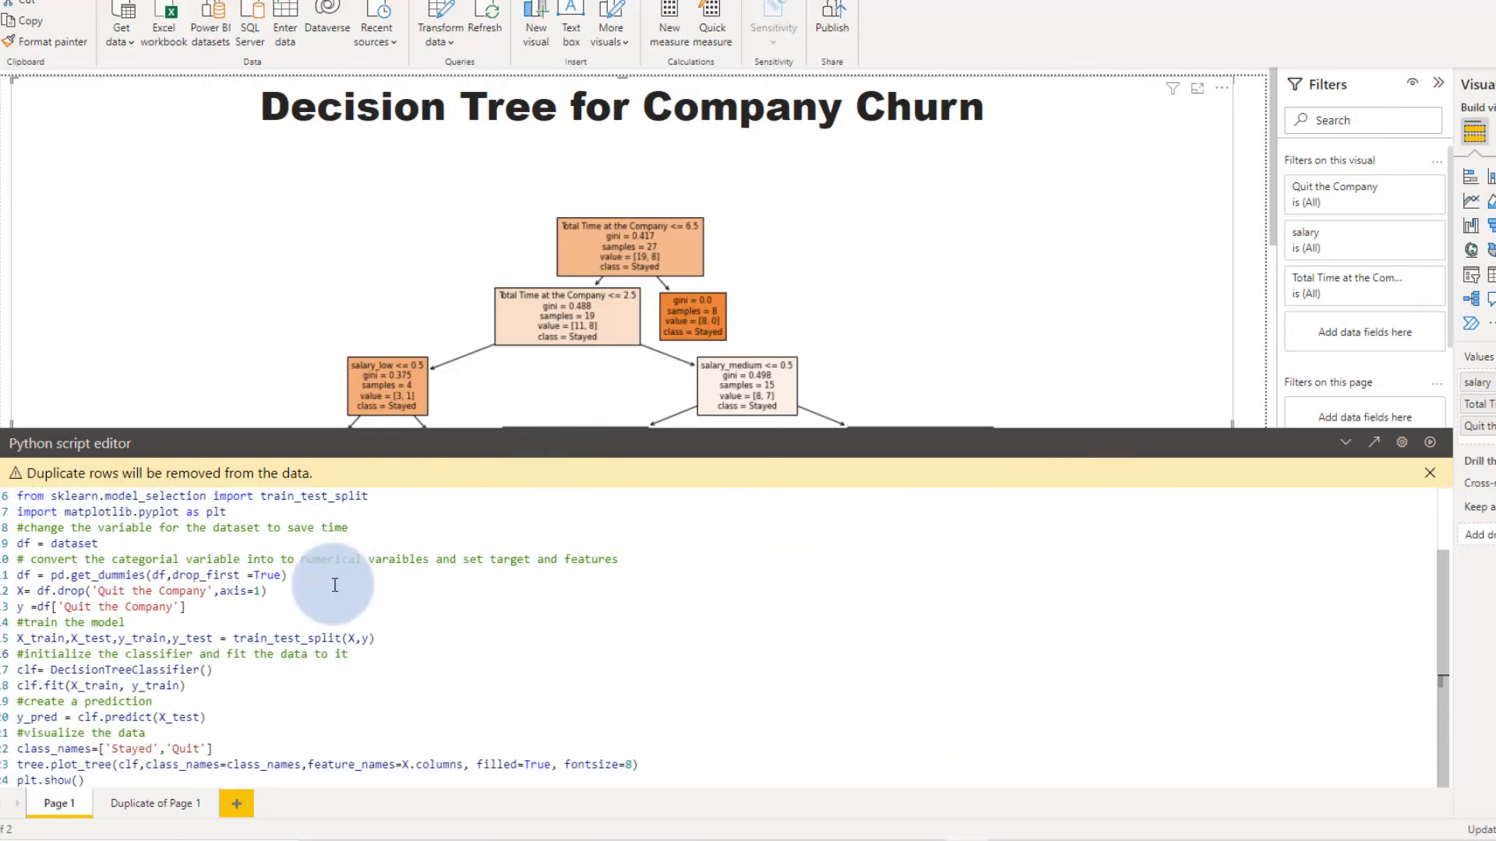
mouse_move(625, 762)
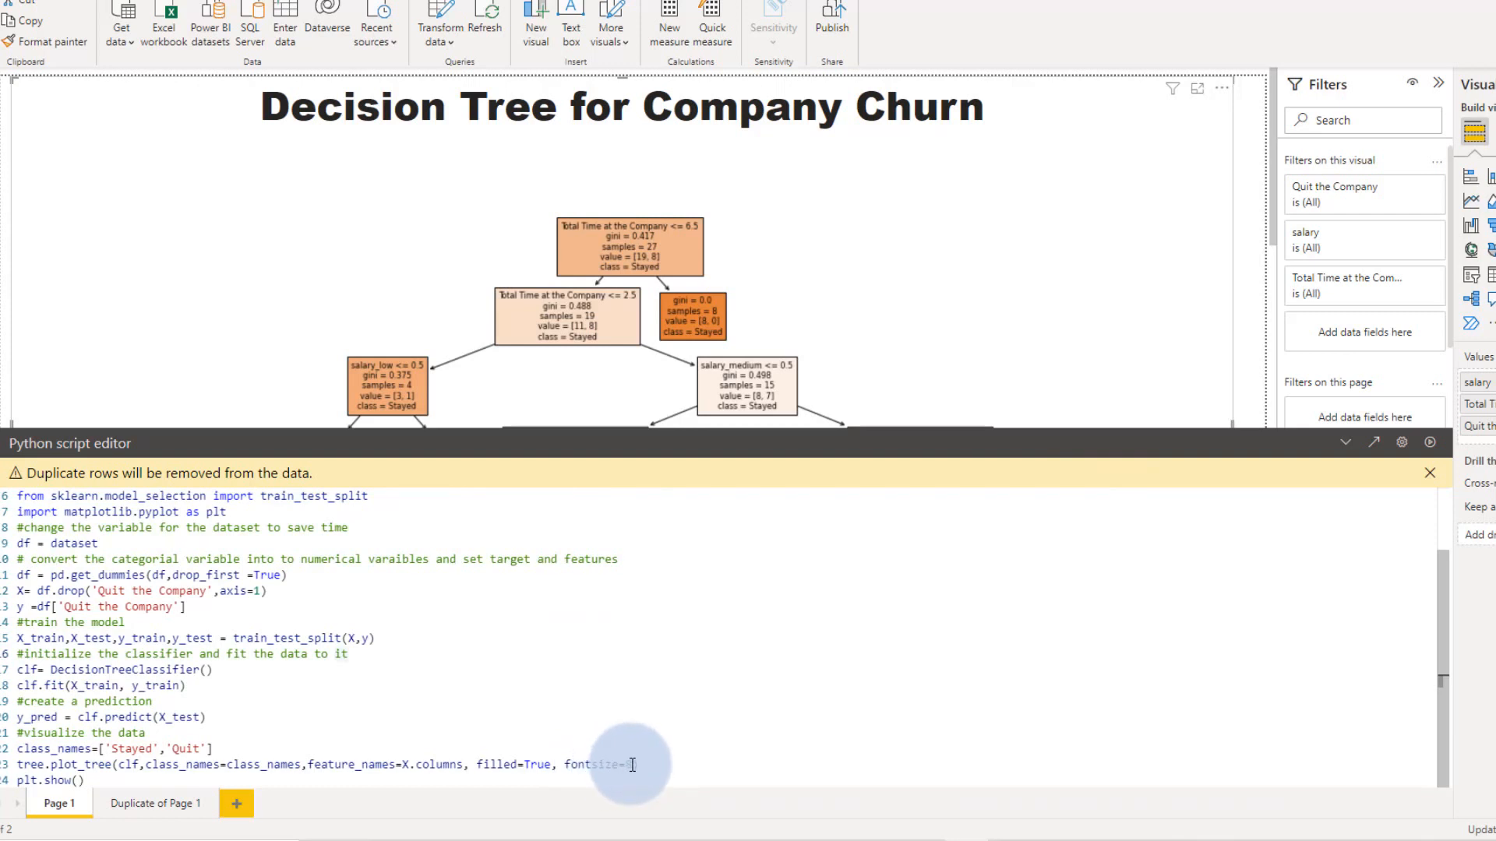
- Set plot_tree fontsize to 8 in the Python visual's script
text(8)
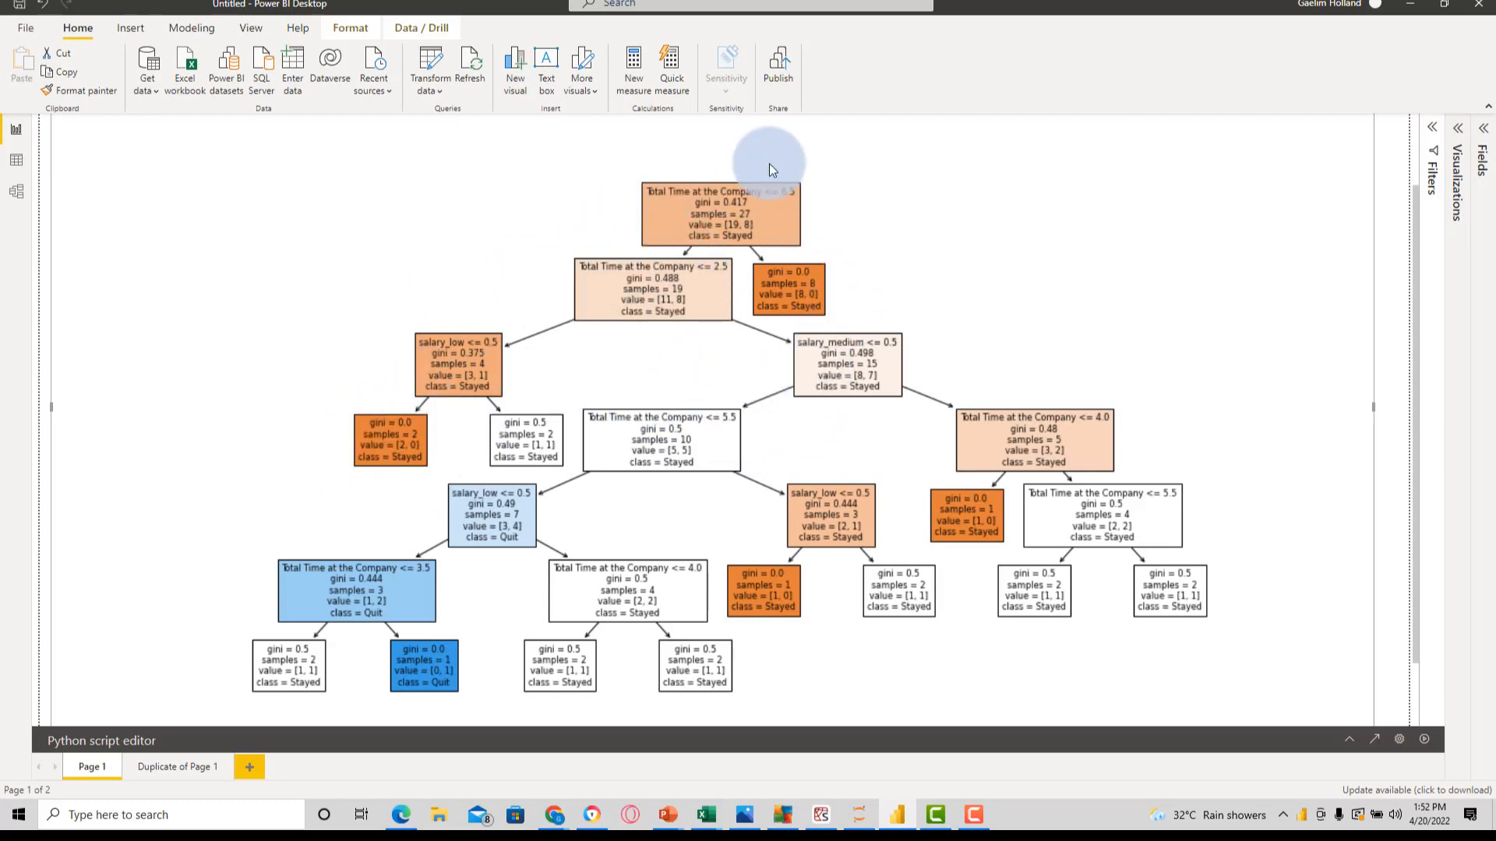
mouse_move(782, 356)
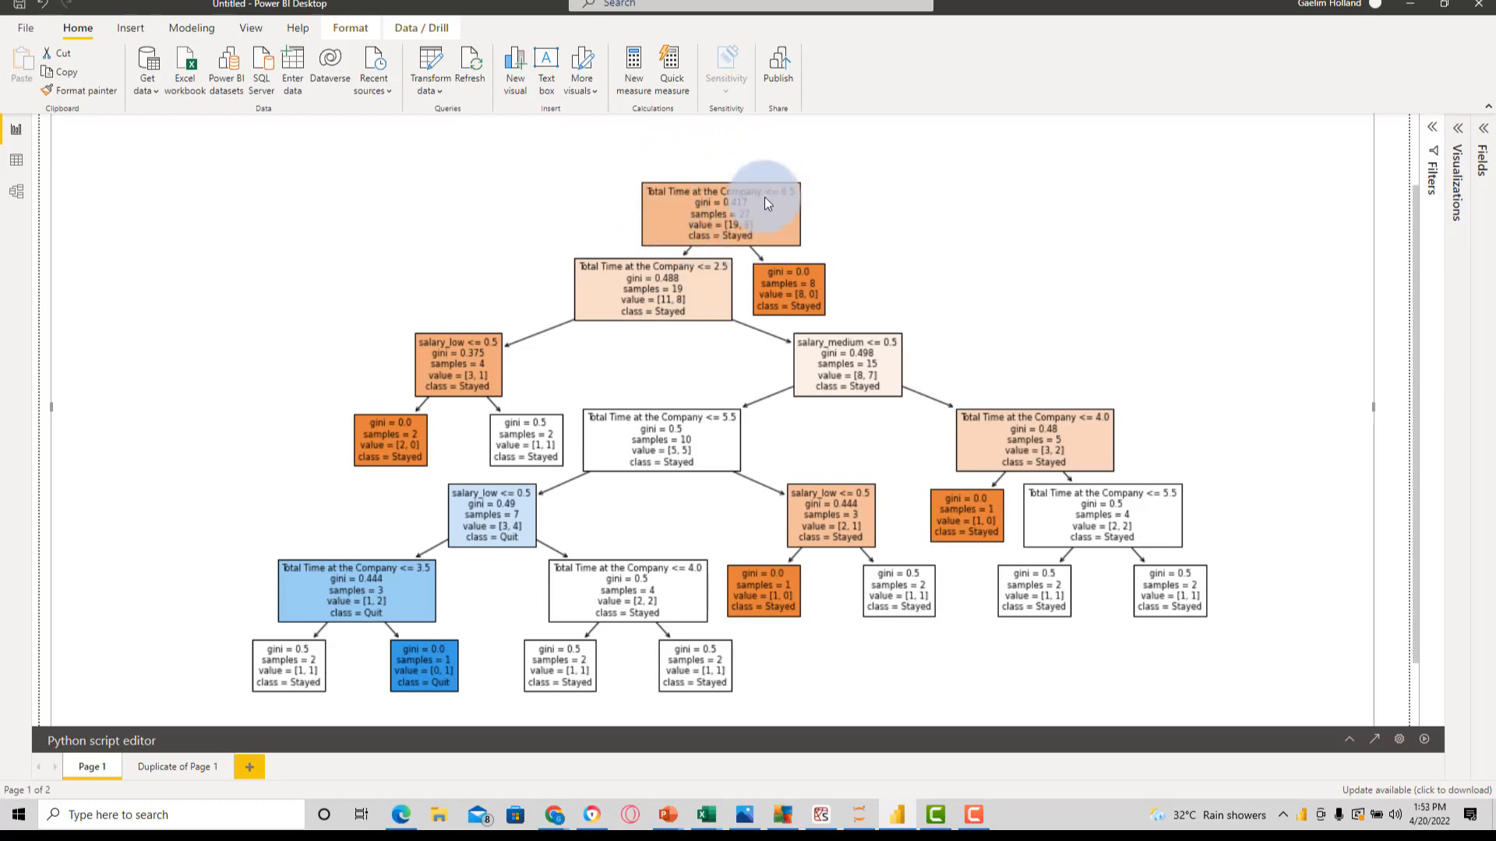
mouse_move(780, 210)
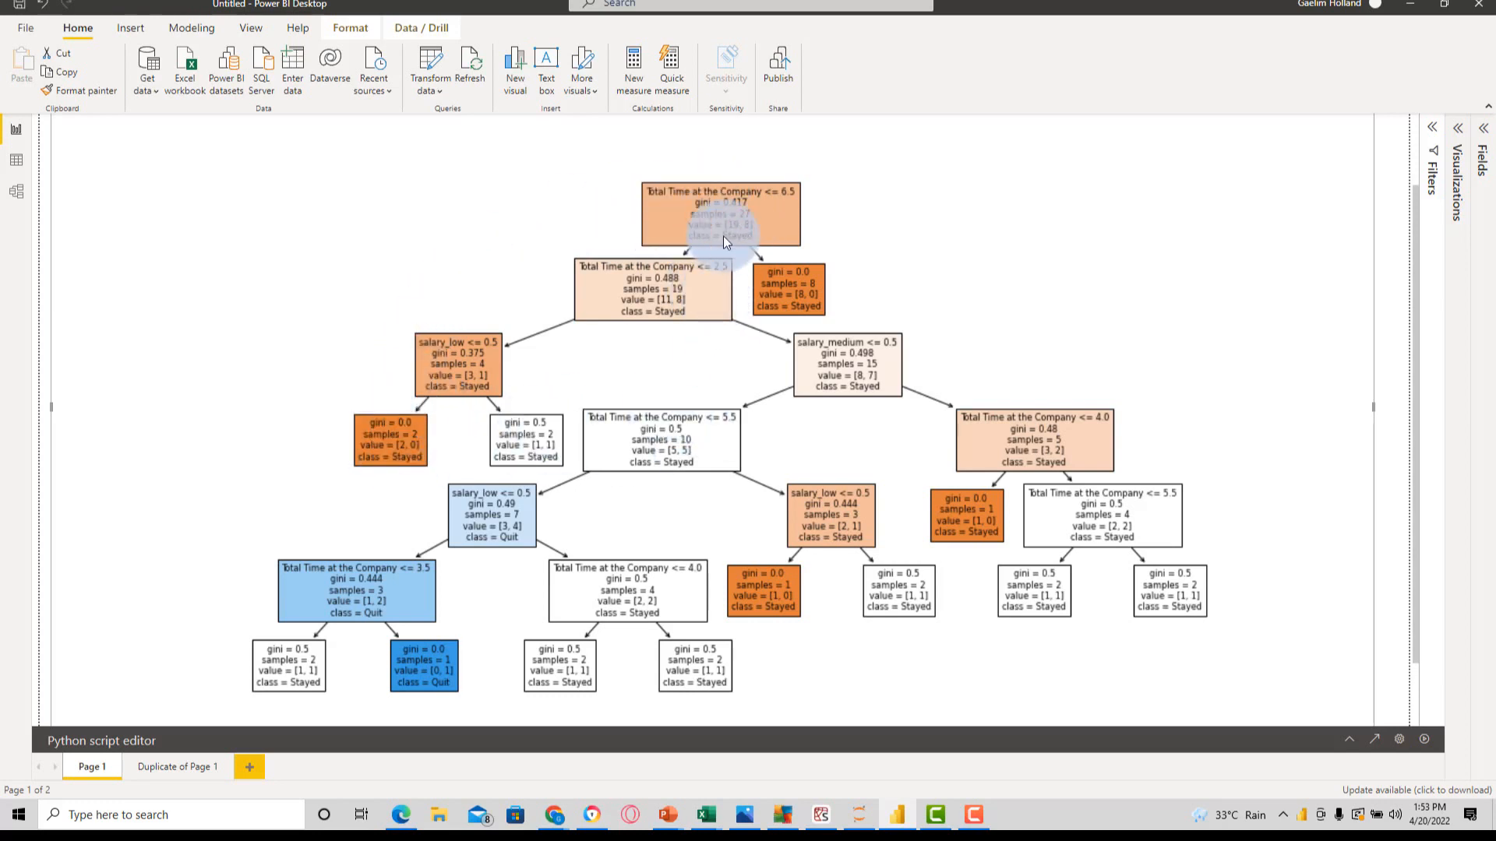
mouse_move(754, 241)
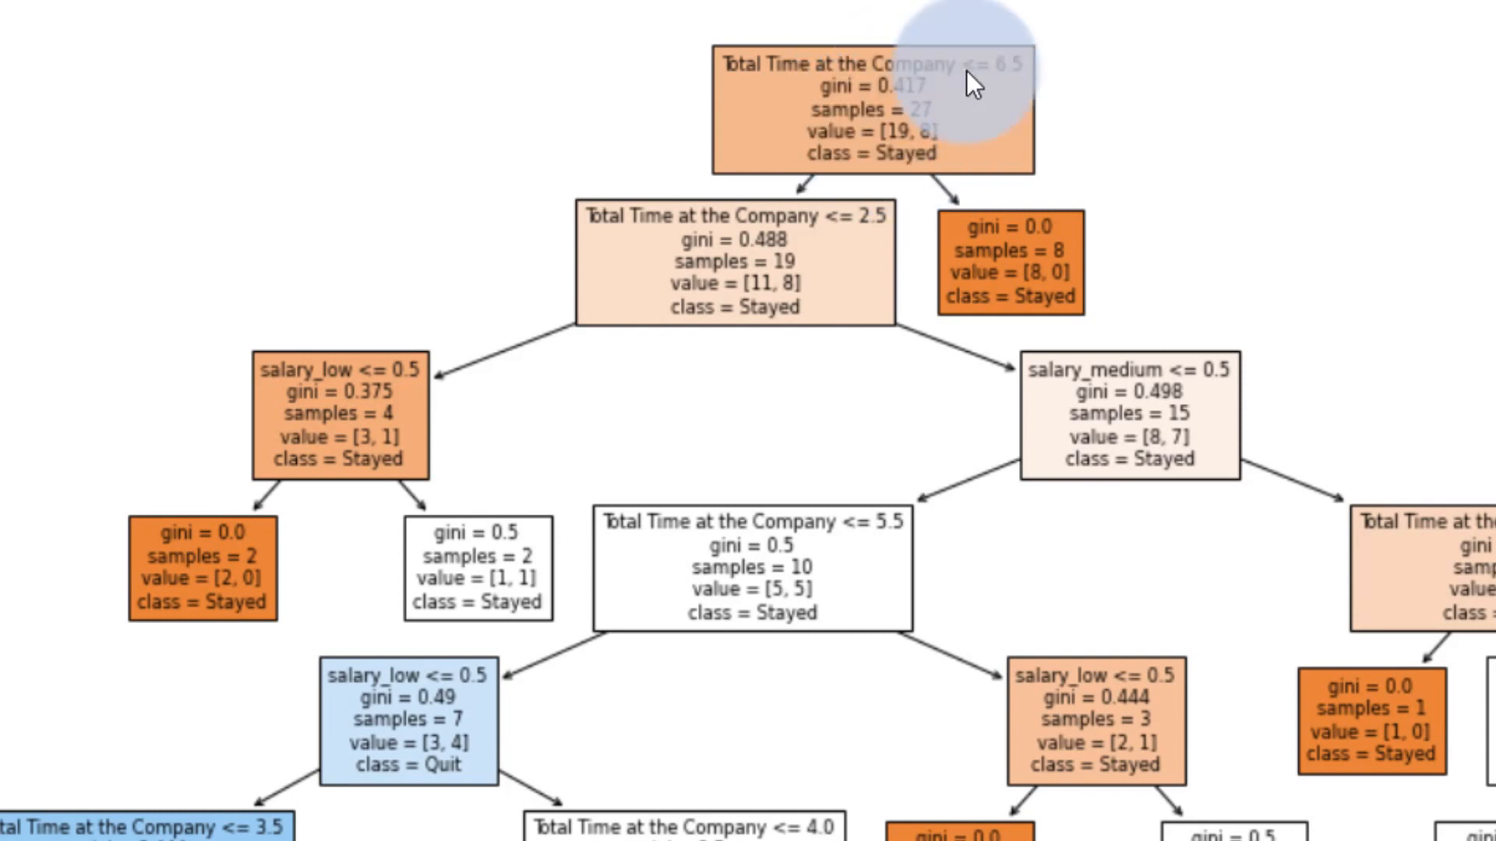
mouse_move(729, 224)
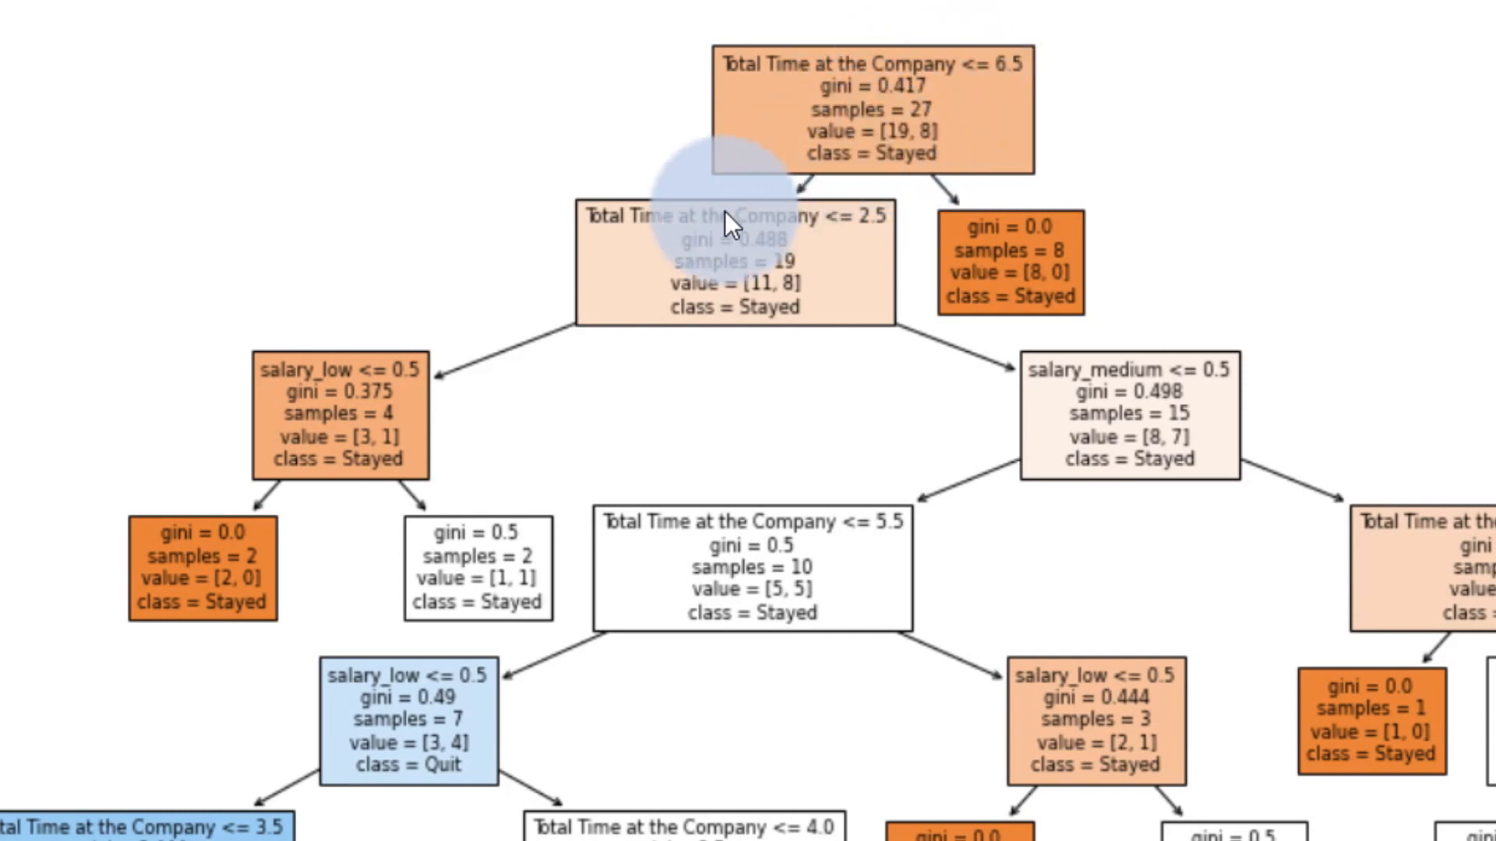
mouse_move(713, 301)
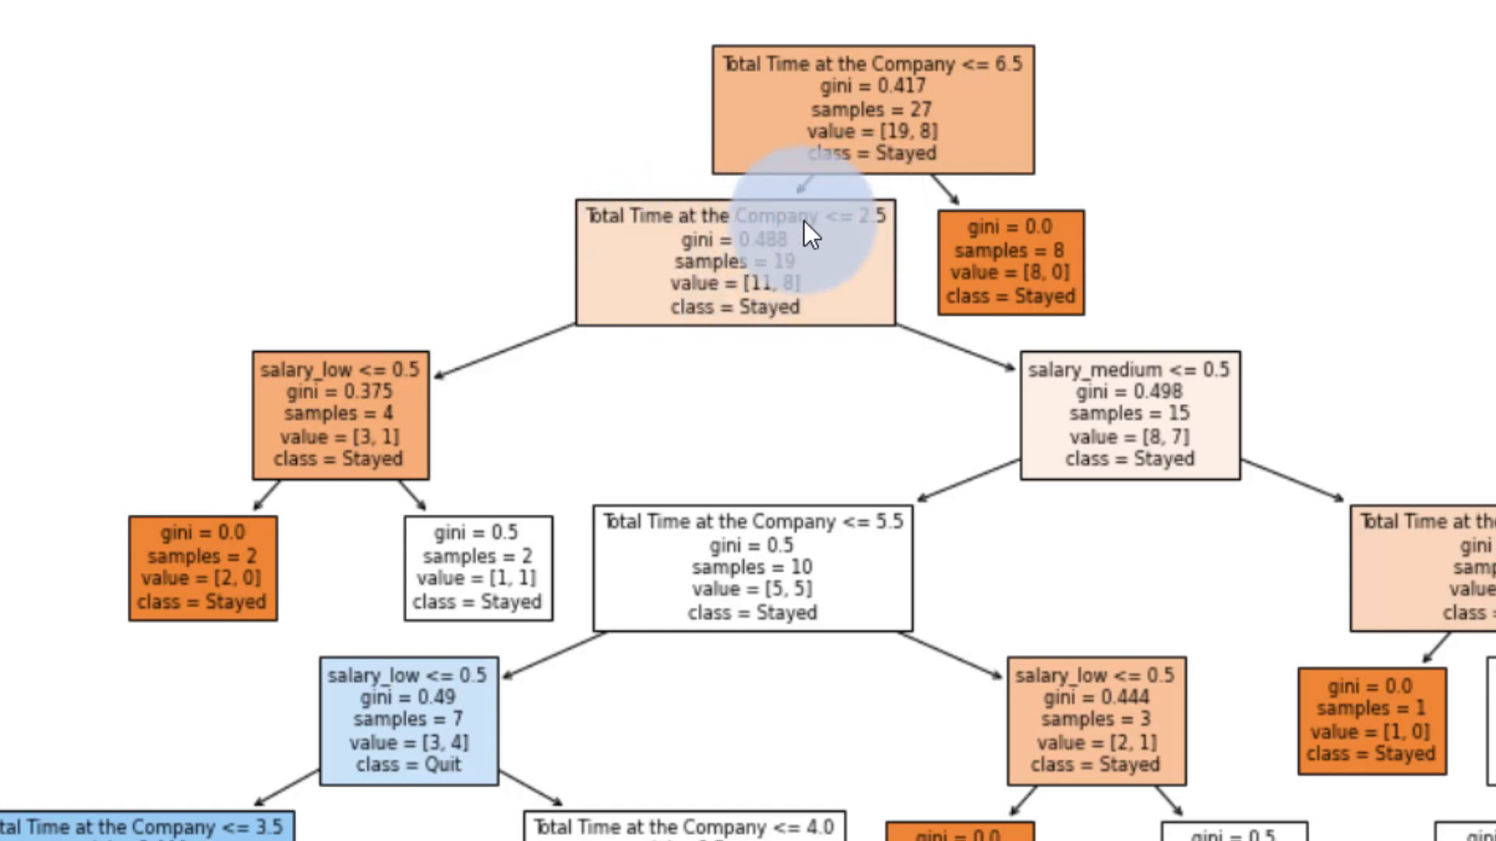
mouse_move(643, 296)
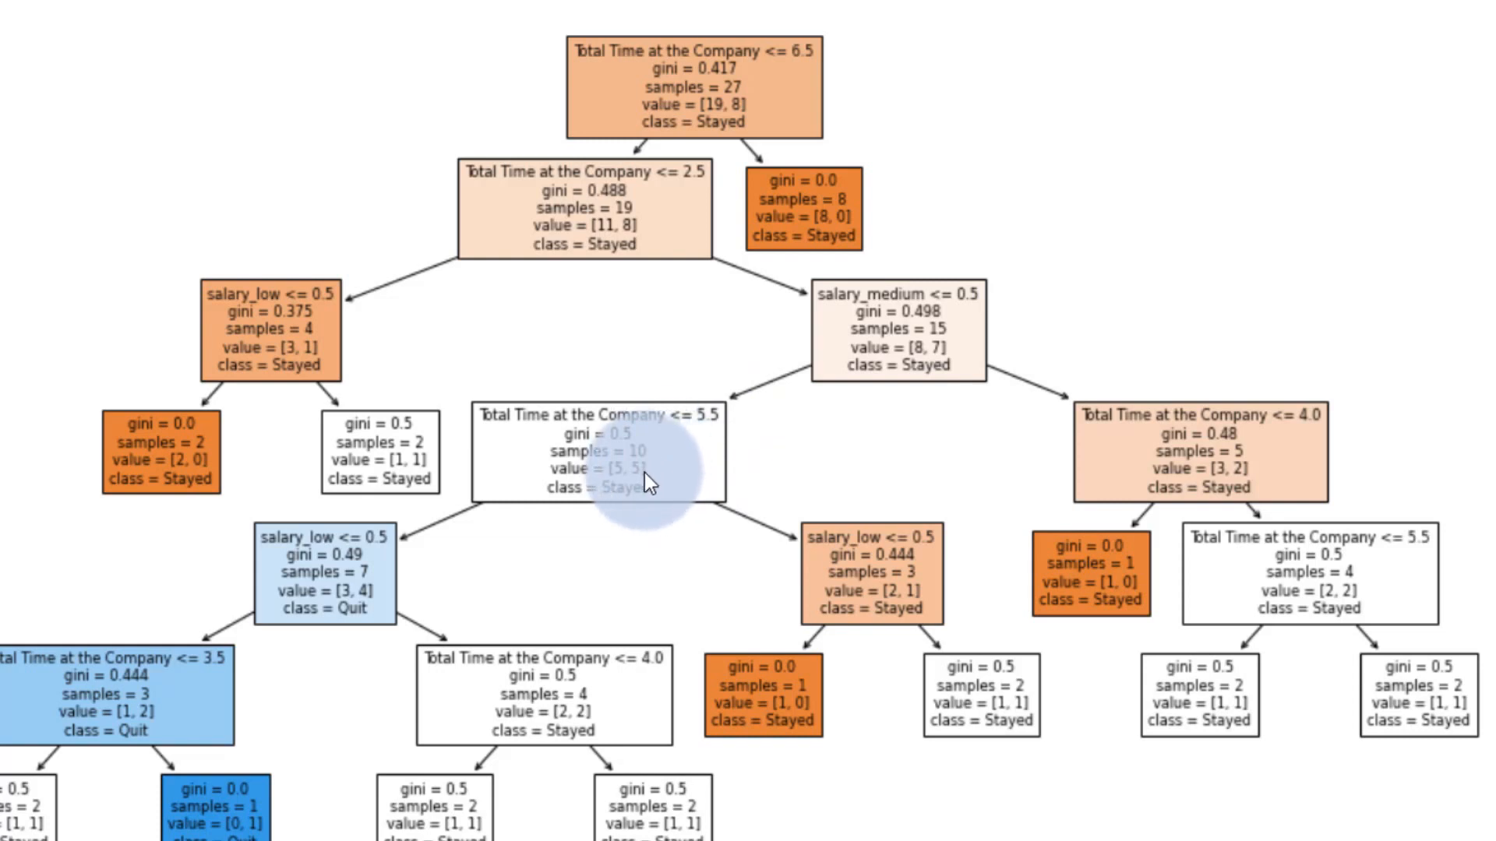
mouse_move(538, 506)
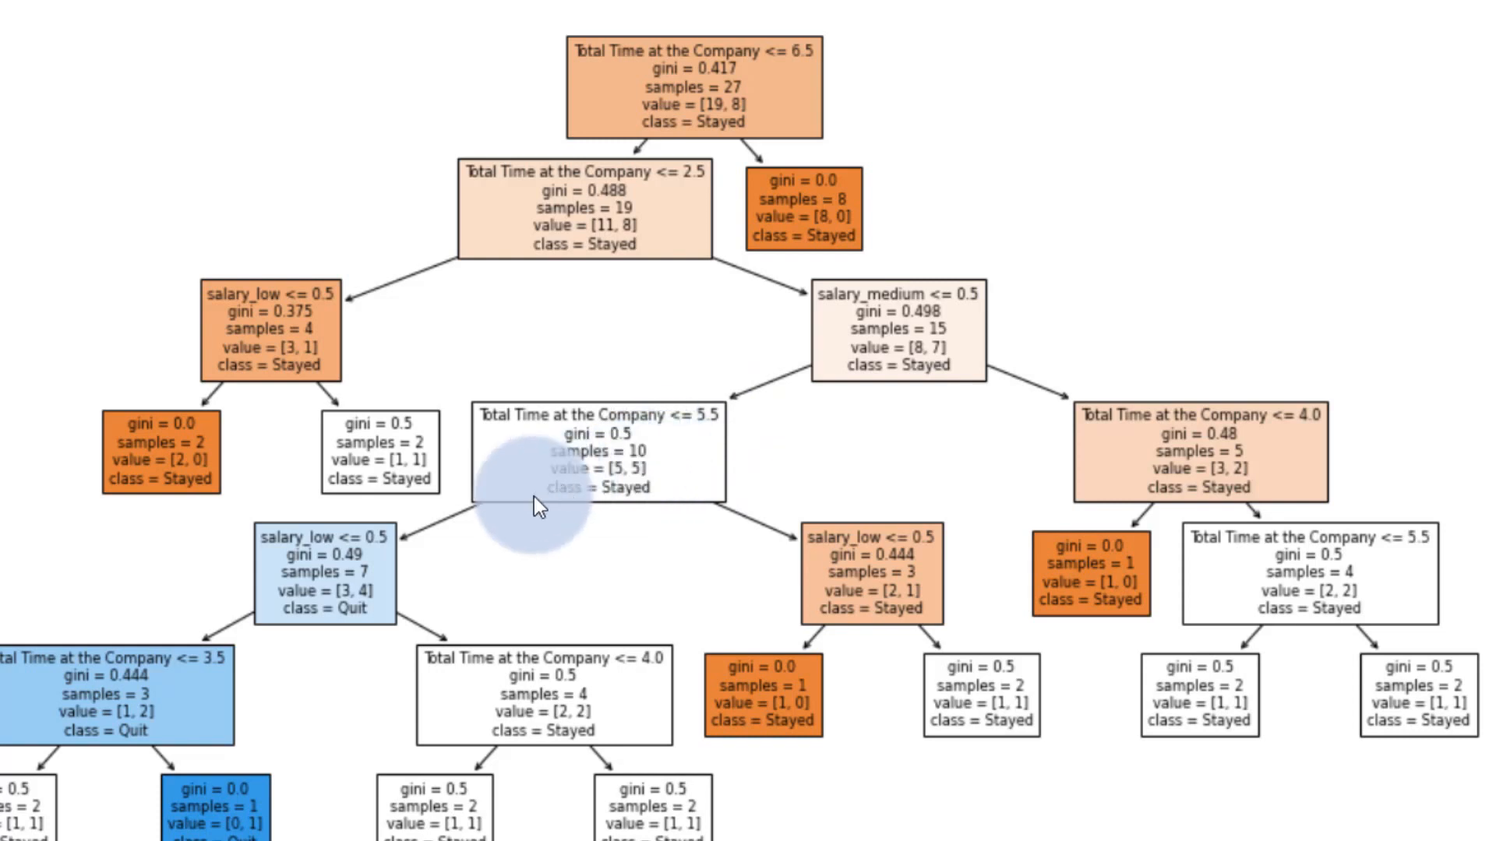
mouse_move(868, 353)
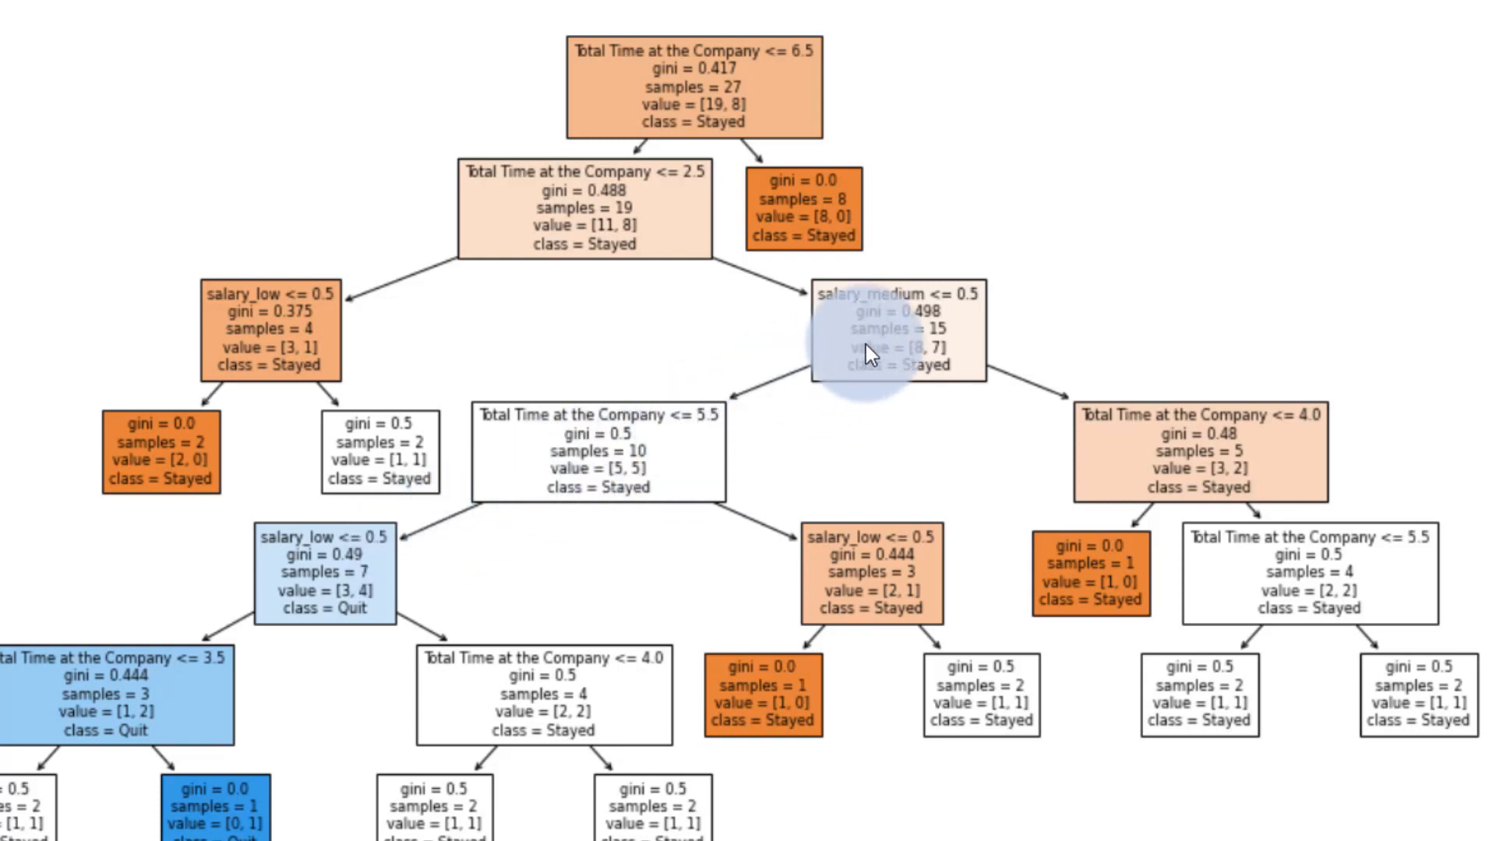
mouse_move(504, 503)
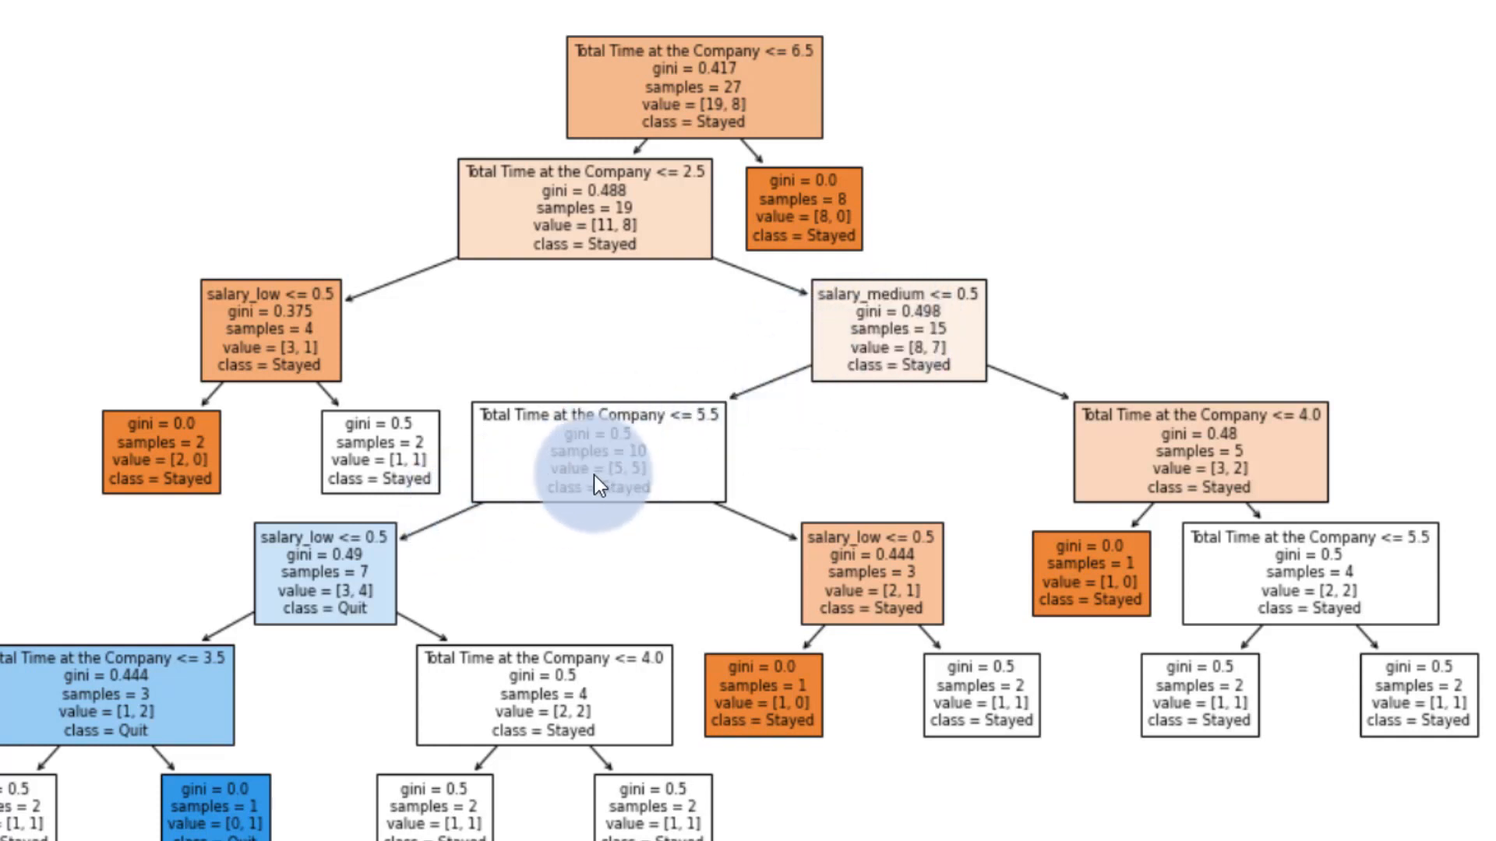
mouse_move(778, 346)
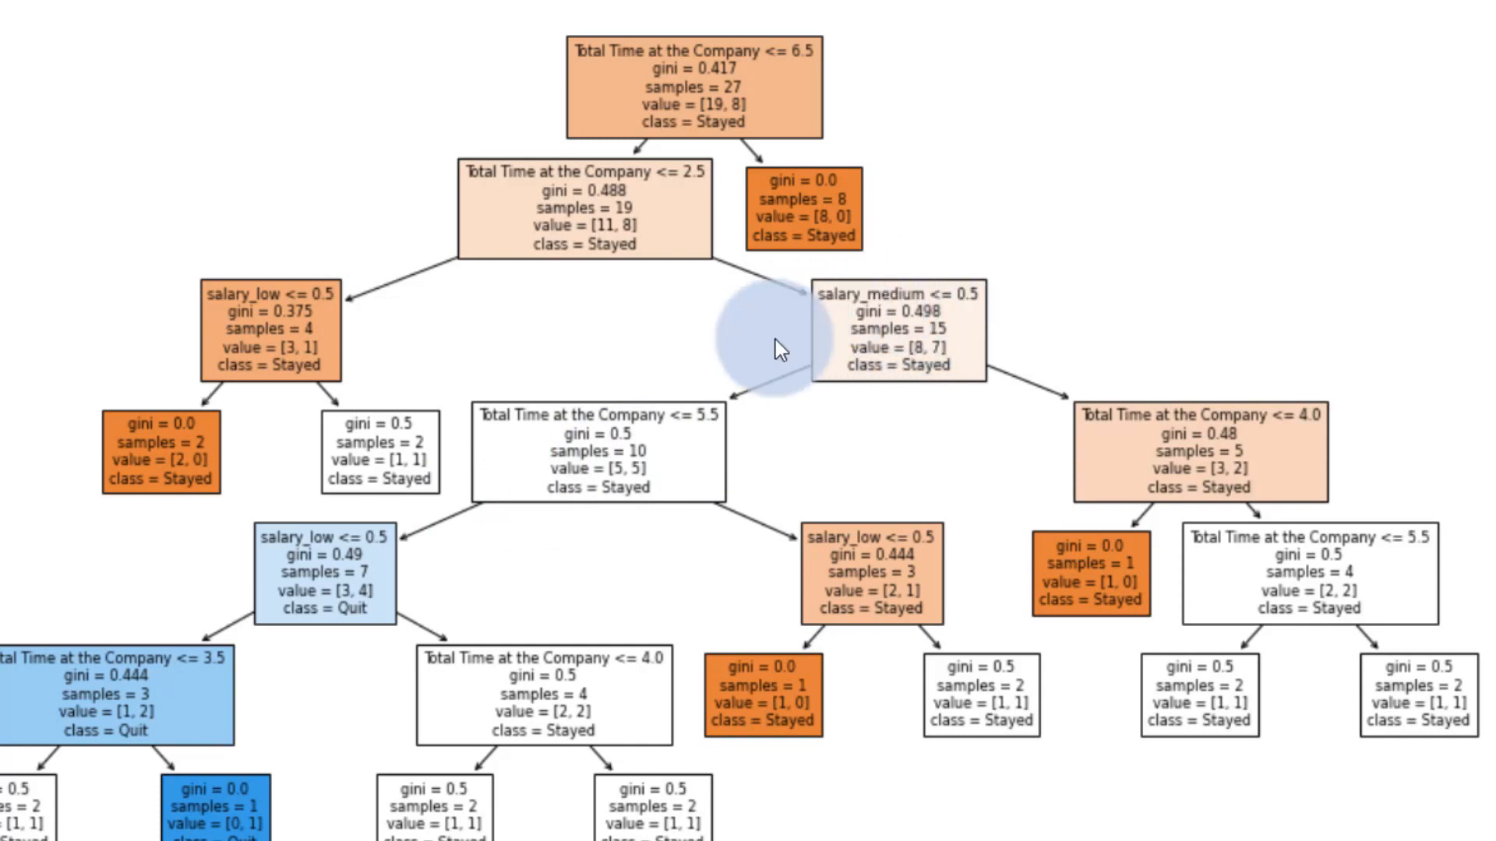
mouse_move(772, 427)
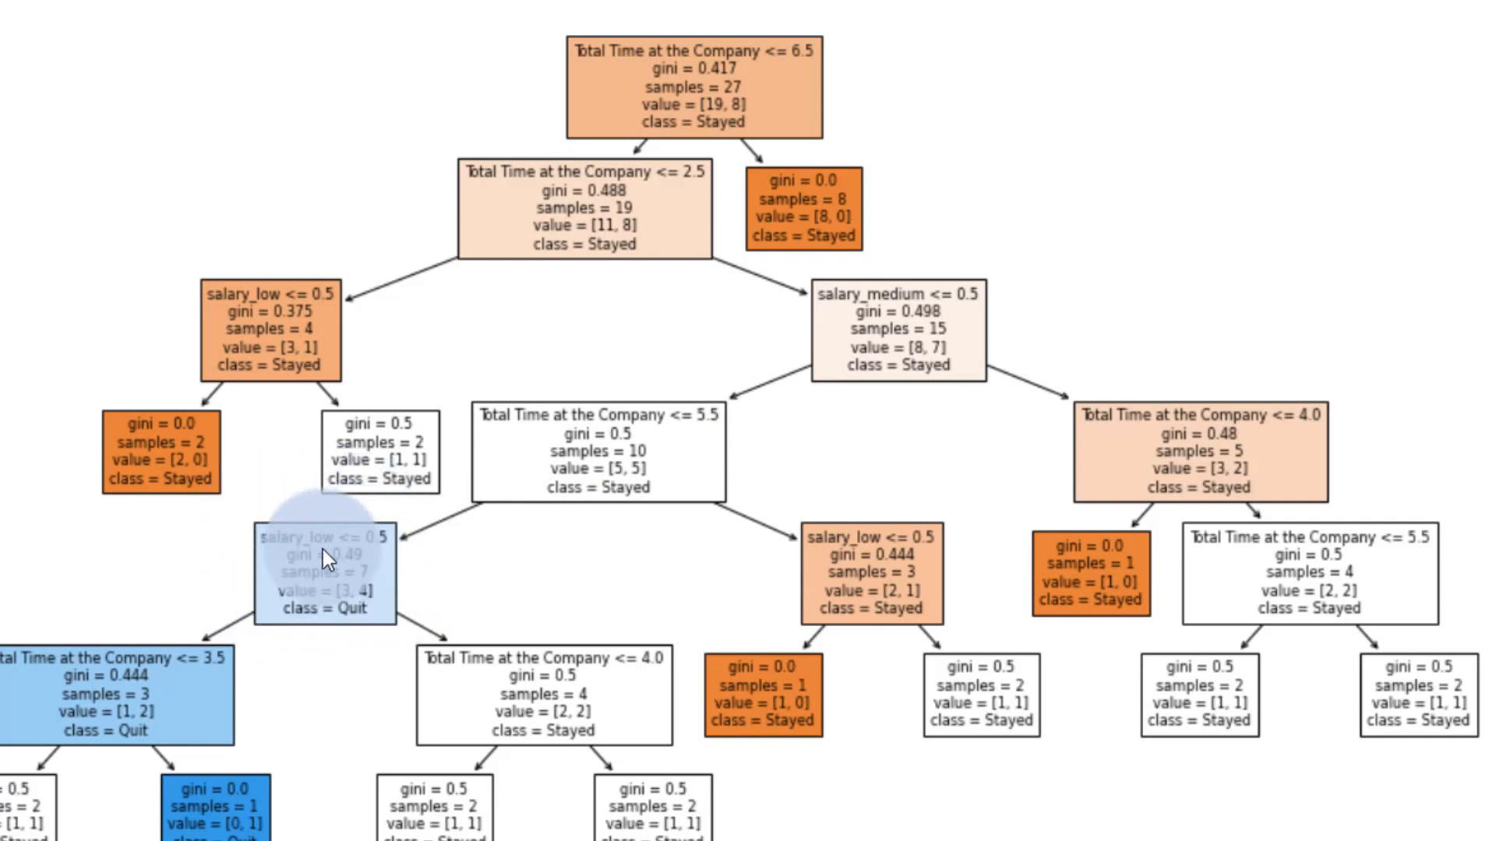
mouse_move(912, 316)
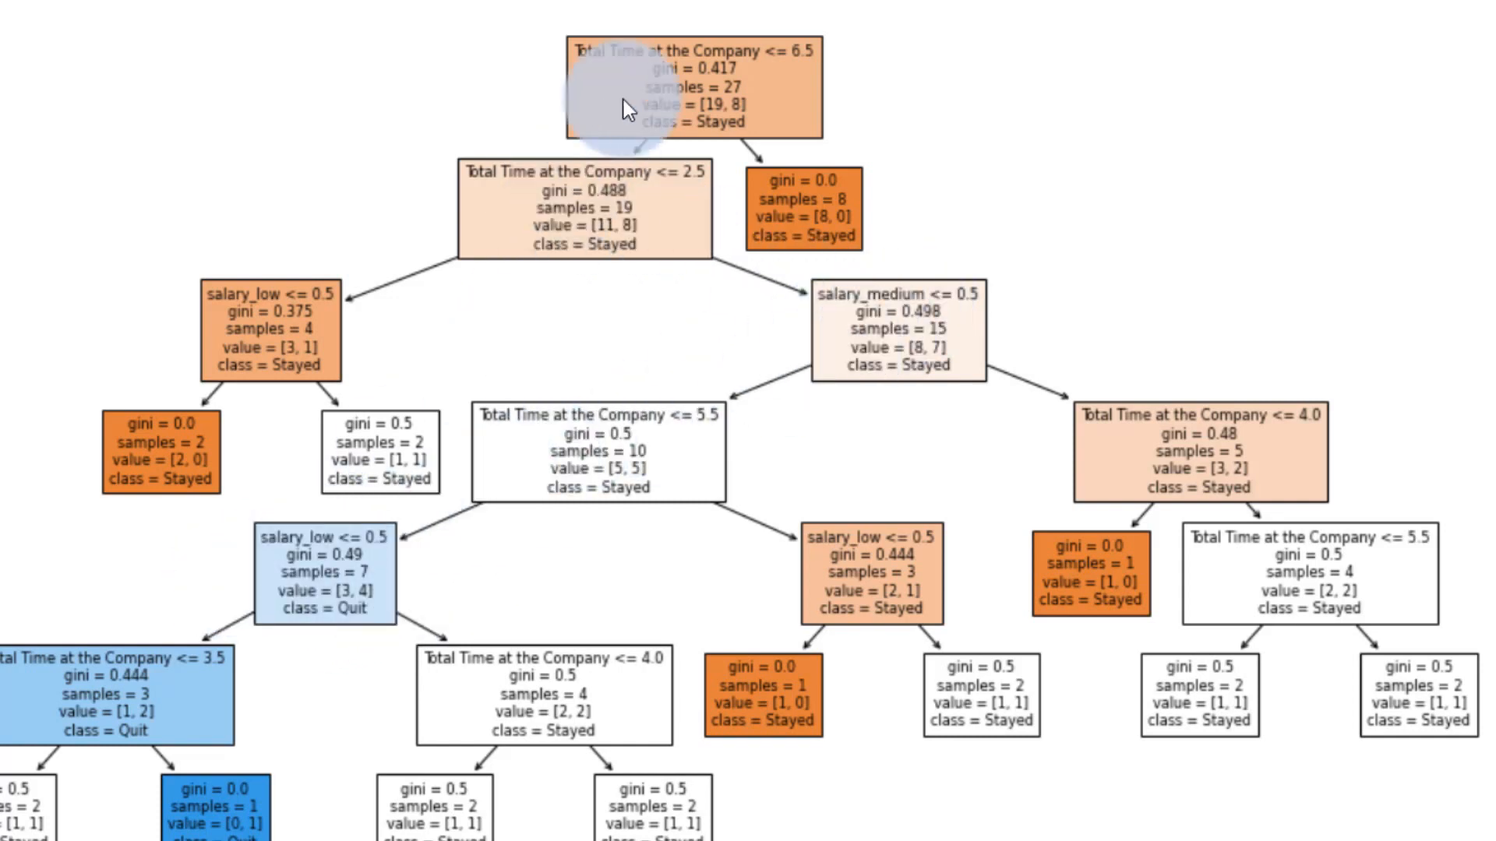
mouse_move(720, 430)
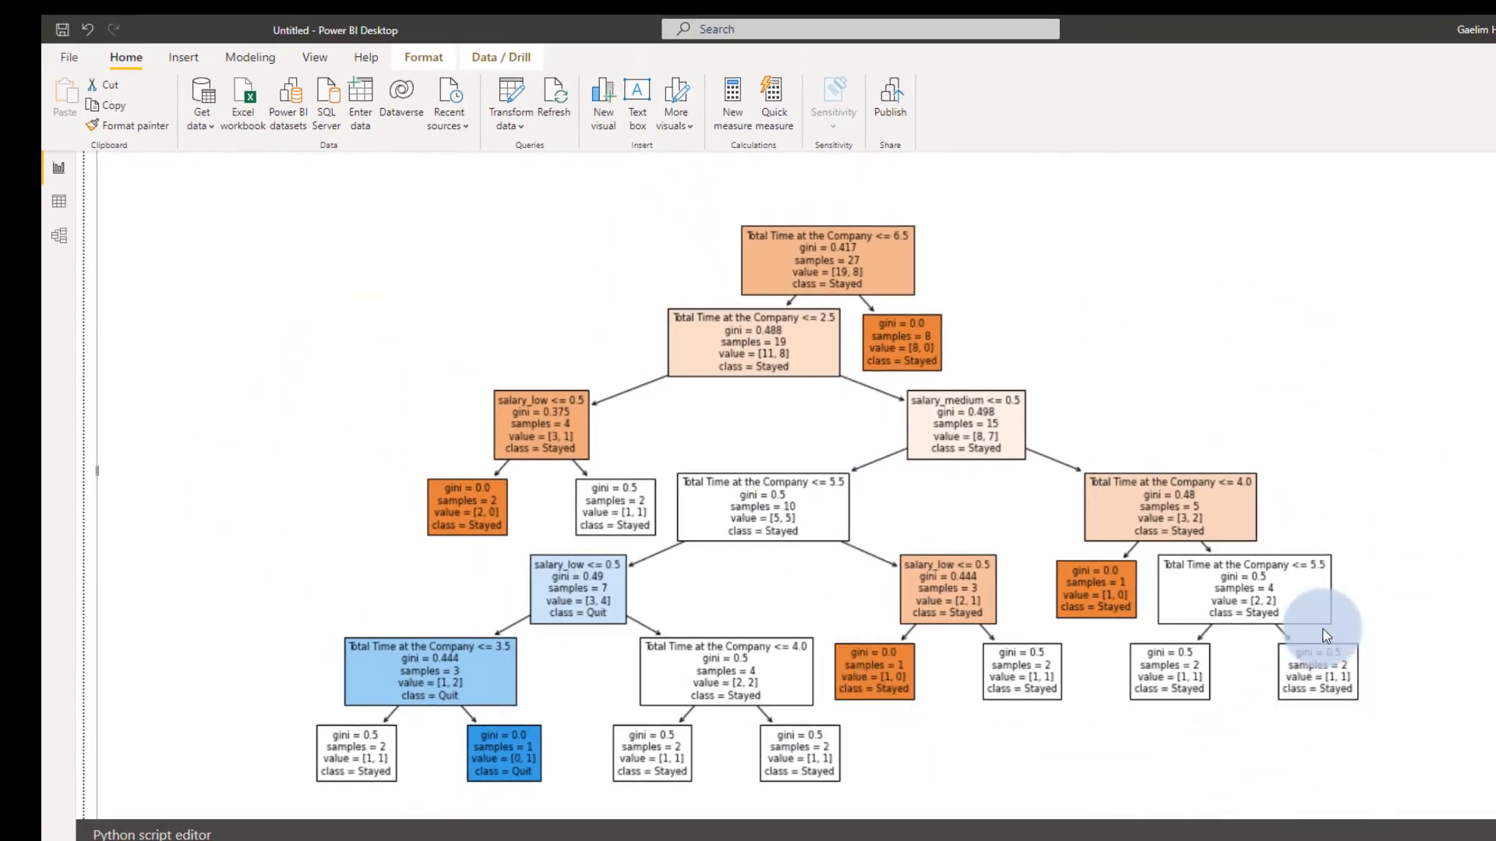
mouse_move(1197, 687)
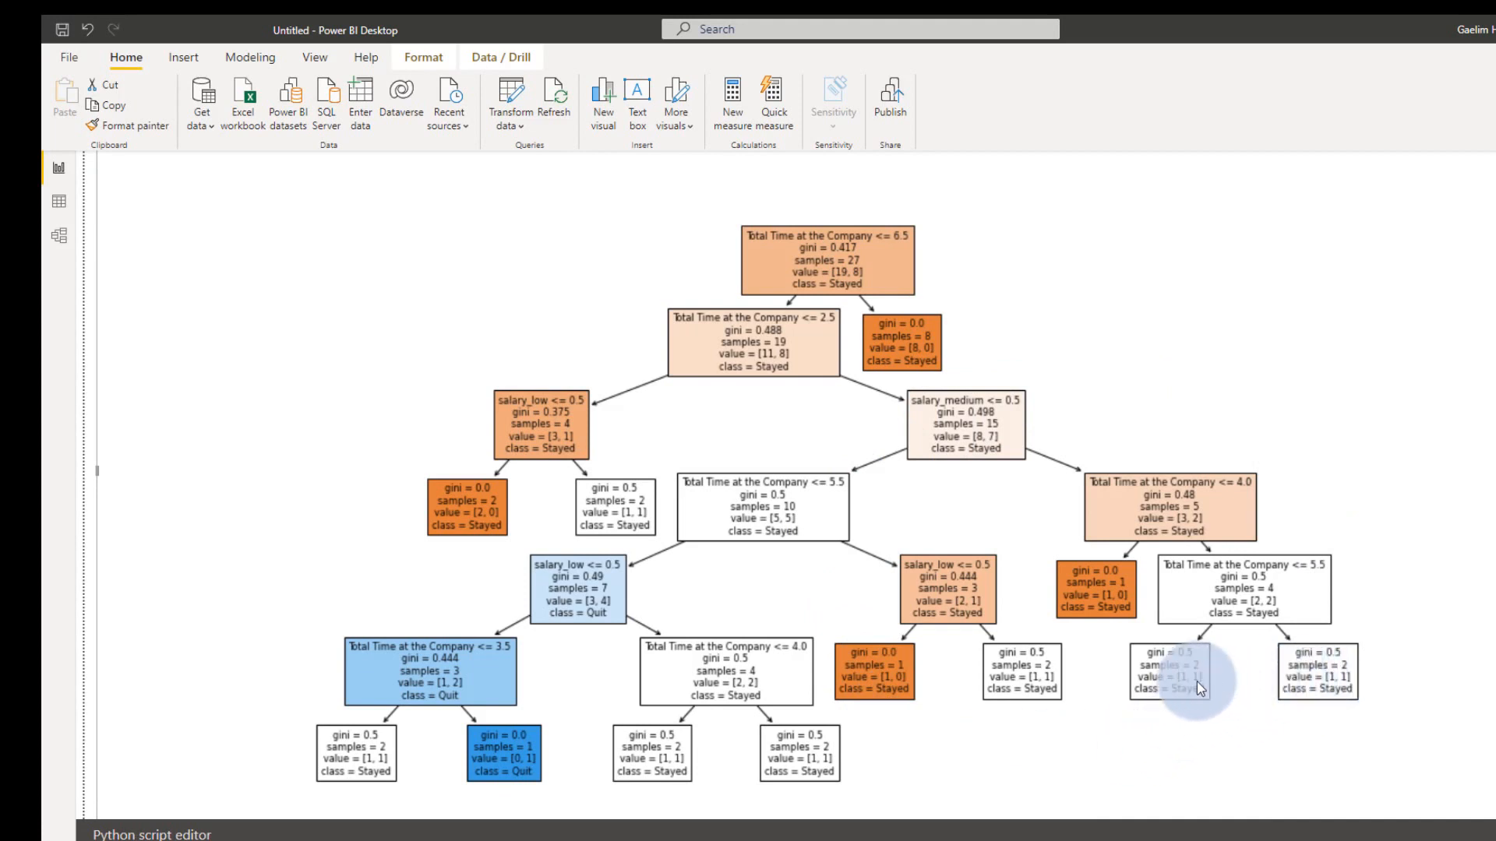
mouse_move(882, 338)
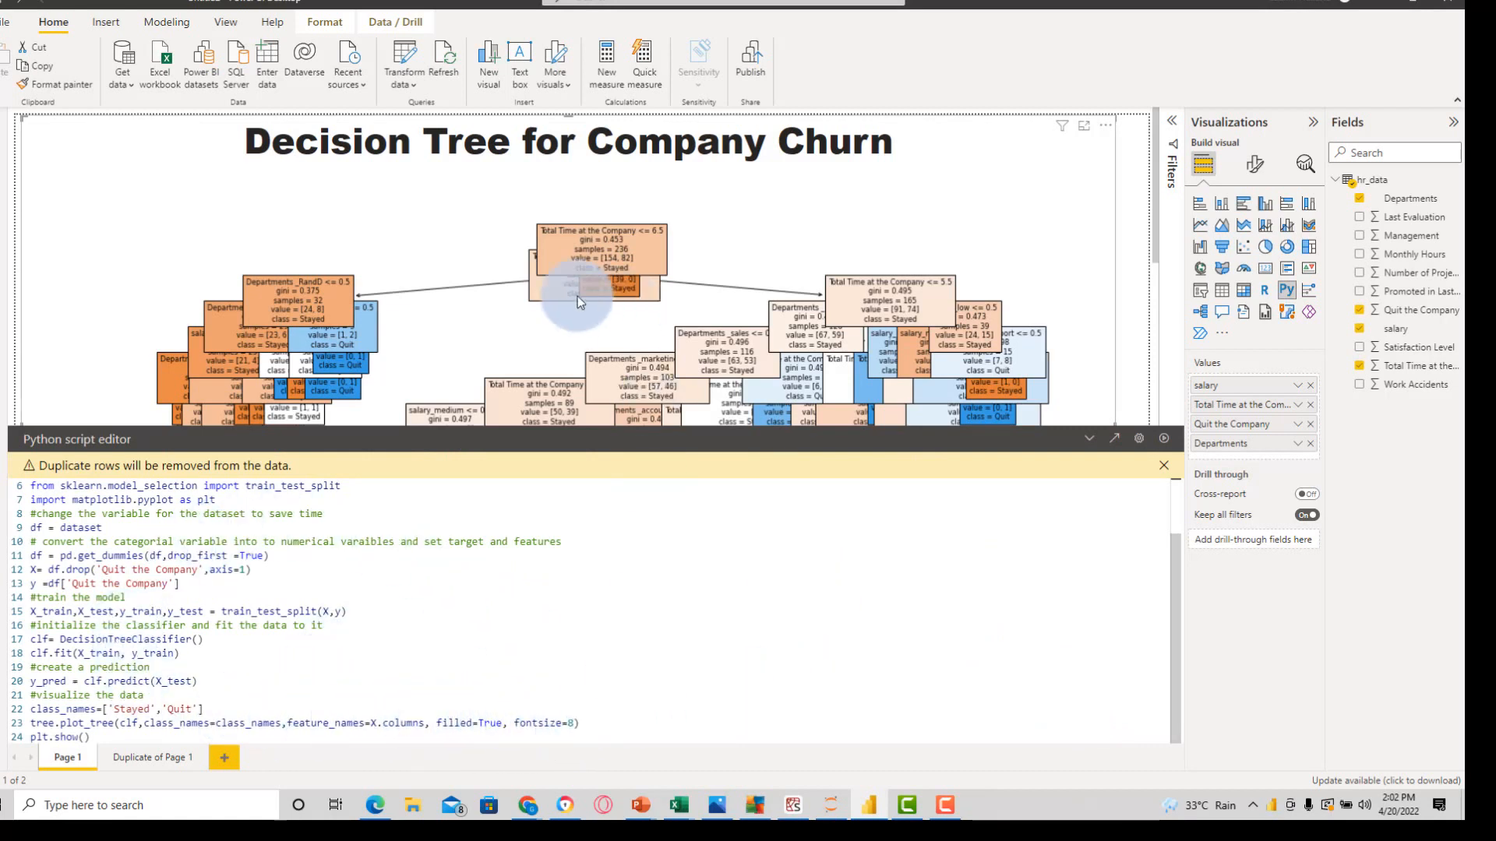
mouse_move(594, 640)
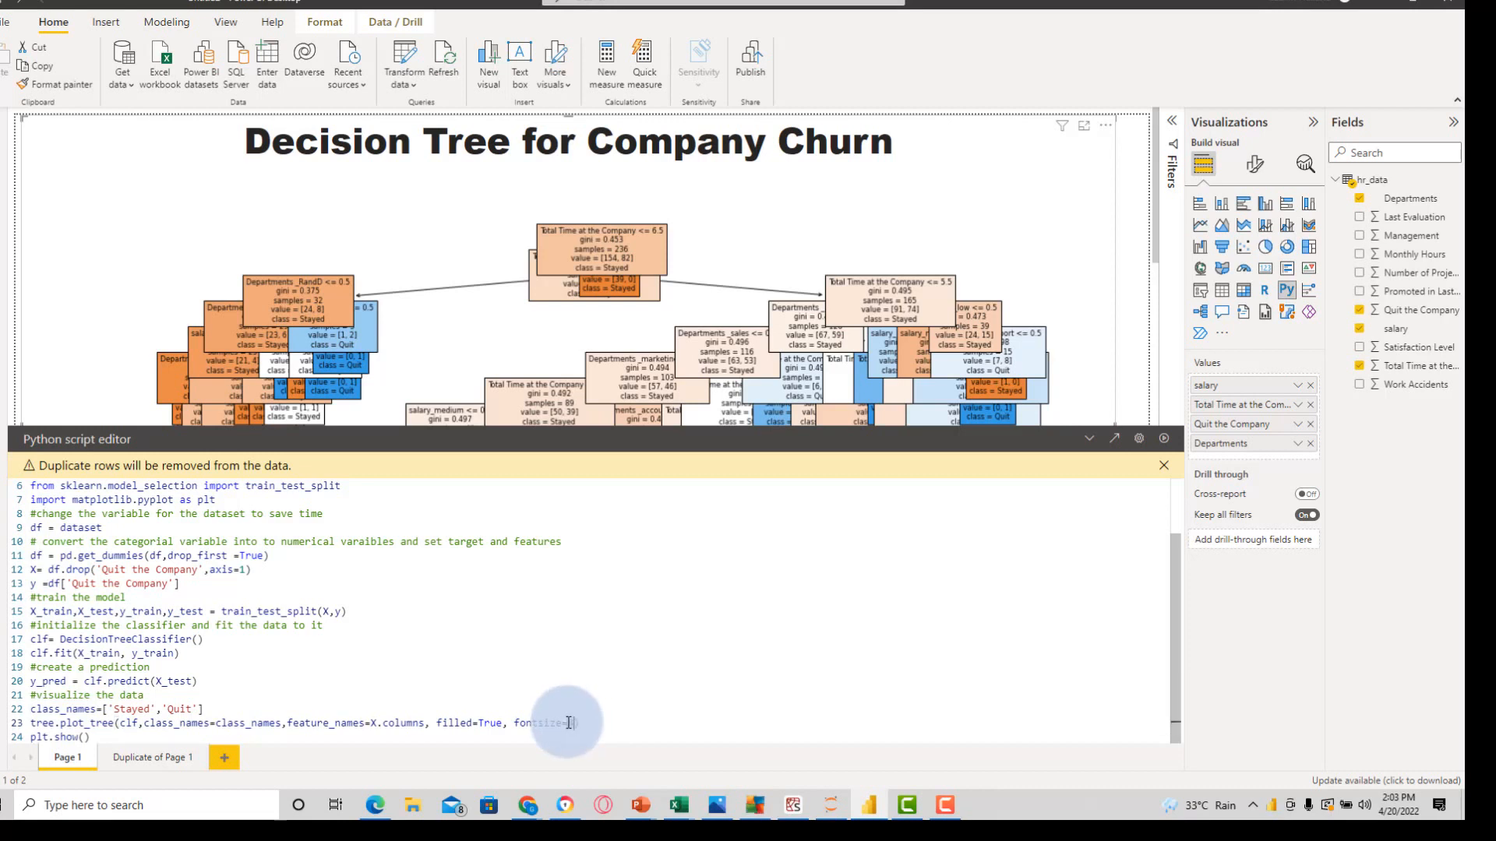
- Change the plot_tree fontsize from 8 to 4 in the Python visual's script
text(4))
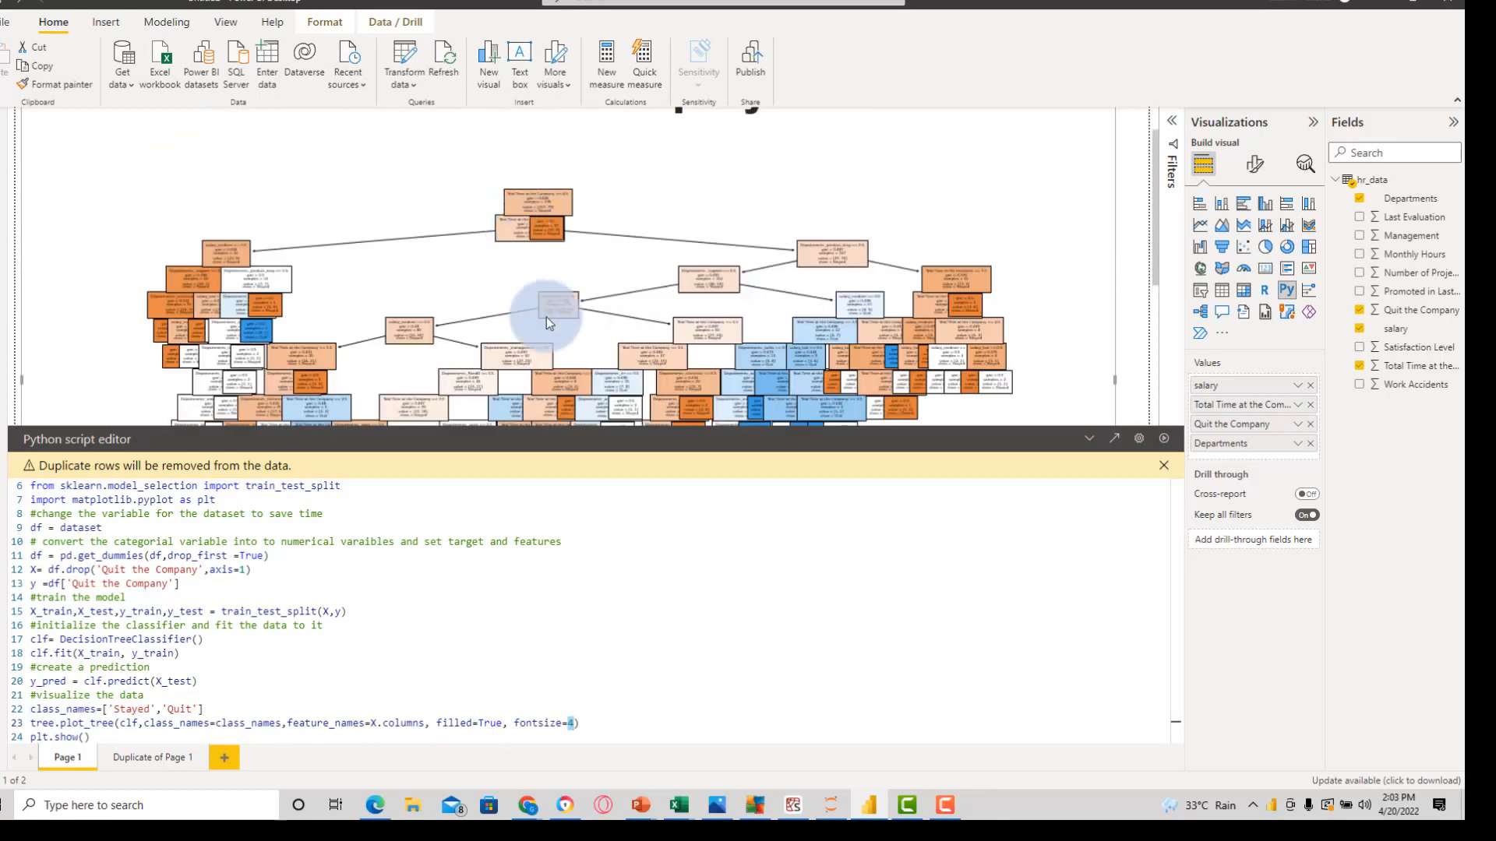
mouse_move(394, 379)
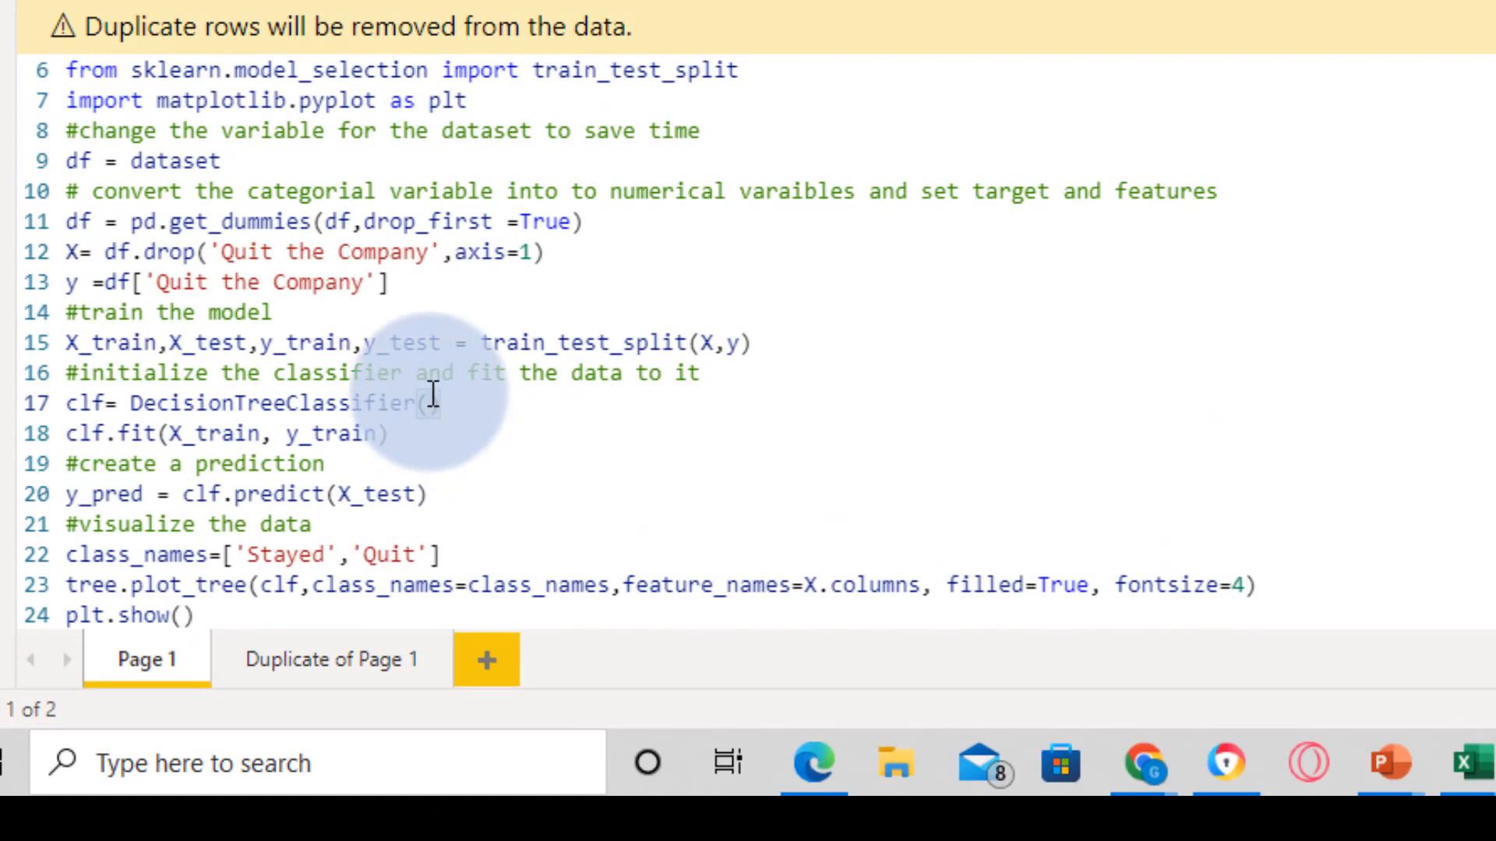
- Set DecisionTreeClassifier(max_depth=4) in the Python visual's script
text(ax))
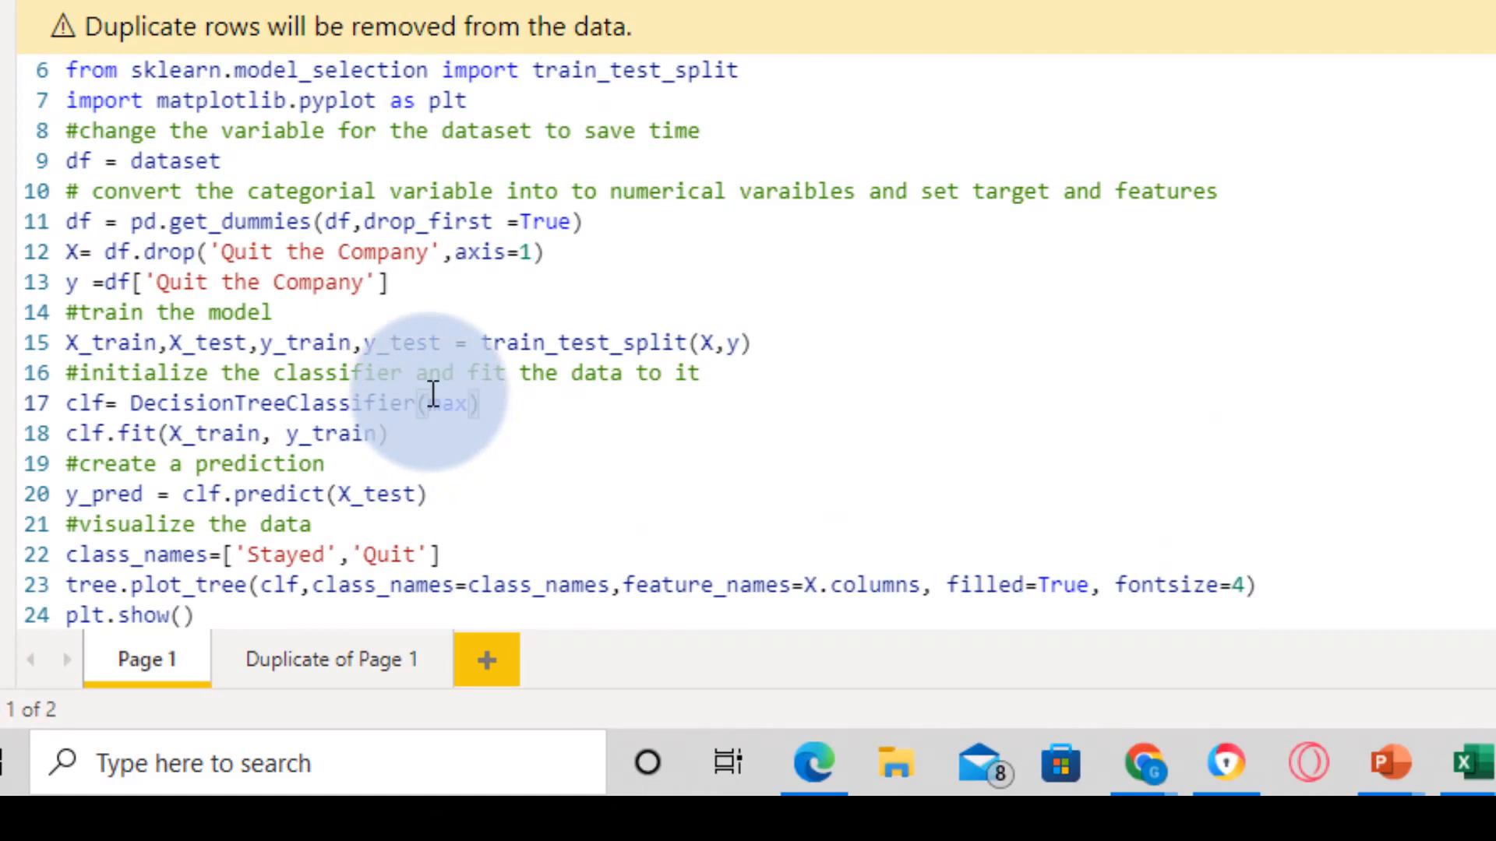
text(_depth=4)
text(10)
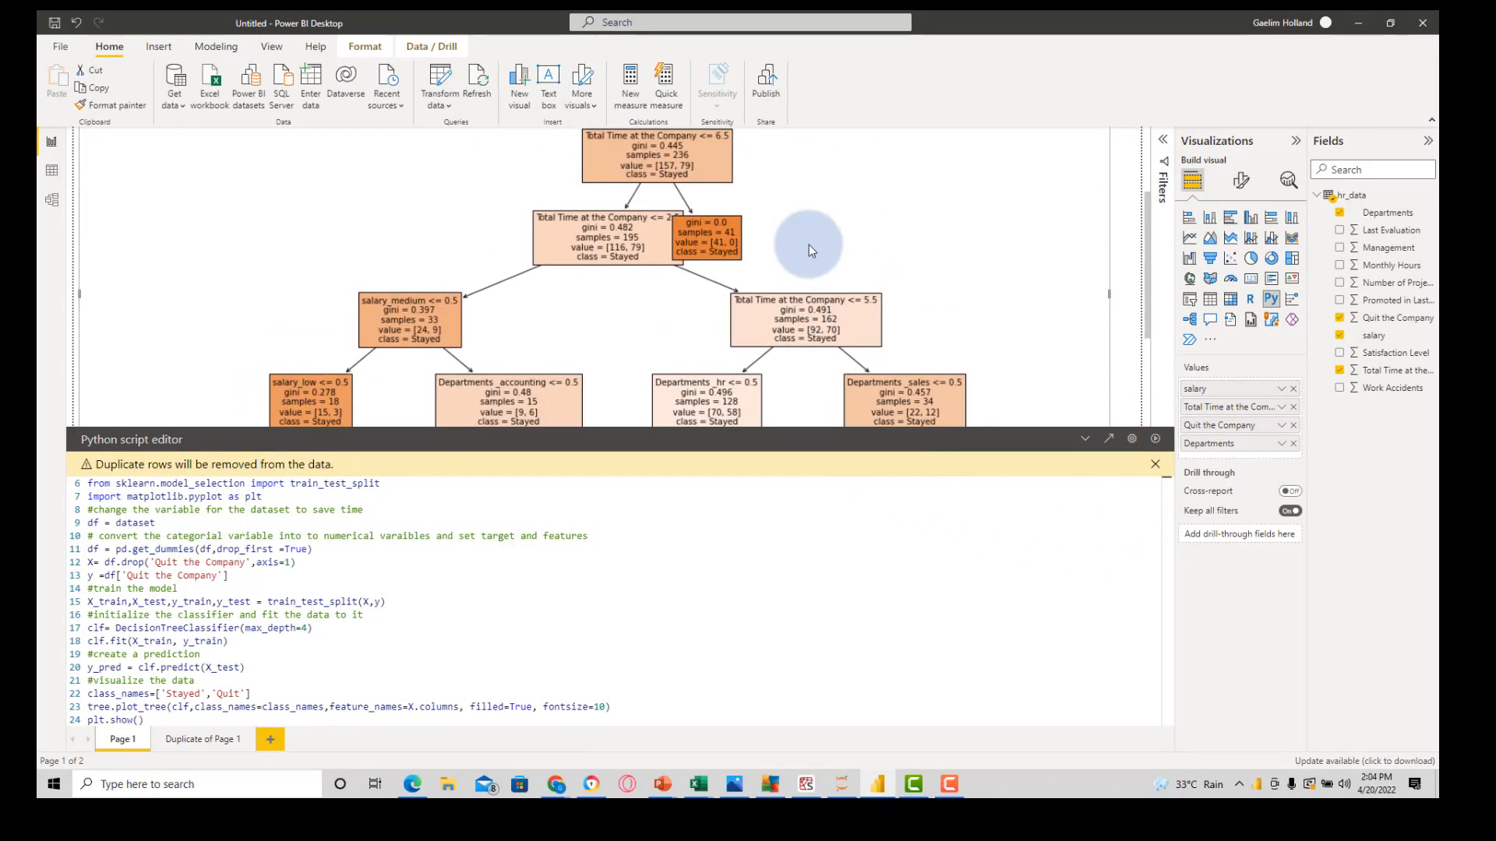
scroll(down, 3)
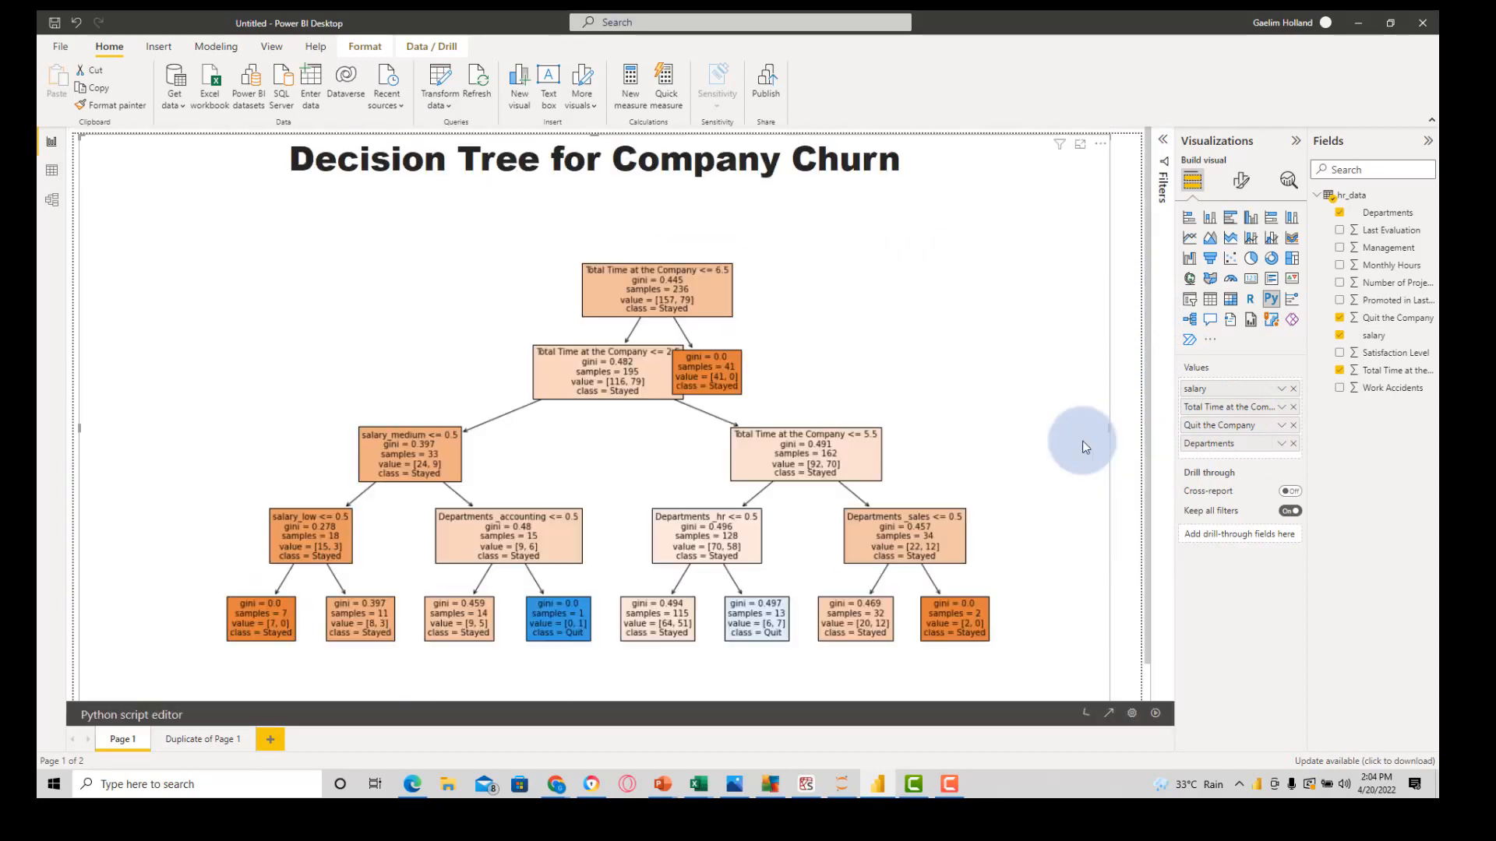
mouse_move(593, 584)
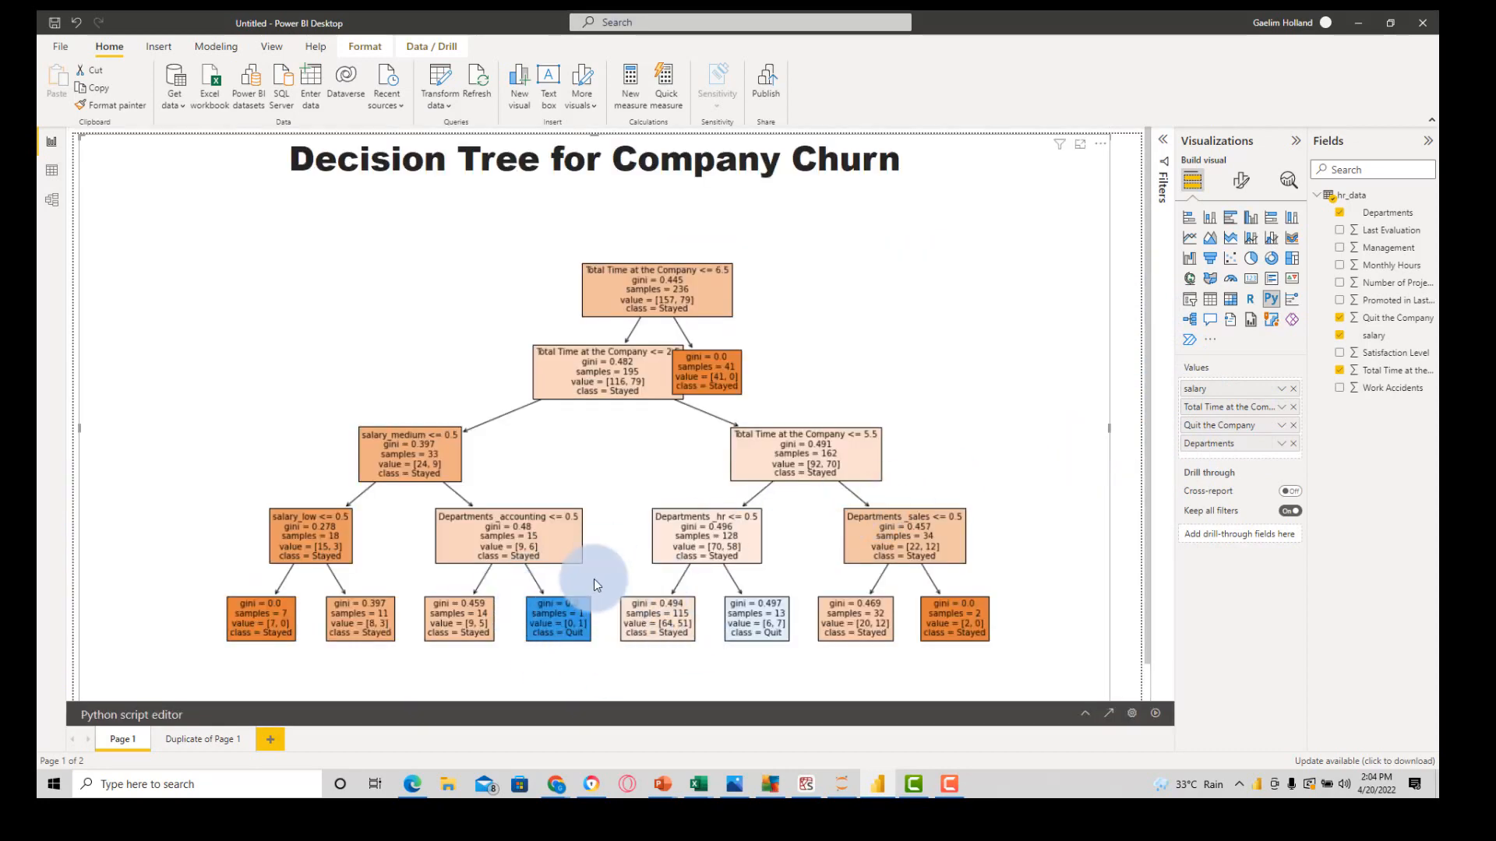